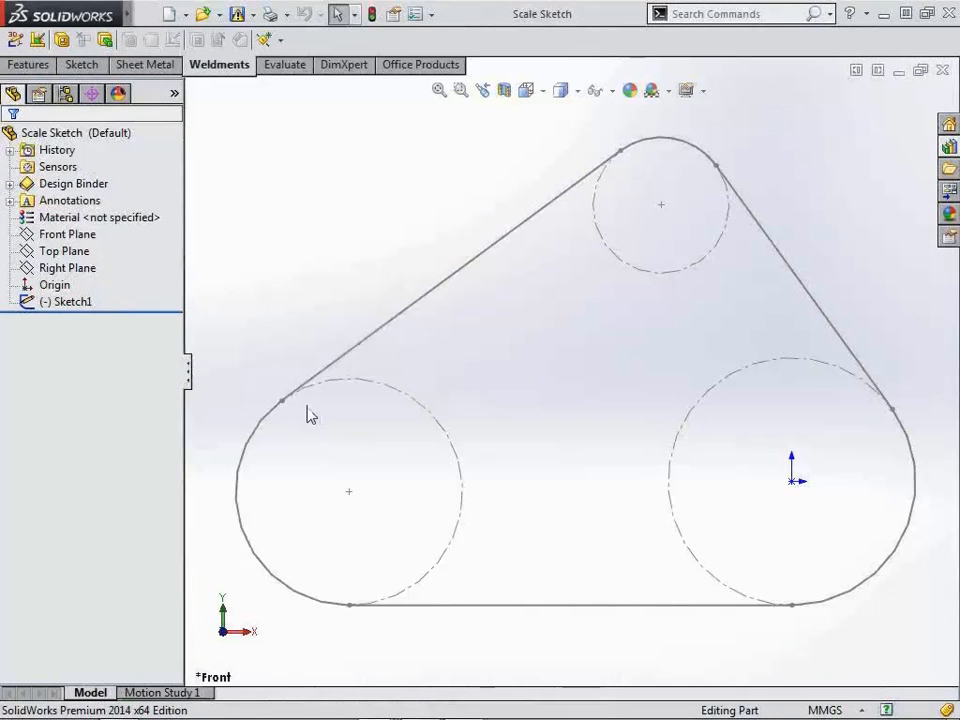
# Step: Edit Sketch1, the belt profile with three pulley circles
pyautogui.click(445, 290)
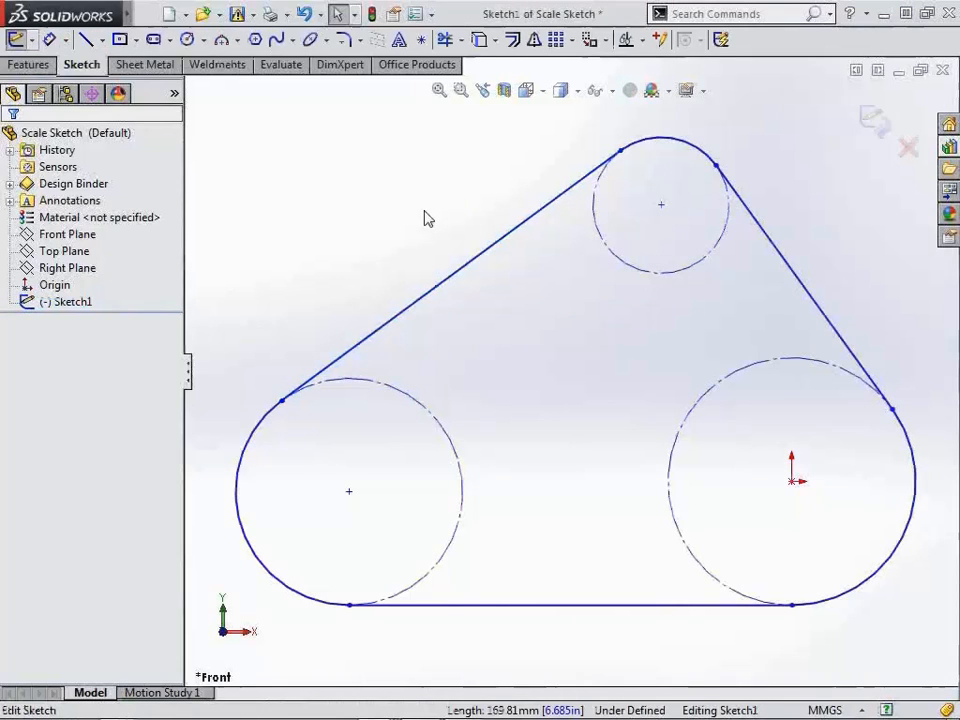
pyautogui.moveTo(675, 327)
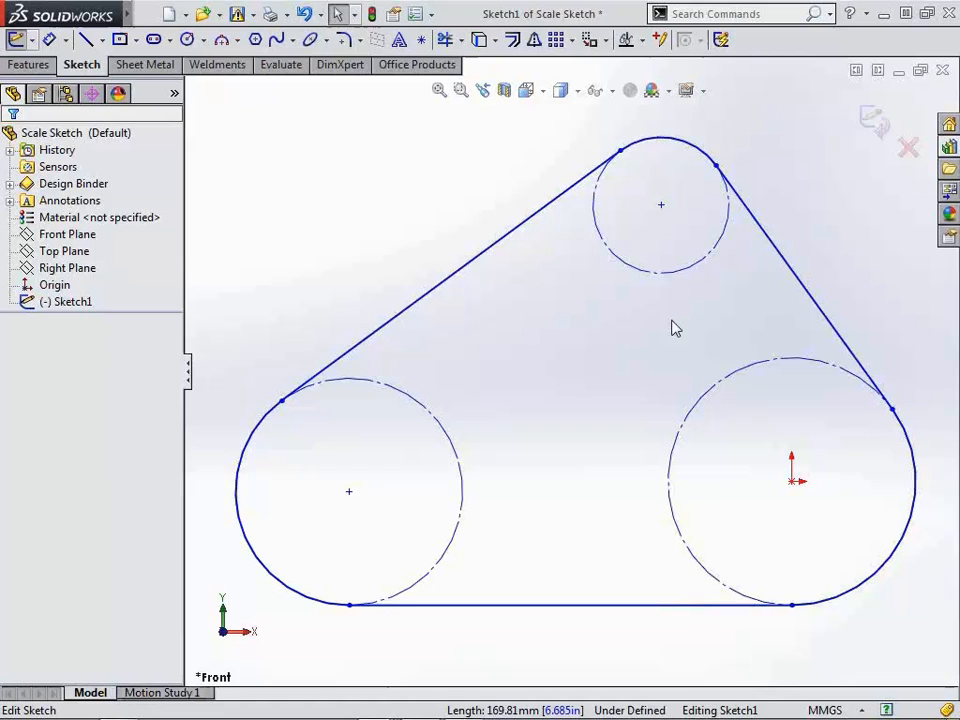
pyautogui.moveTo(730, 375)
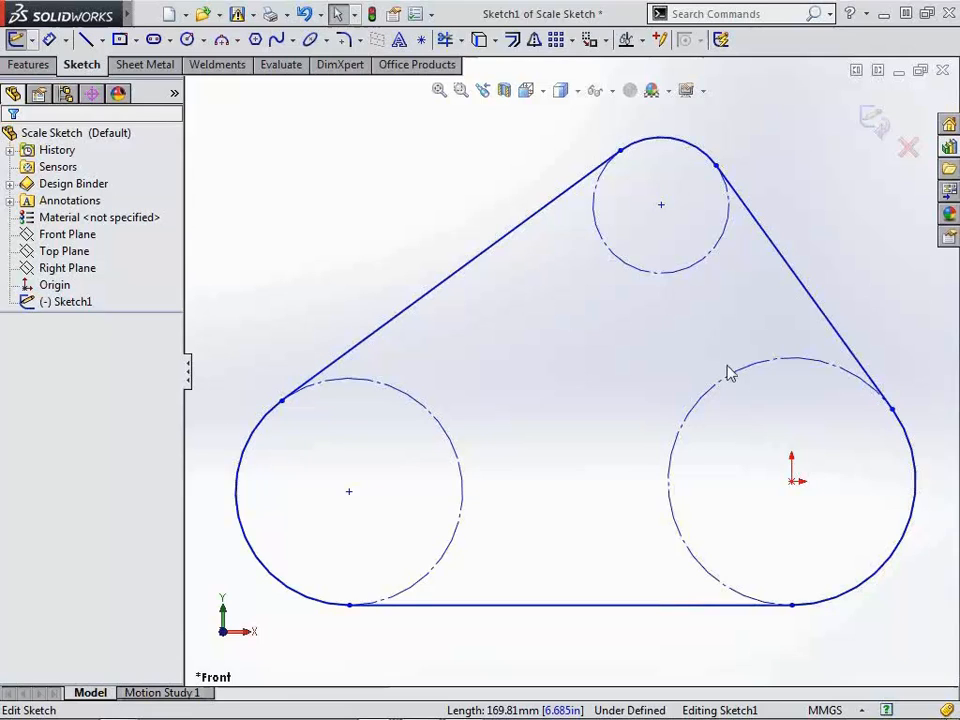
# Step: Dimension the large right pulley circle with a 50 mm diameter
pyautogui.click(790, 372)
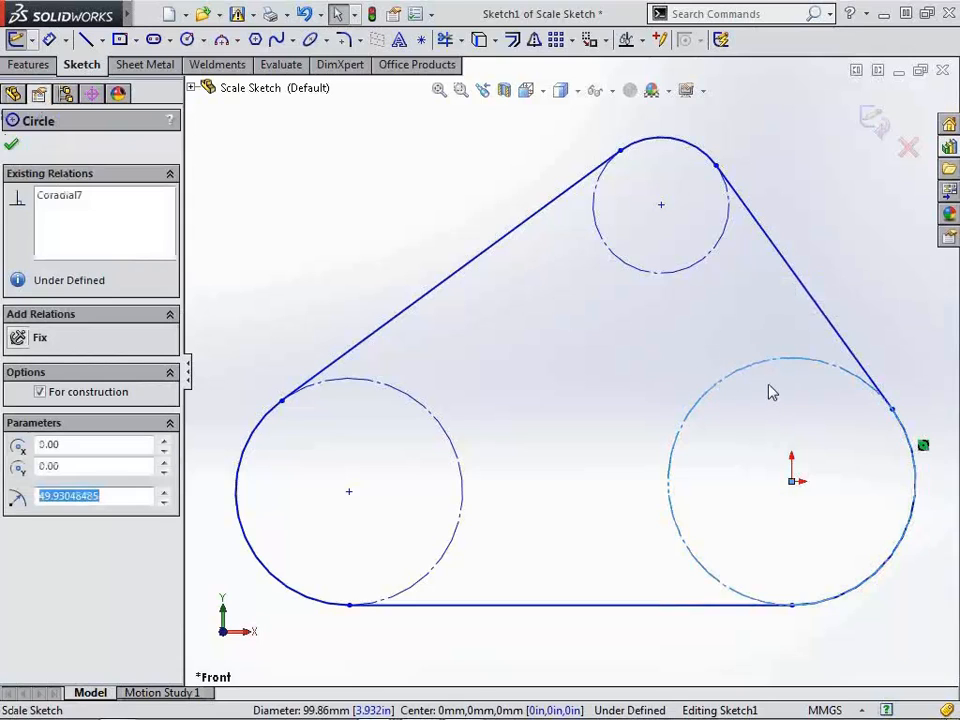
pyautogui.rightClick(772, 391)
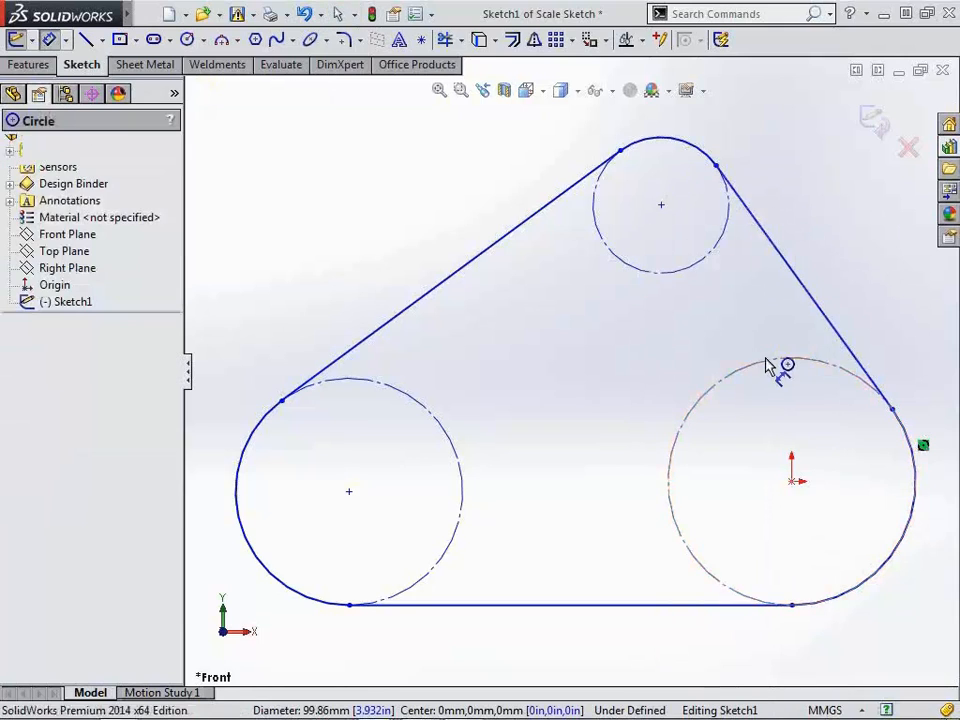
pyautogui.click(787, 366)
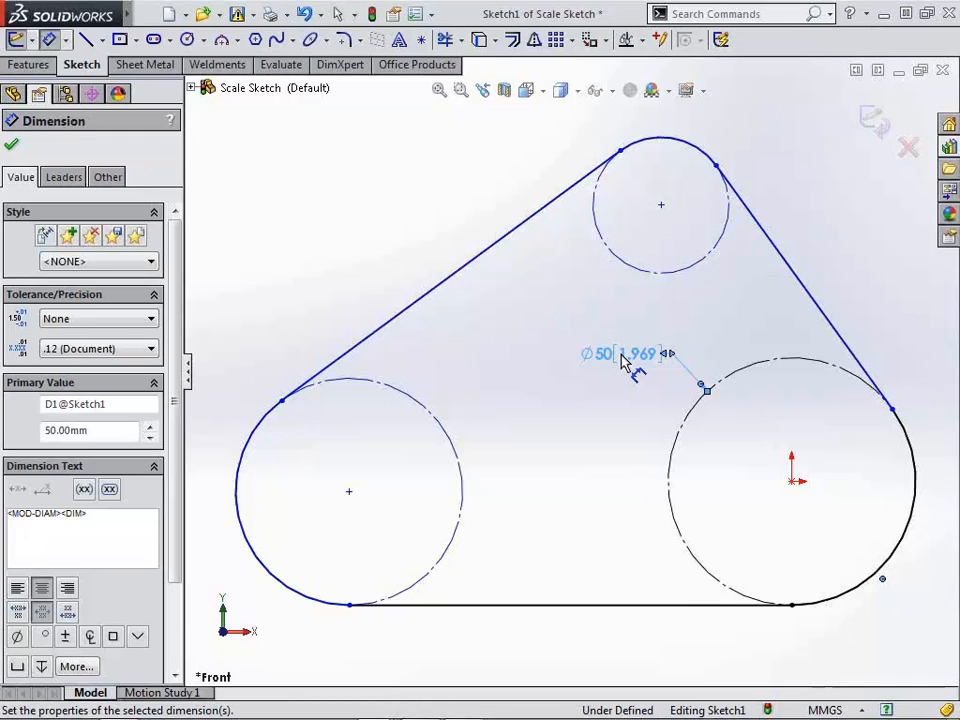
# Step: End dimensioning and box-select the belt entities in Sketch1
pyautogui.rightClick(625, 360)
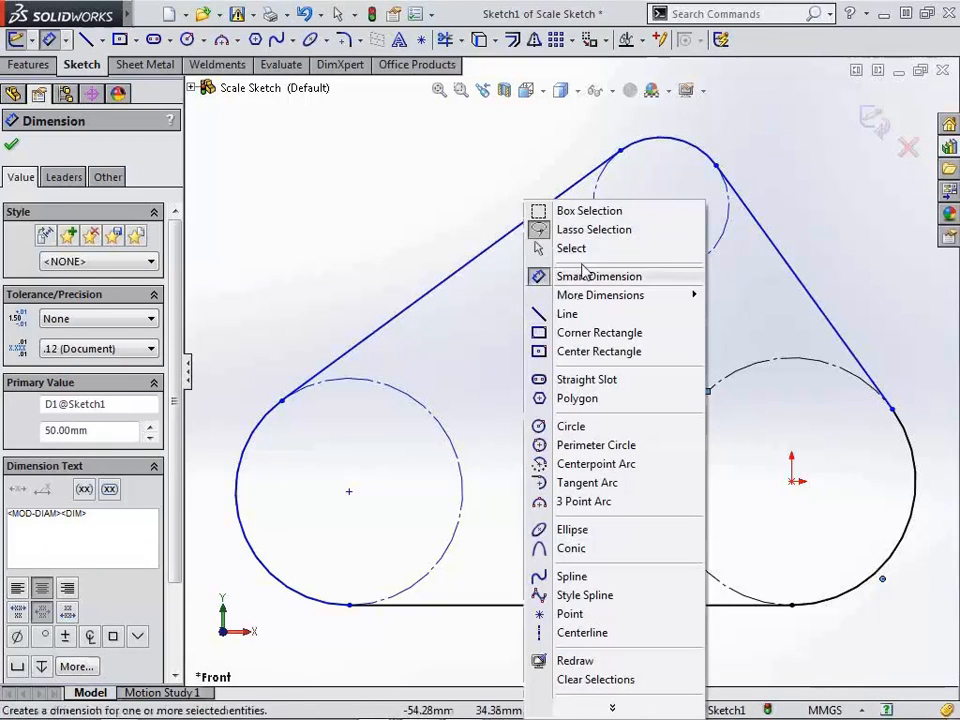
pyautogui.click(598, 276)
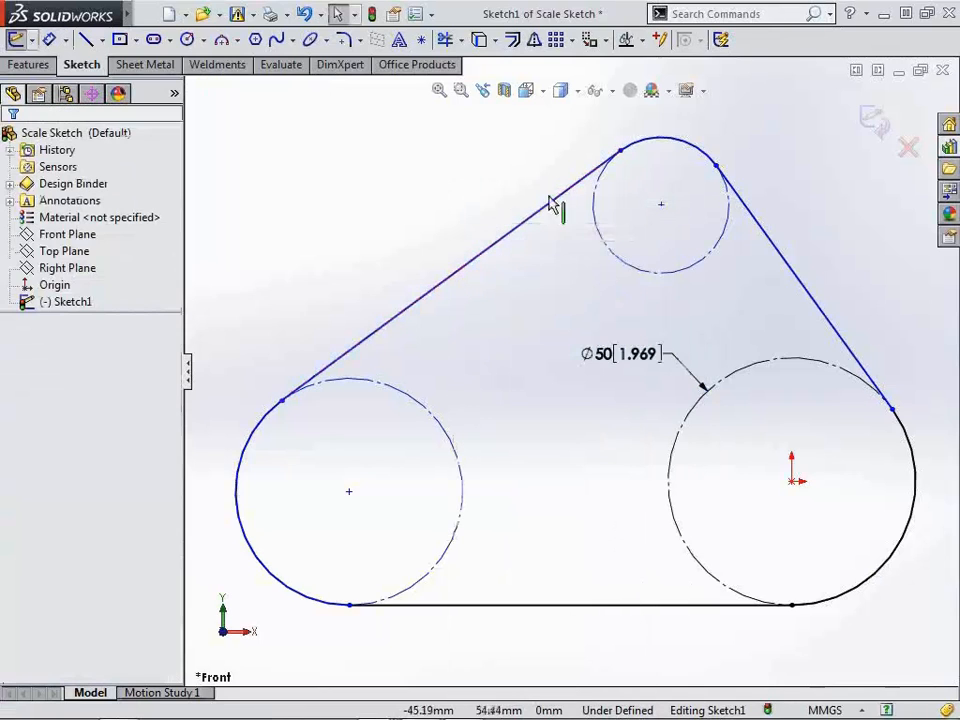
pyautogui.moveTo(685, 322)
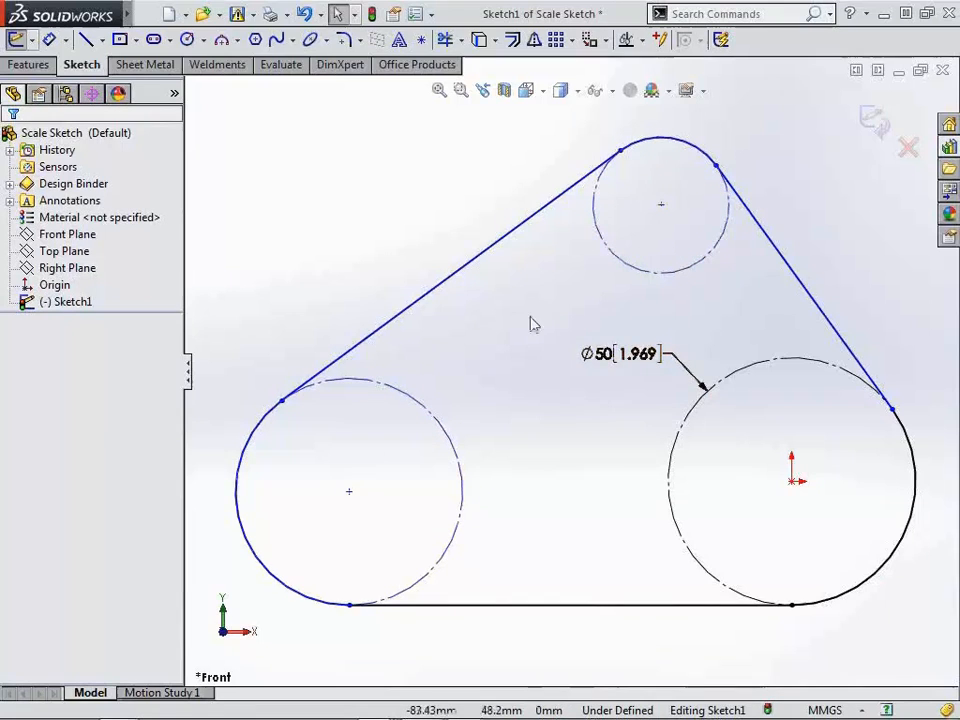
pyautogui.moveTo(533, 323); pyautogui.dragTo(717, 490)
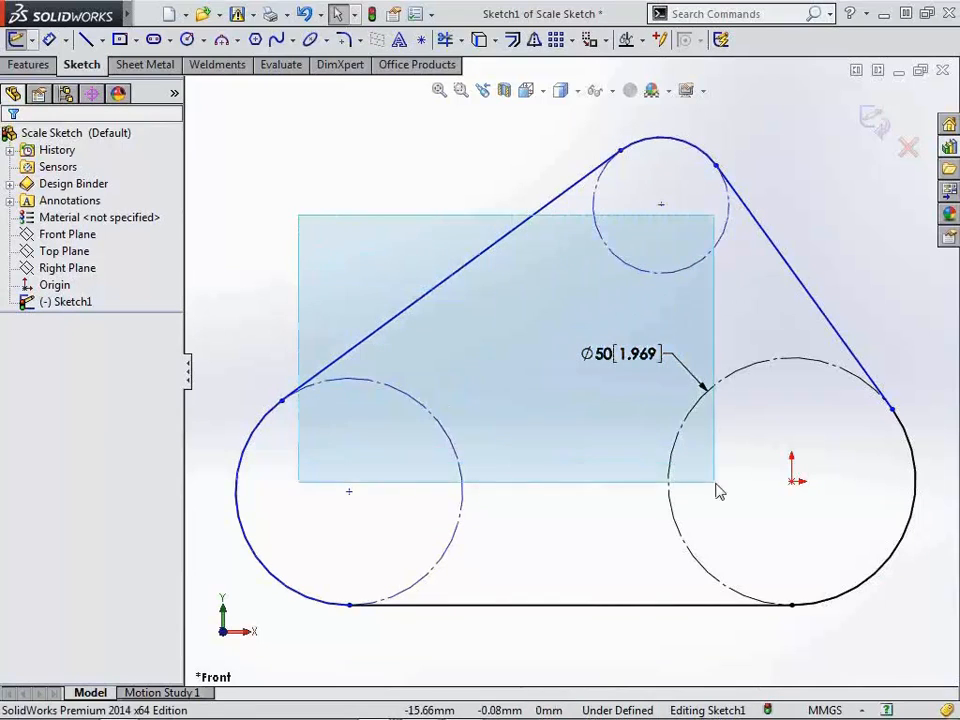
pyautogui.click(620, 353)
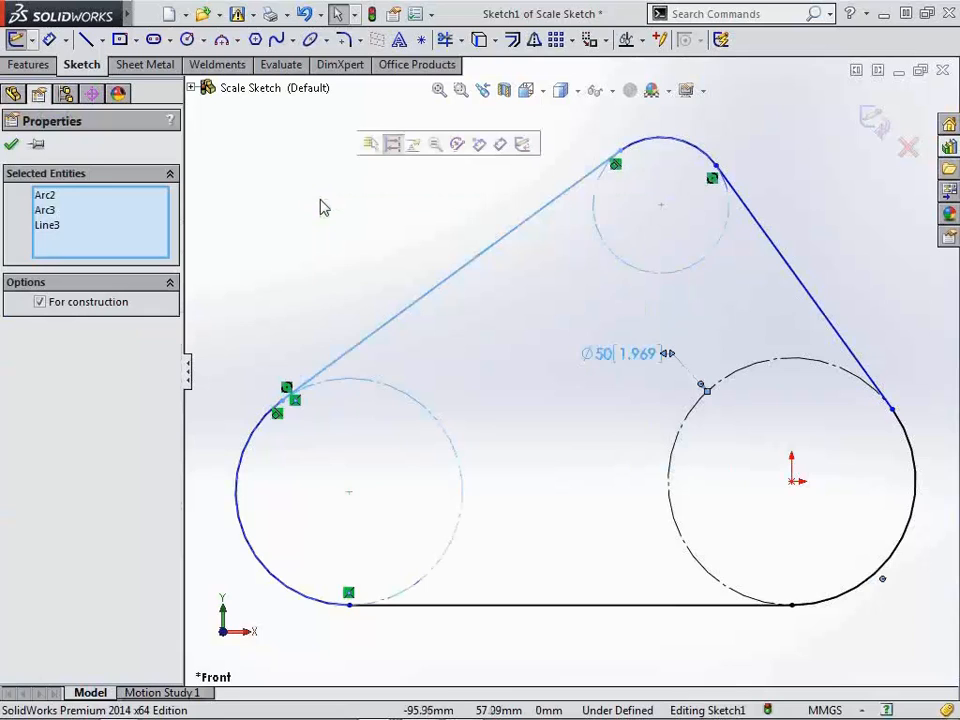
# Step: Review the selected belt entities, deselect the upper-left belt line, then clear the selection
pyautogui.click(11, 144)
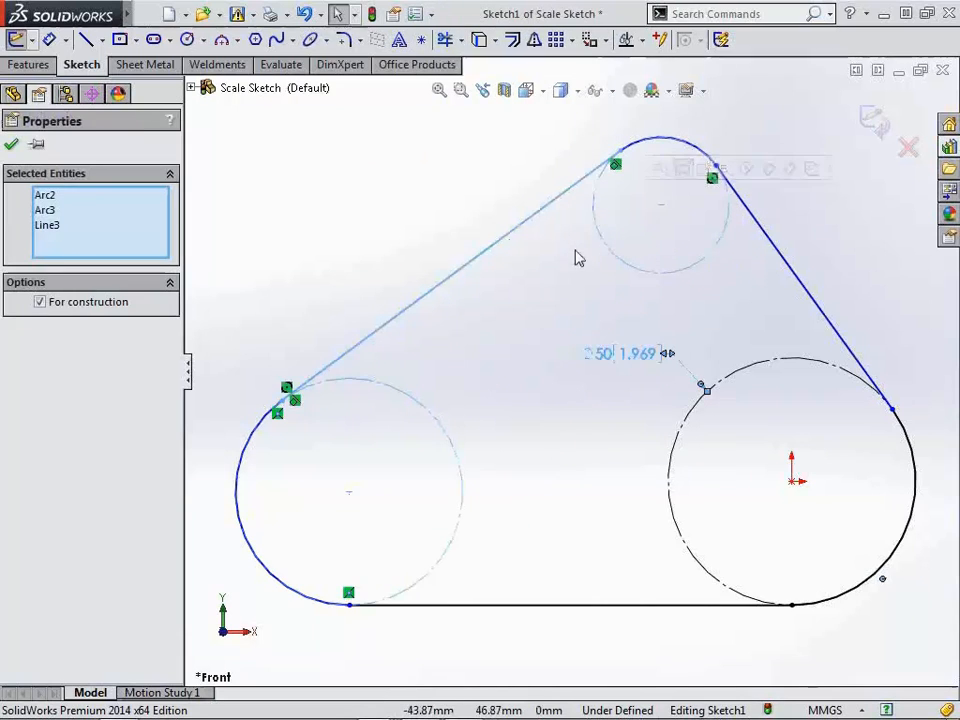
pyautogui.click(11, 143)
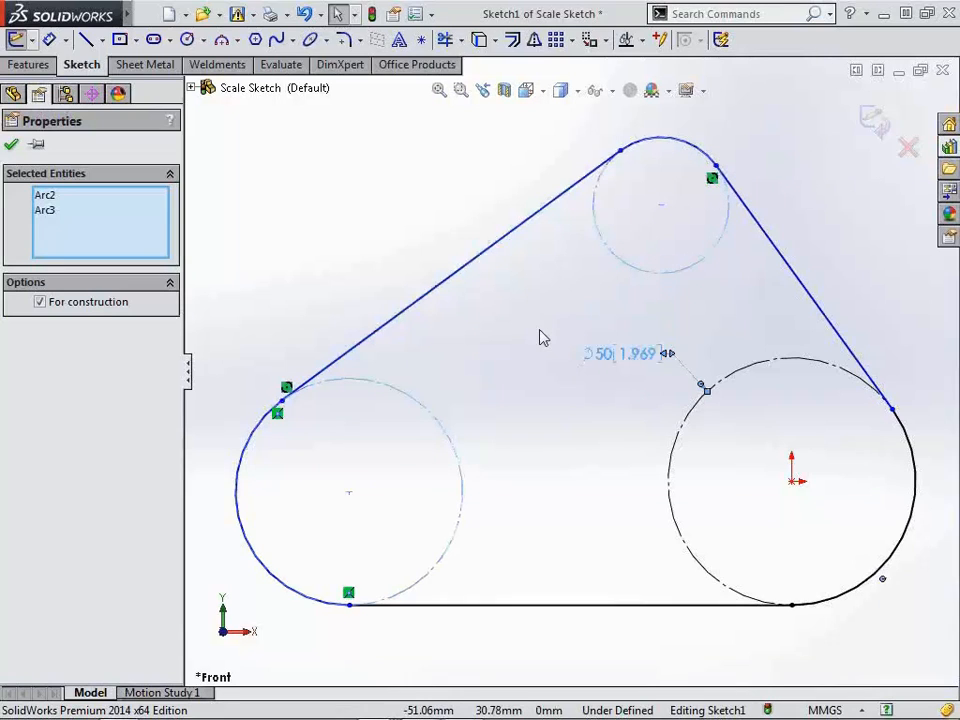
pyautogui.moveTo(540, 337)
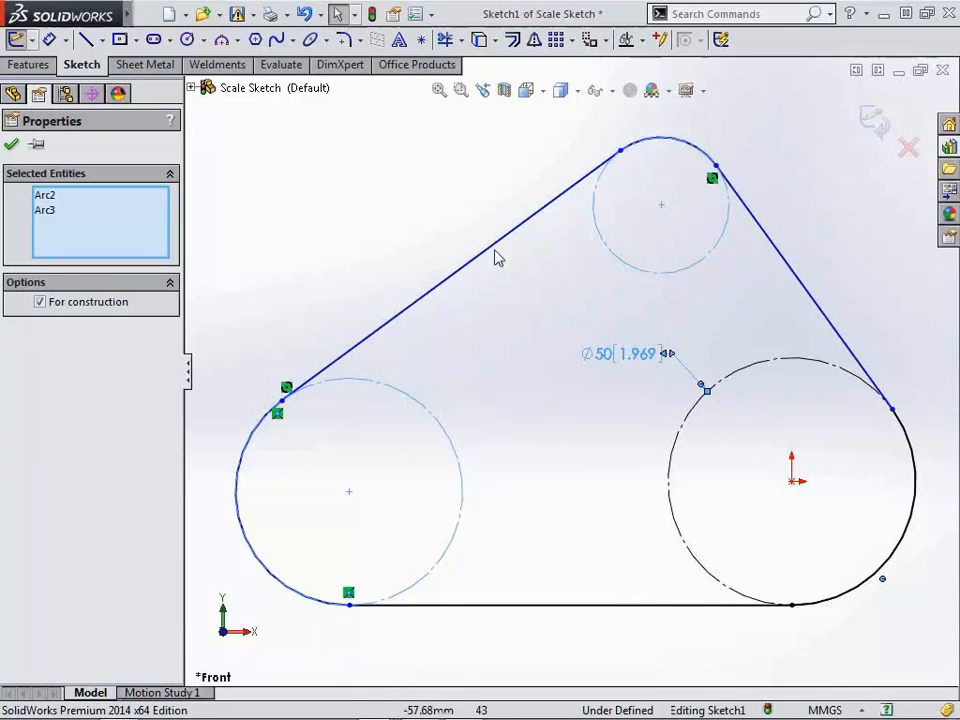
pyautogui.rightClick(500, 258)
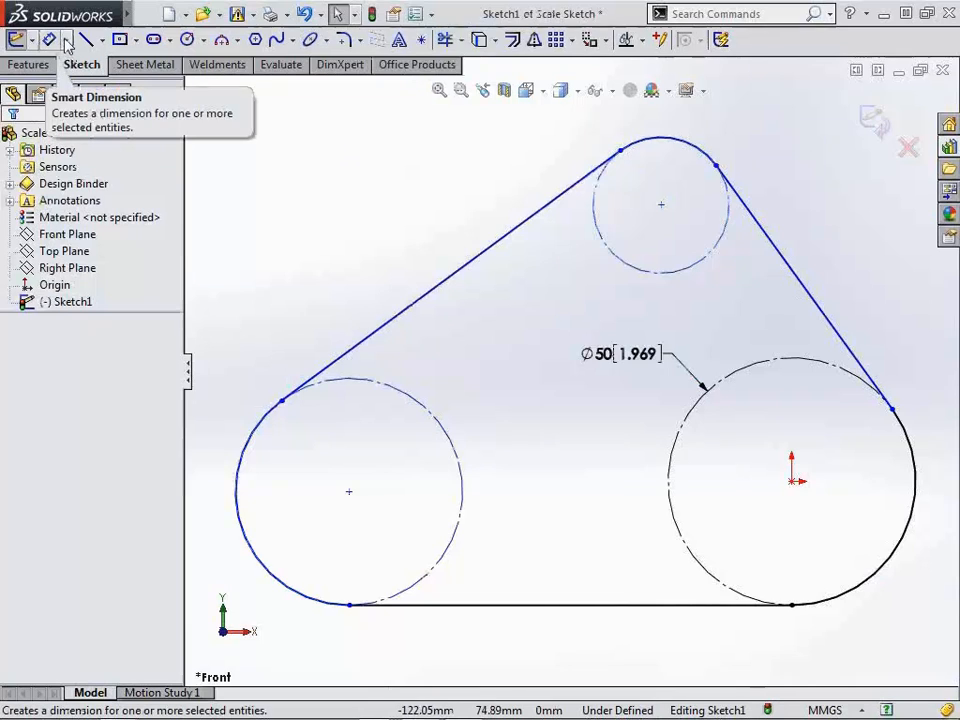
# Step: Add a 350 mm path length dimension to the chained belt loop
pyautogui.click(99, 39)
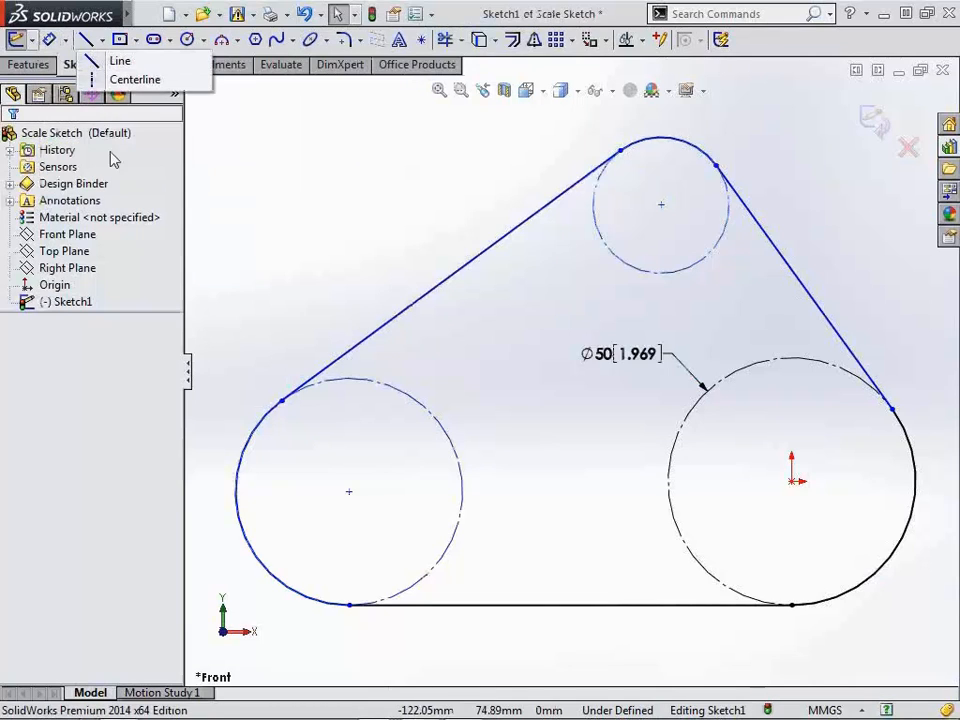
pyautogui.click(63, 39)
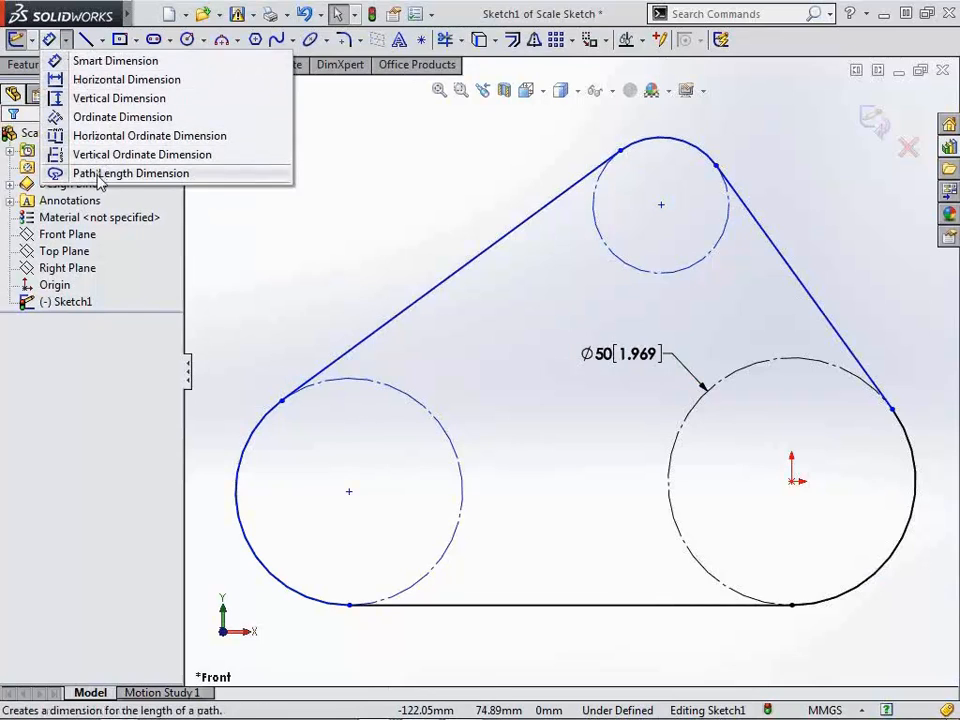
pyautogui.click(131, 173)
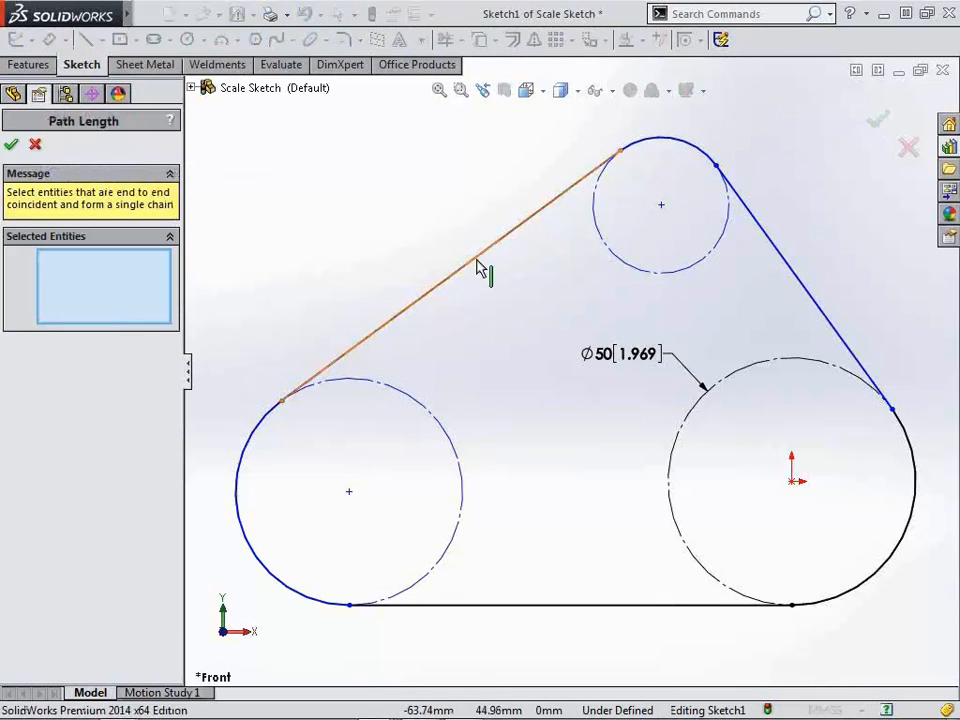
pyautogui.rightClick(485, 280)
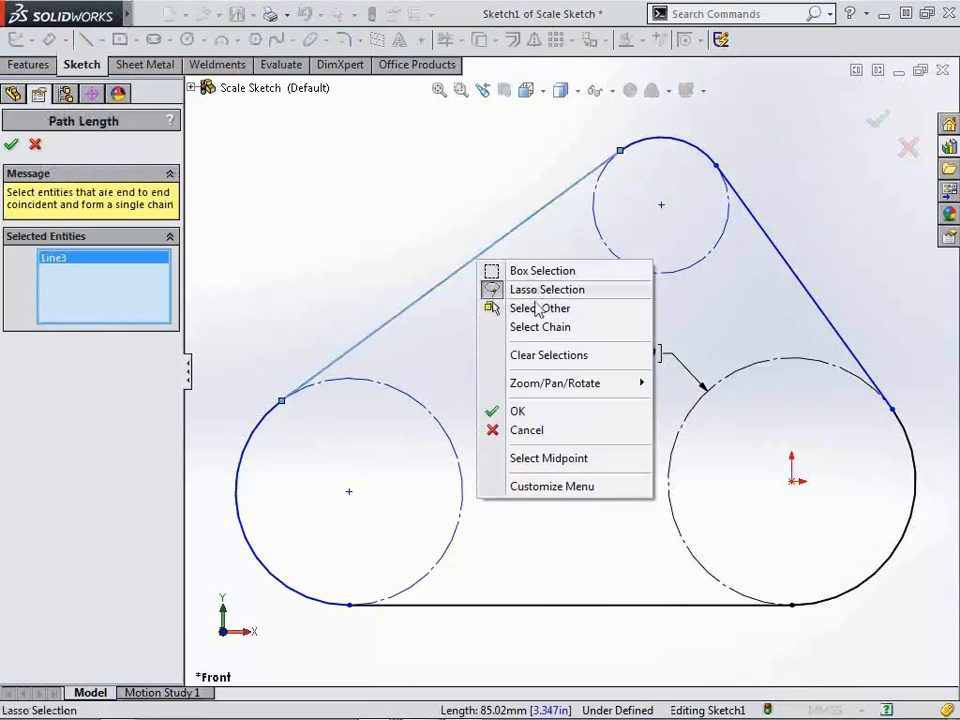
pyautogui.click(540, 327)
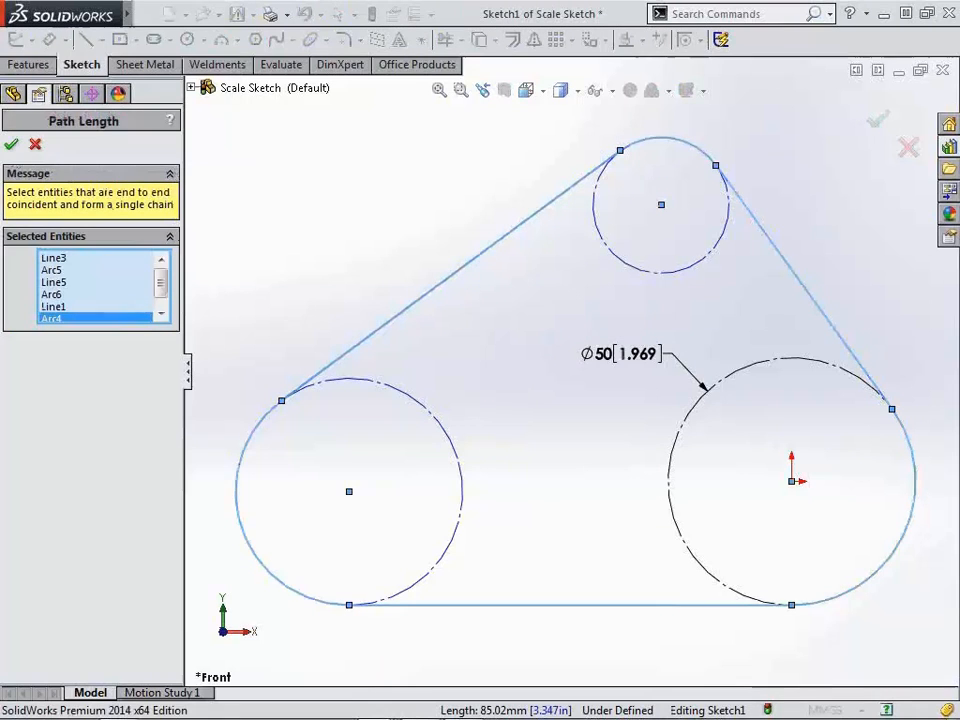
pyautogui.click(12, 144)
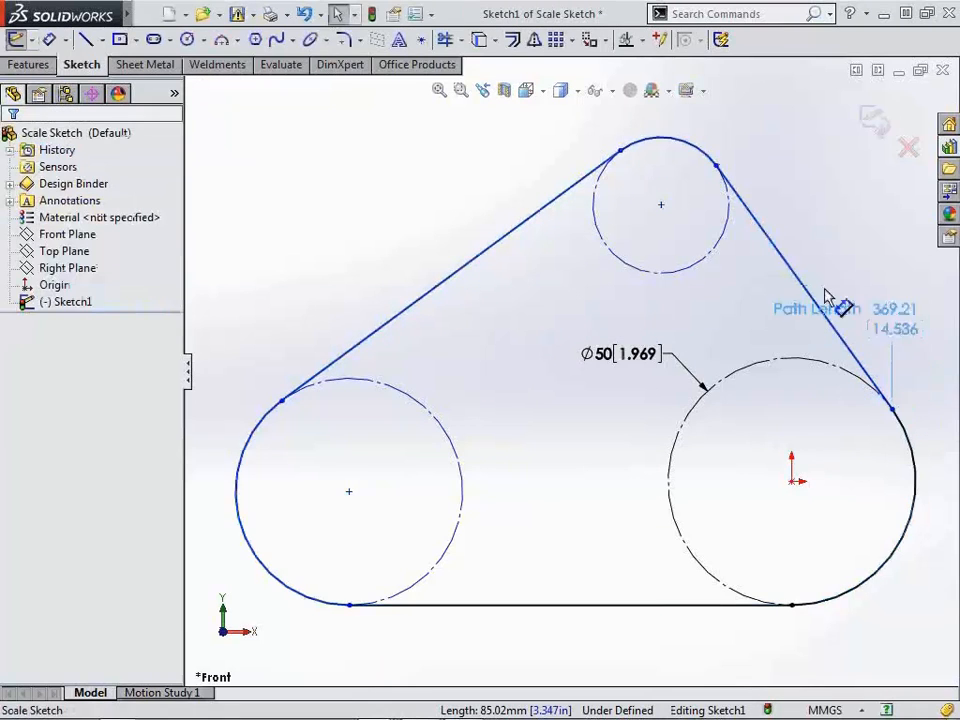
pyautogui.click(828, 308)
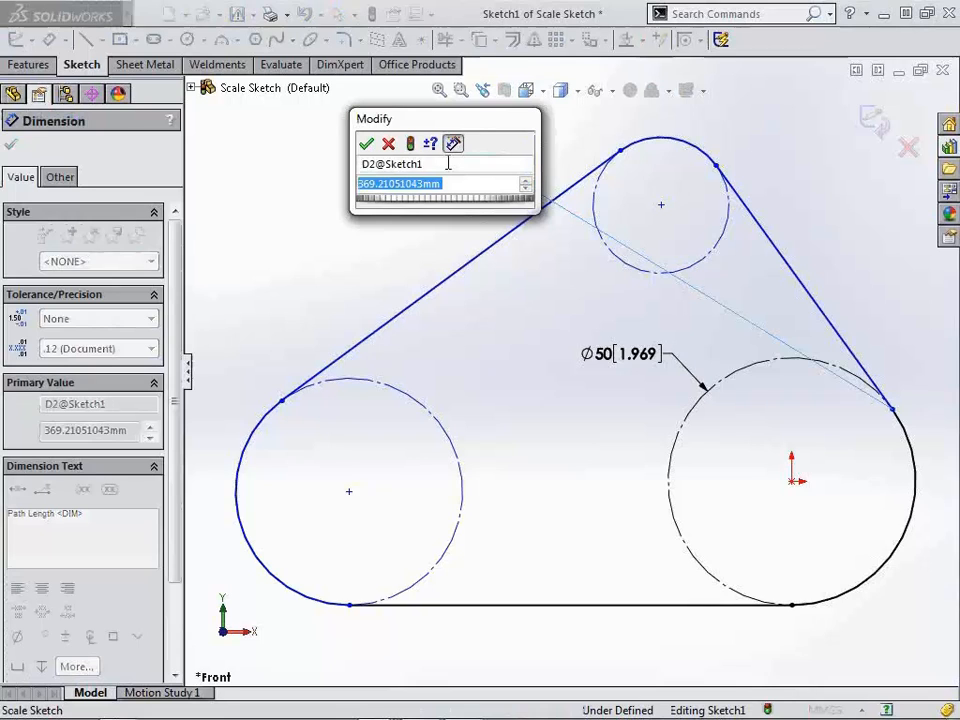
pyautogui.write('350')
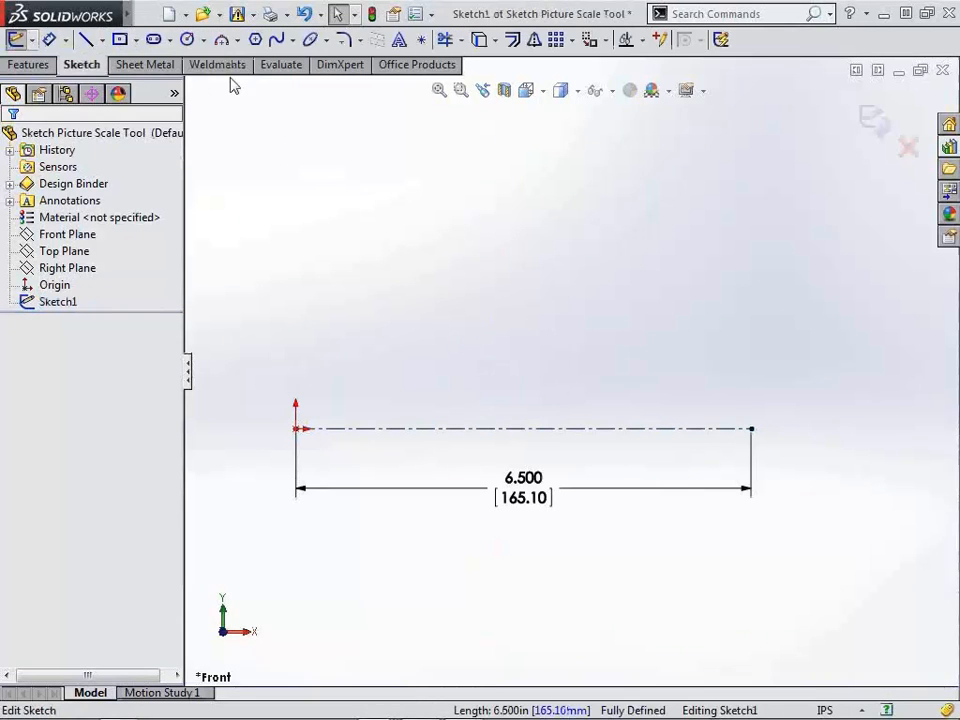
pyautogui.click(298, 13)
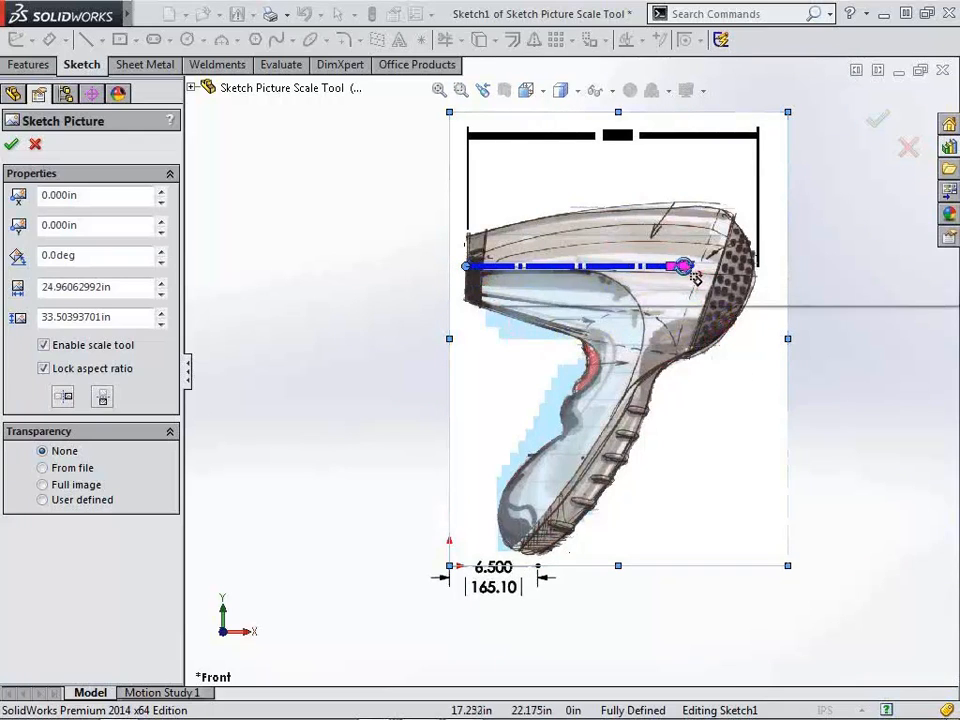
# Step: Scale the dryer picture with a reference line across its body set to 6.5 in
pyautogui.moveTo(683, 266); pyautogui.dragTo(750, 272)
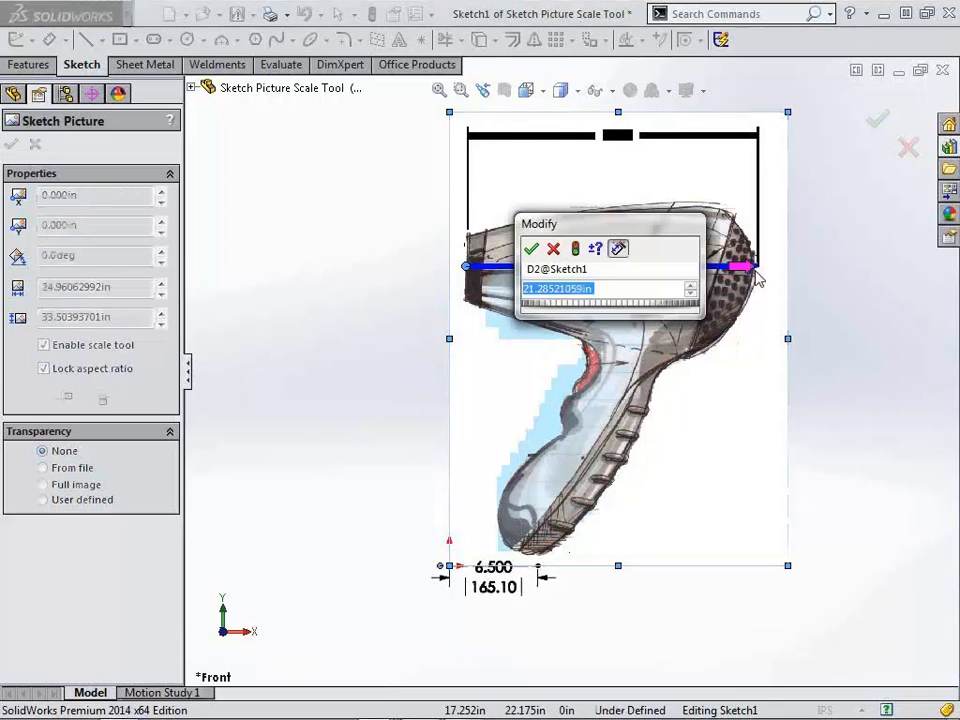
pyautogui.write('6')
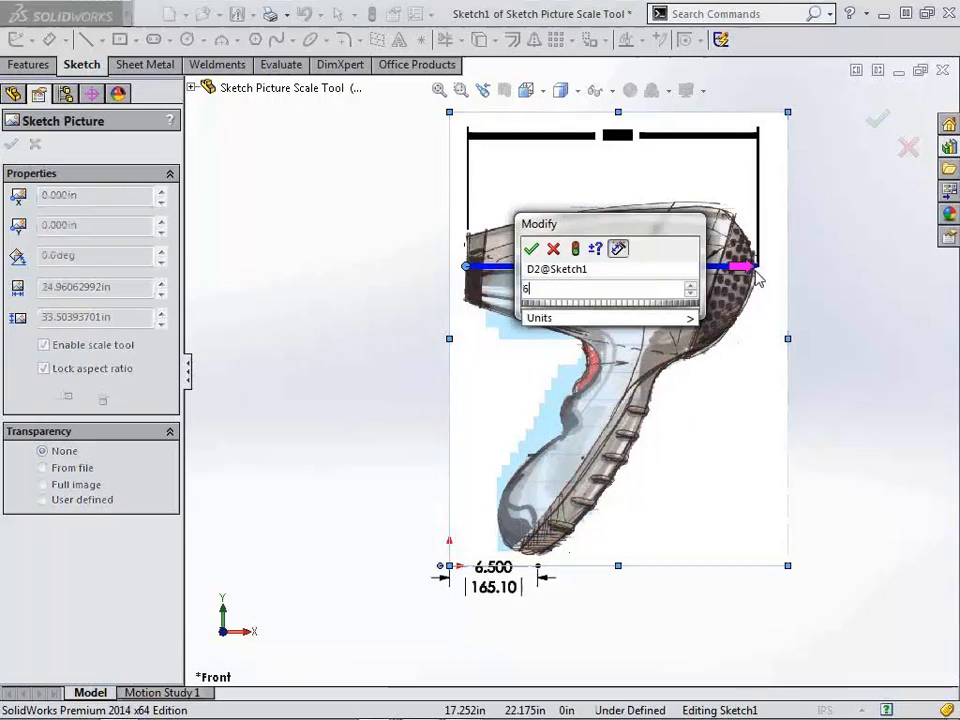
pyautogui.click(532, 249)
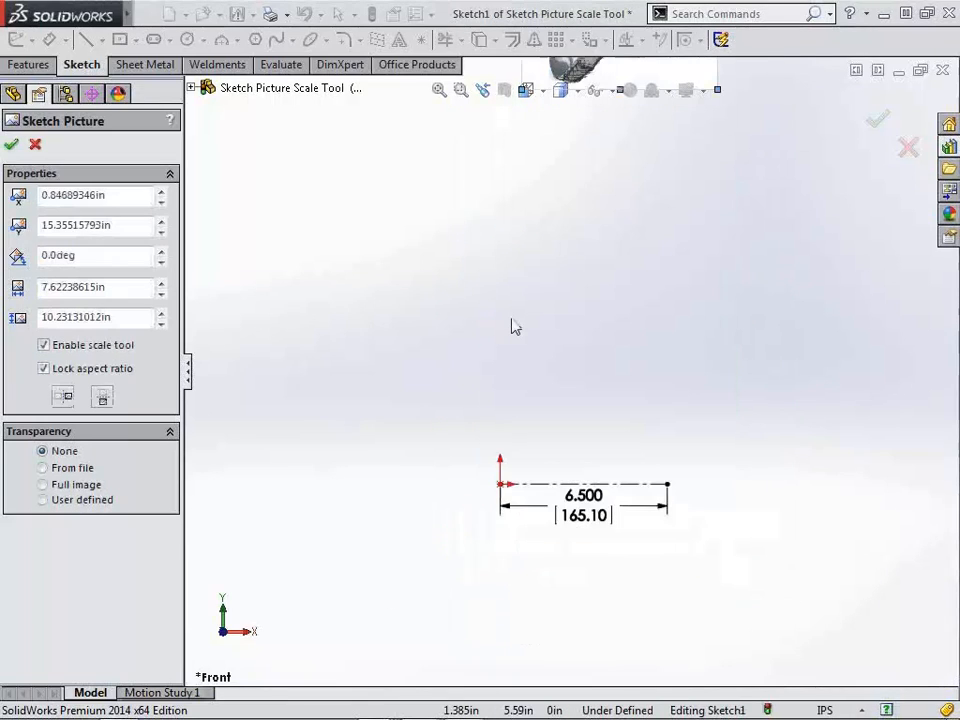
# Step: Reposition the scaled dryer picture and close the hair dryer sketch
pyautogui.moveTo(516, 325); pyautogui.dragTo(603, 284)
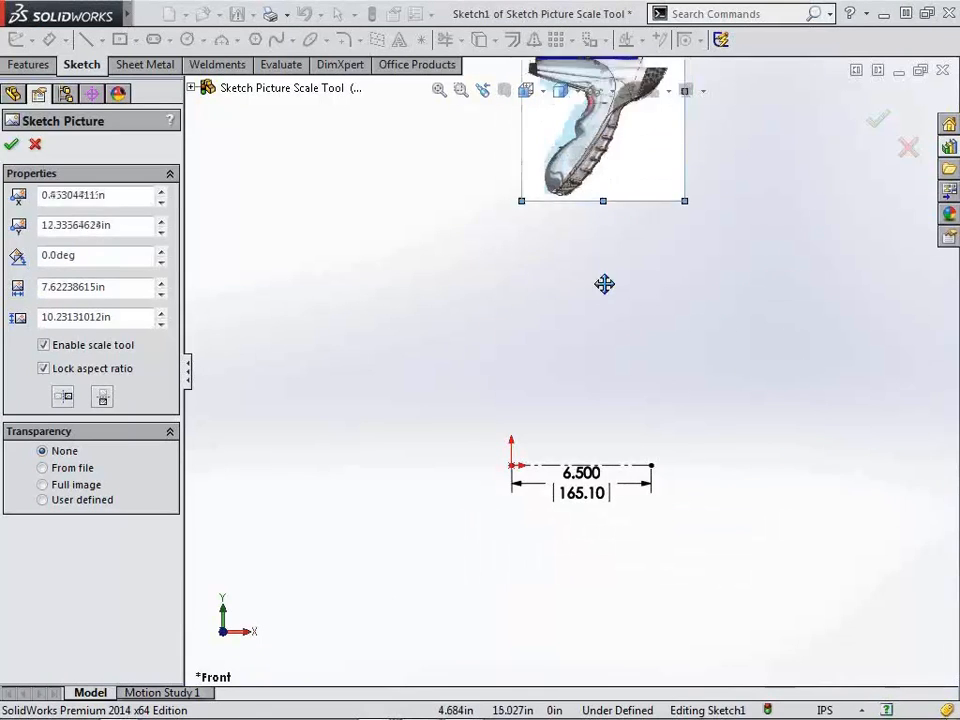
pyautogui.moveTo(603, 130); pyautogui.dragTo(591, 464)
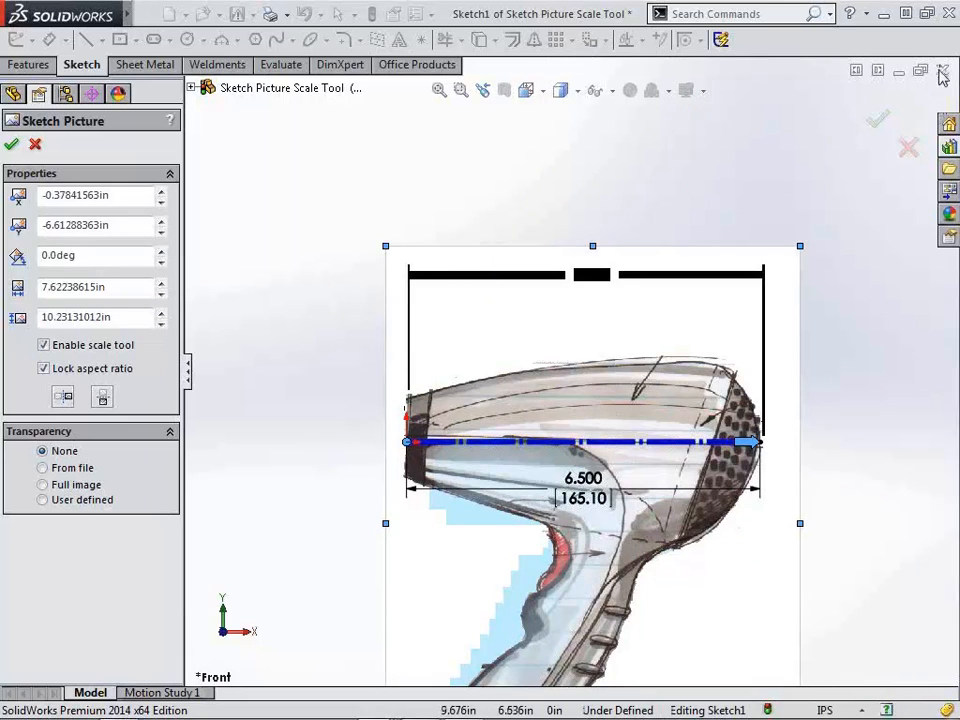
pyautogui.click(12, 144)
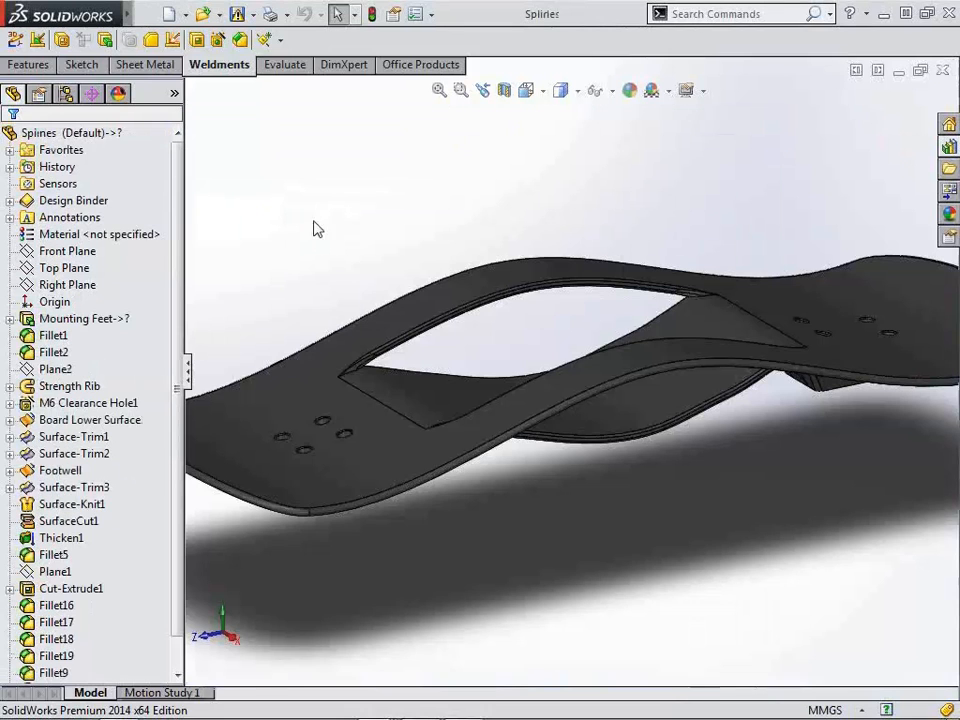
pyautogui.moveTo(305, 344)
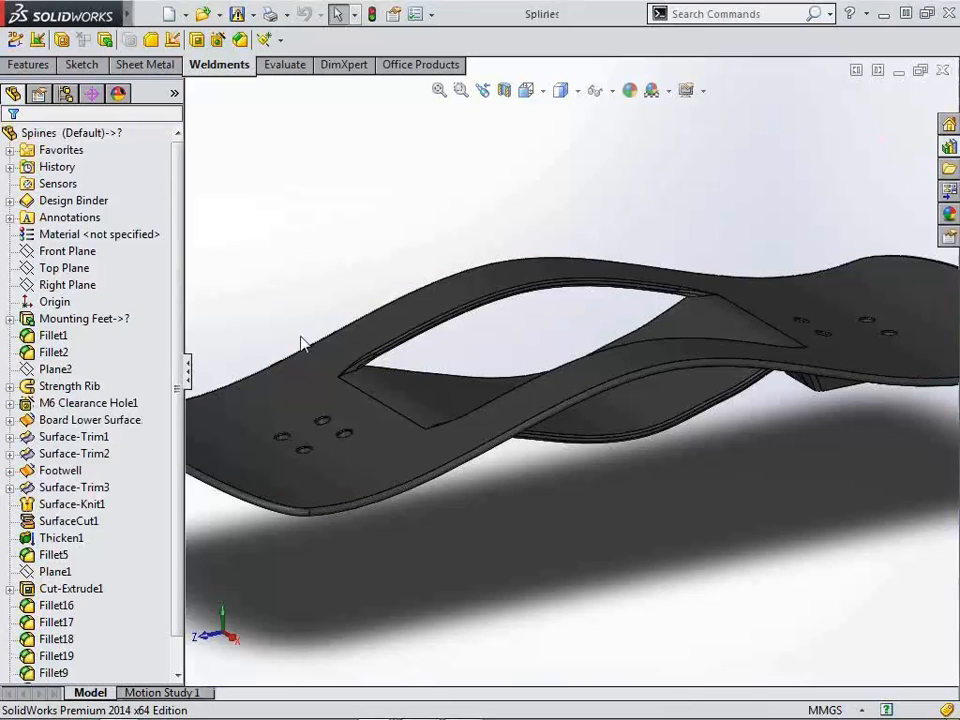
# Step: Delete corner arcs Arc1 and Arc3 from the Strength Rib Path sketch
pyautogui.click(90, 419)
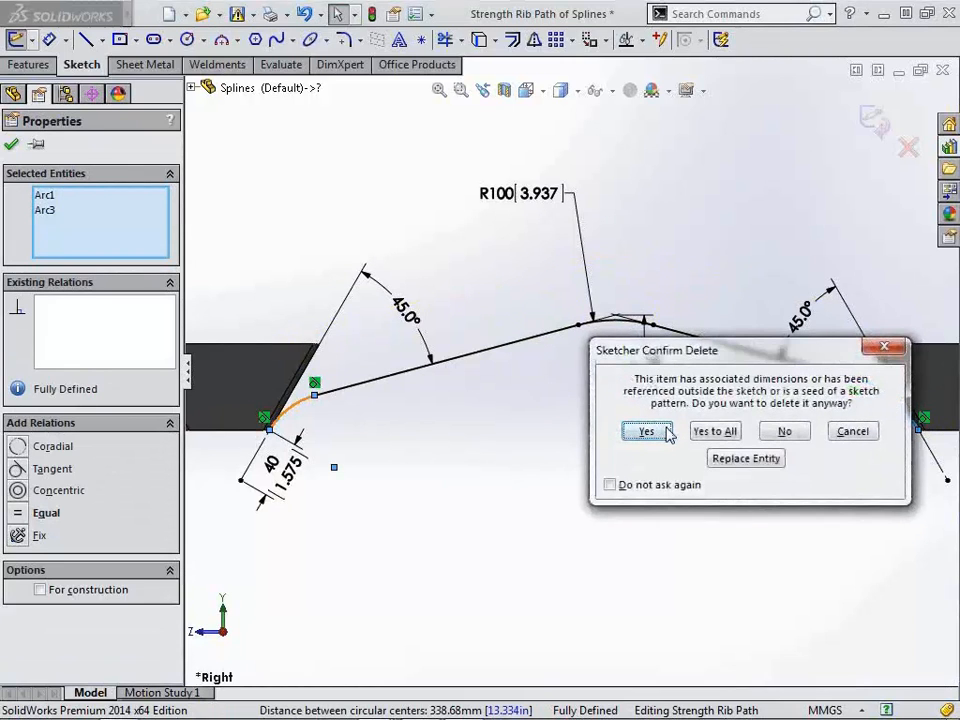
pyautogui.click(645, 431)
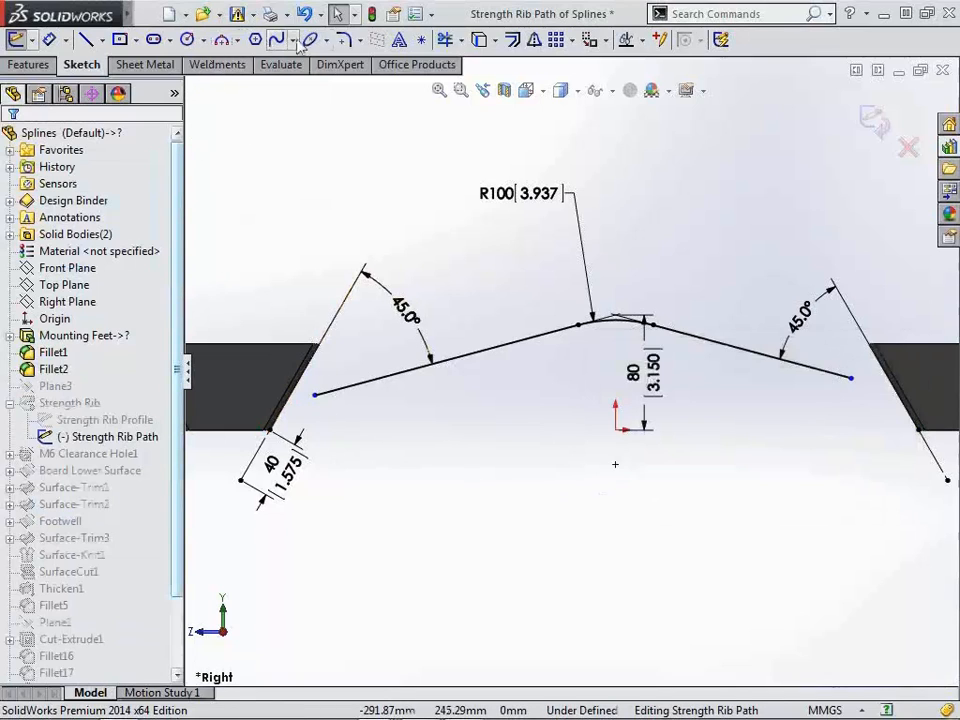
# Step: Sketch auto-tangent conics at both rib path corners, the right one at rho 0.7
pyautogui.click(312, 39)
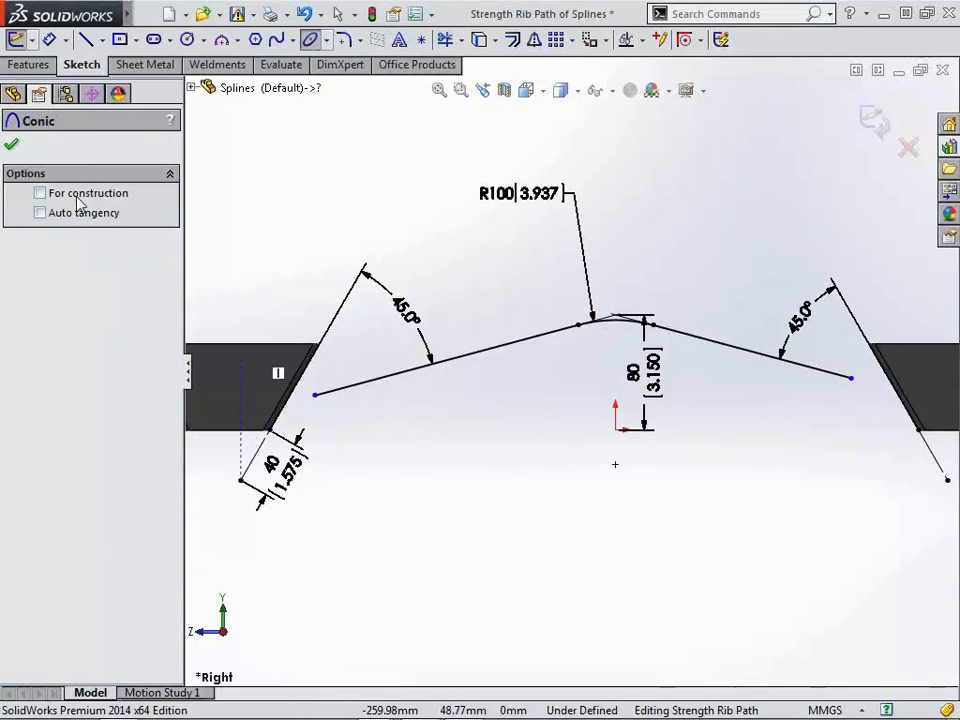
pyautogui.moveTo(50, 218)
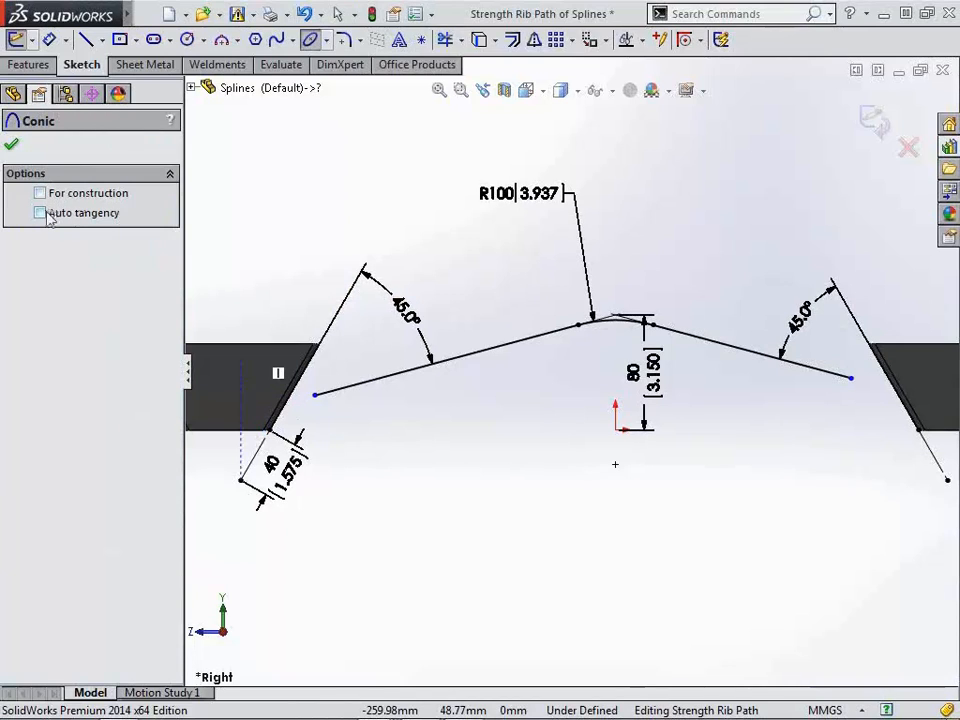
pyautogui.click(40, 213)
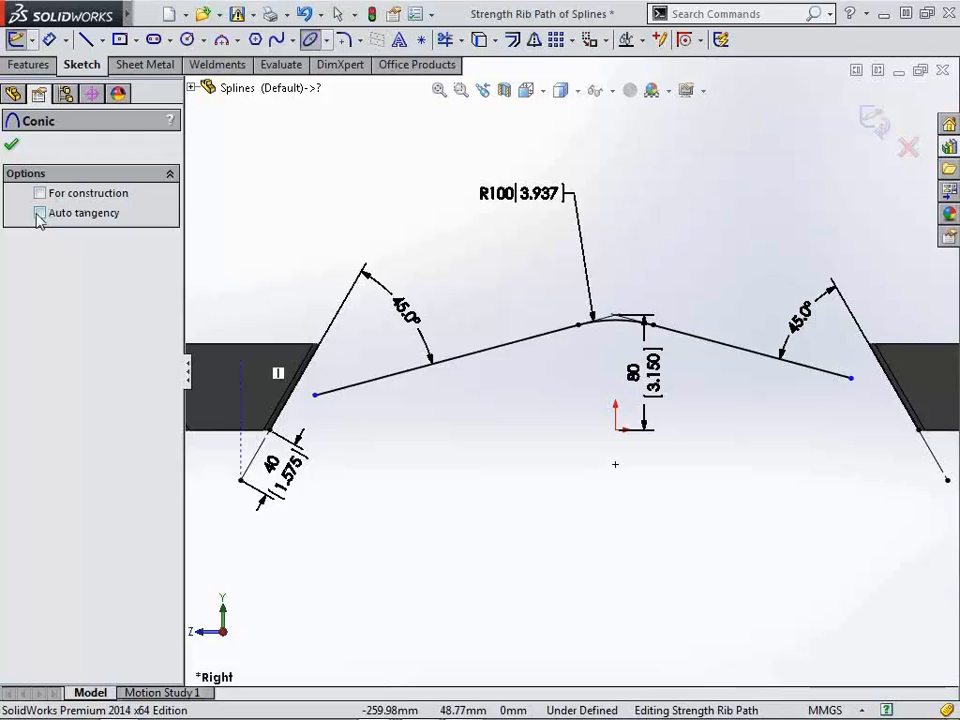
pyautogui.click(40, 213)
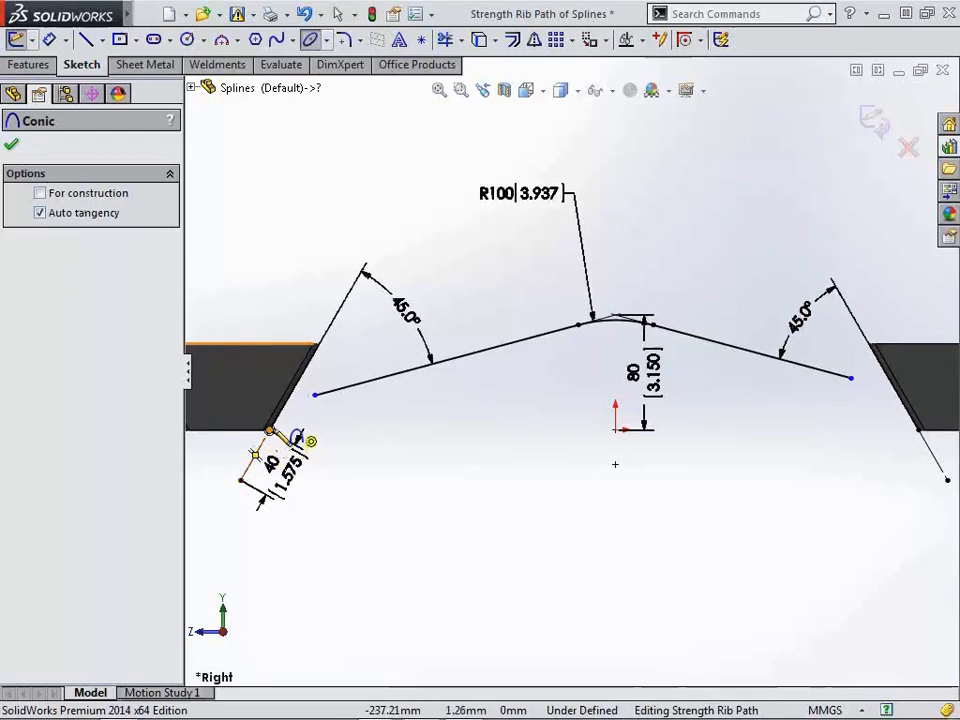
pyautogui.click(315, 395)
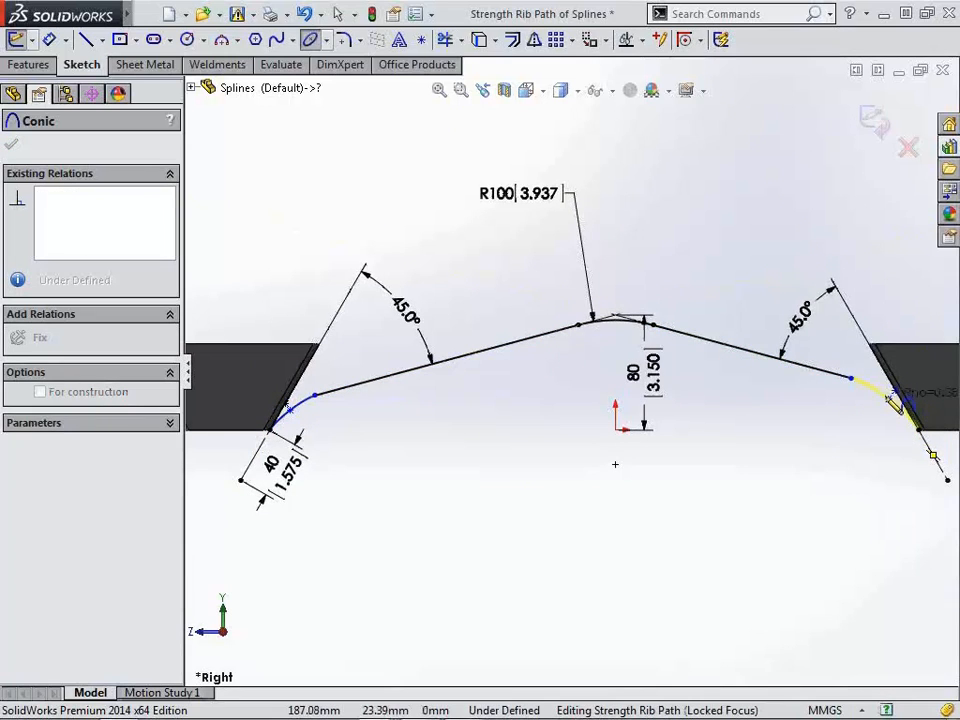
pyautogui.rightClick(900, 400)
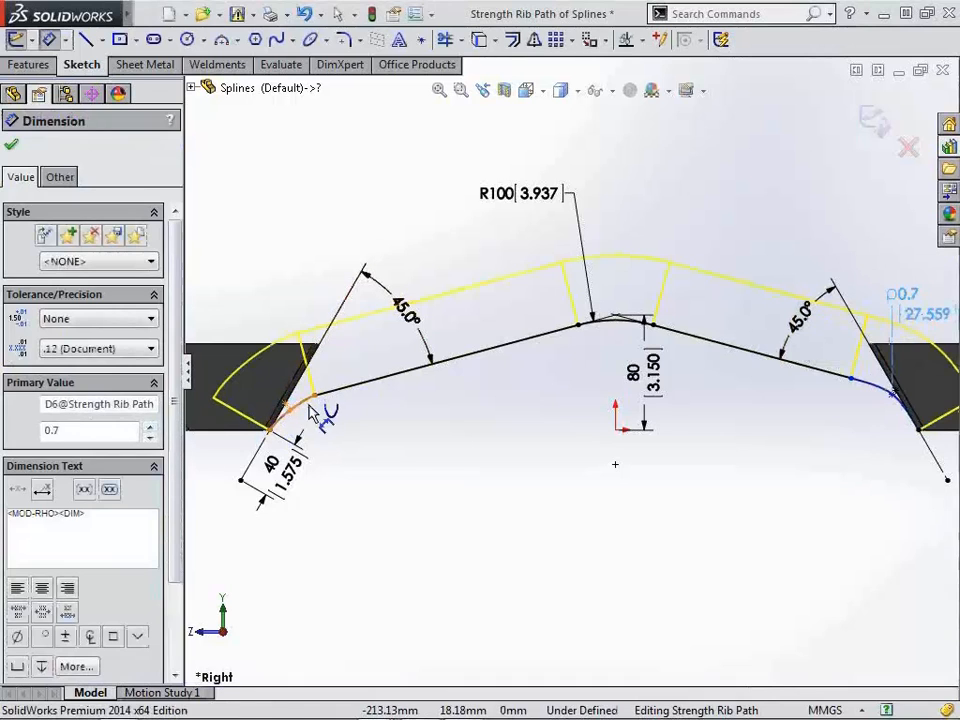
# Step: Set the left conic's rho to 0.65 and rebuild the rib along the path
pyautogui.click(290, 415)
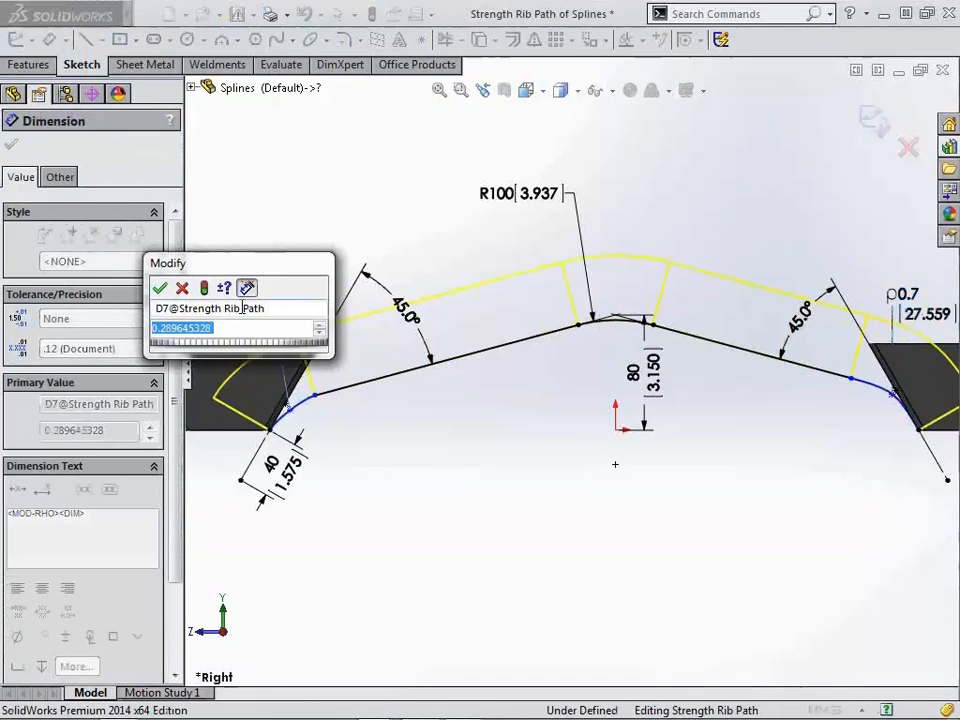
pyautogui.click(159, 288)
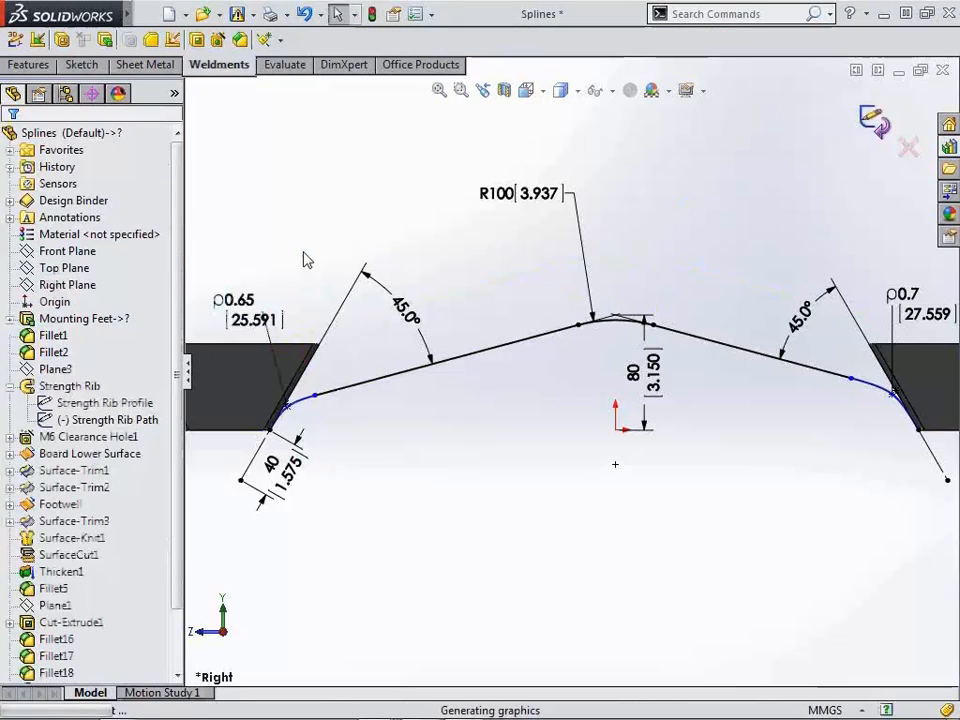
pyautogui.click(100, 419)
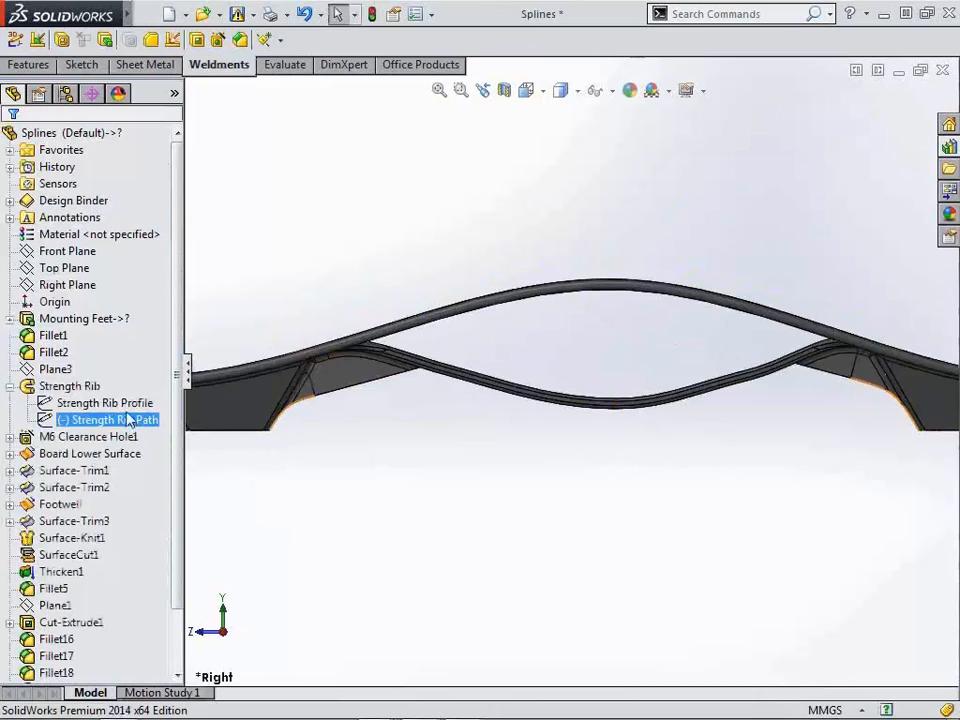
# Step: Edit the Strength Rib Profile sketch and delete its 20 mm end line
pyautogui.click(104, 402)
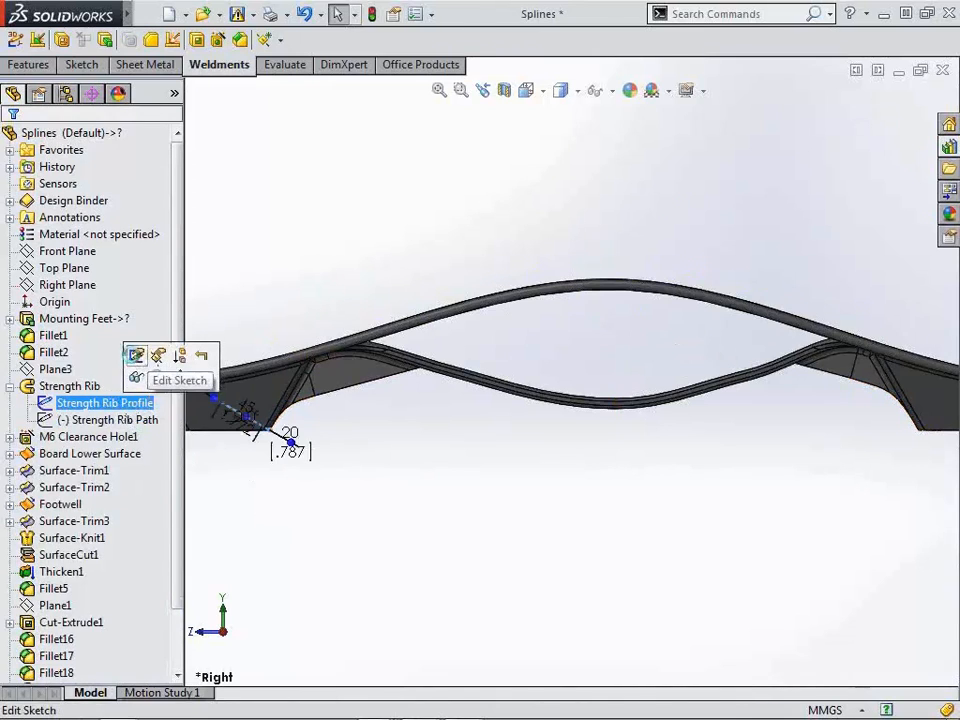
pyautogui.click(179, 380)
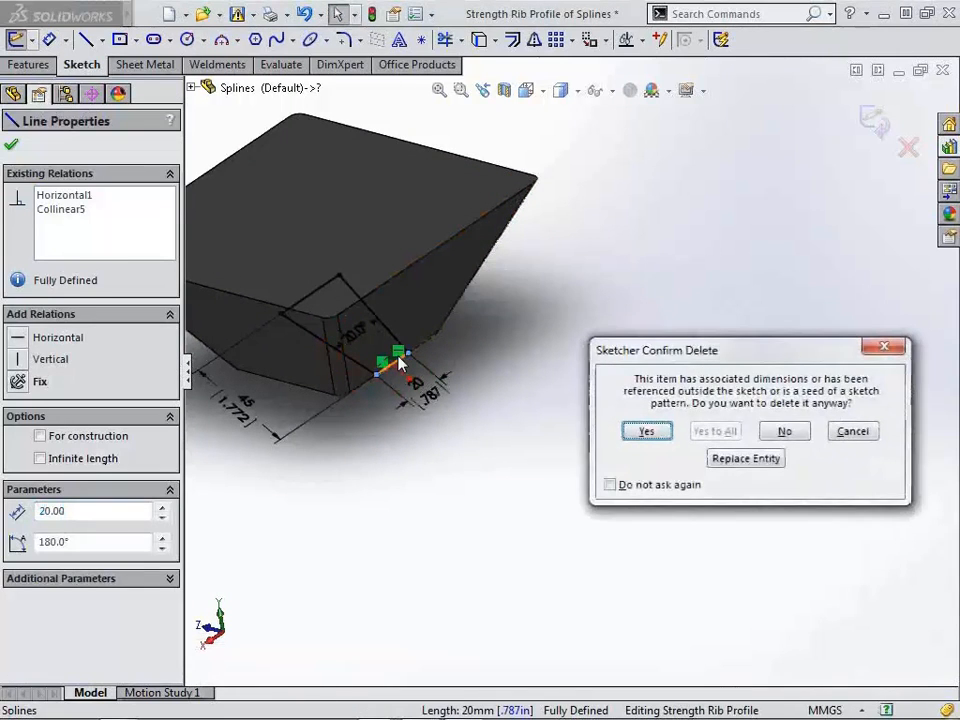
pyautogui.click(646, 430)
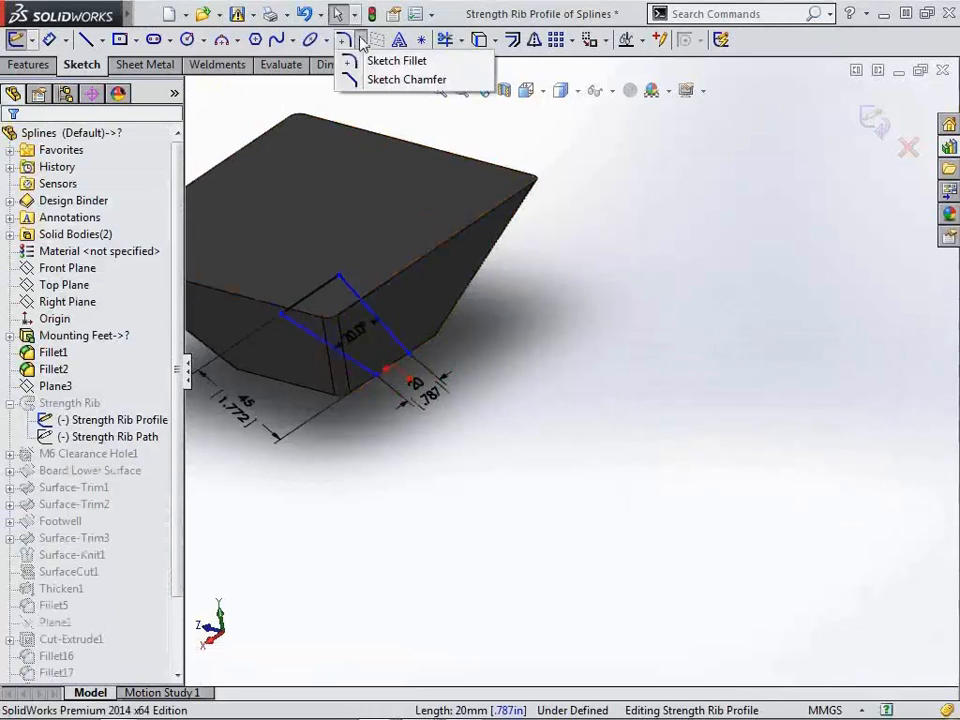
# Step: Round the profile end with a tangent conic at rho 0.2 and rebuild the rib
pyautogui.click(313, 39)
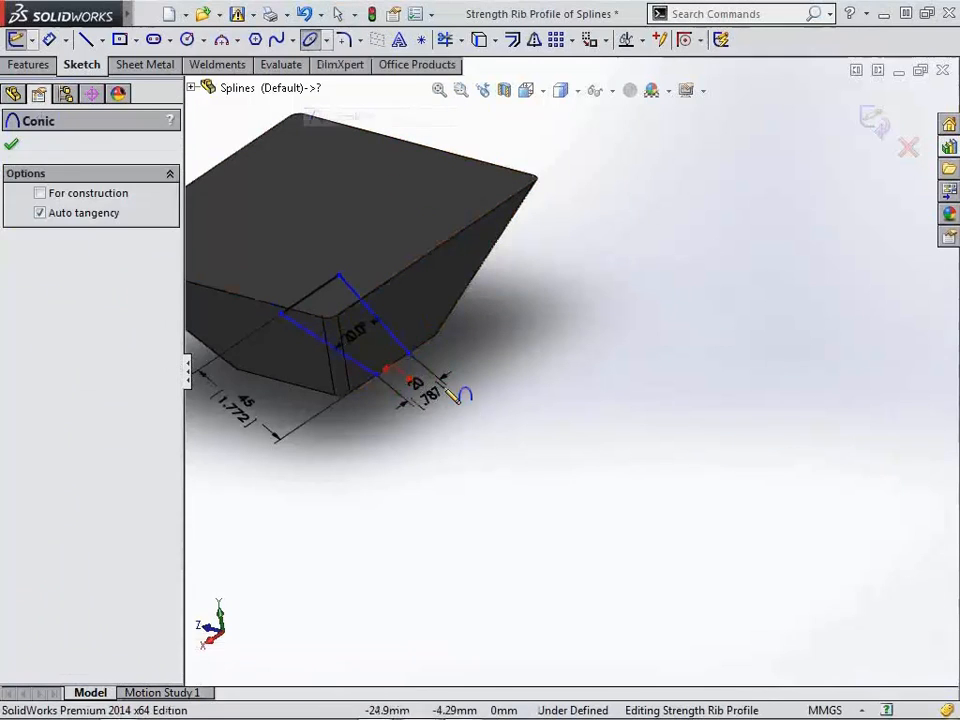
pyautogui.click(385, 375)
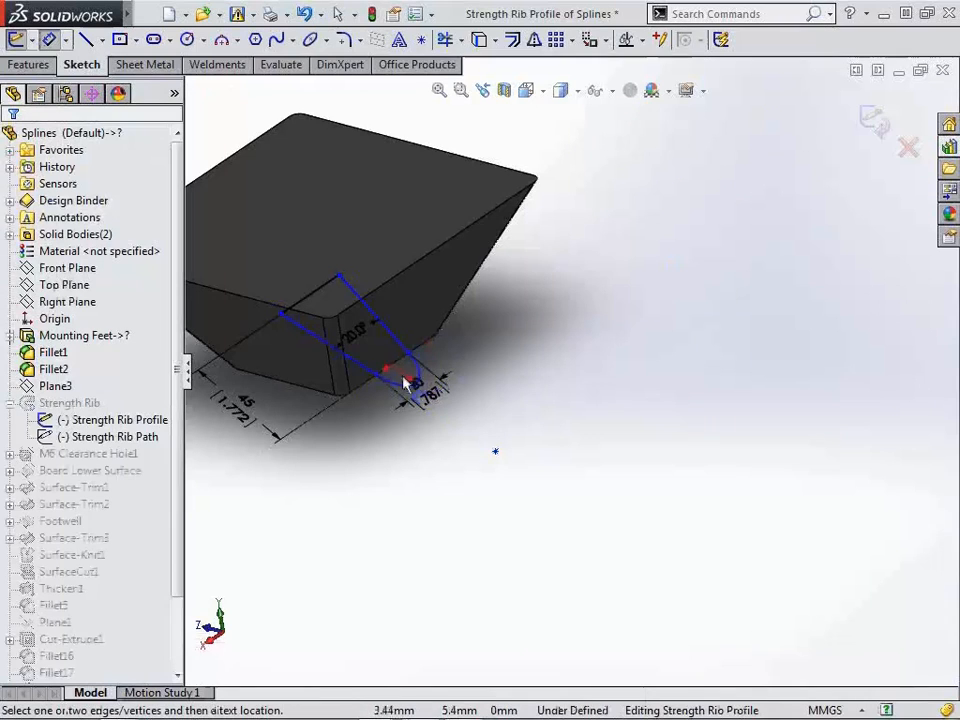
pyautogui.click(405, 385)
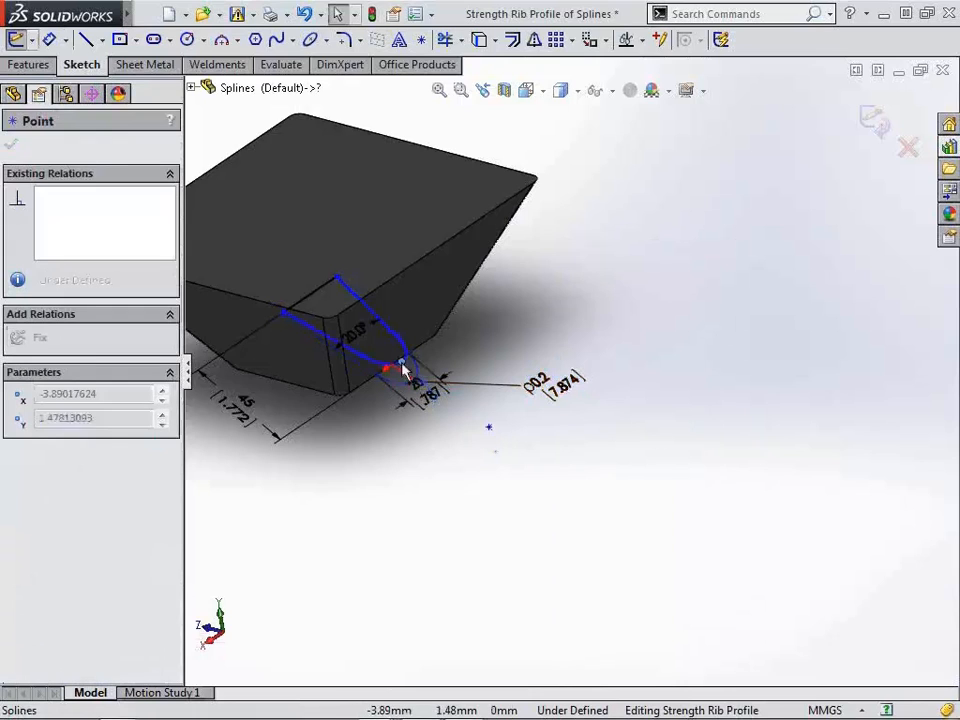
pyautogui.click(513, 491)
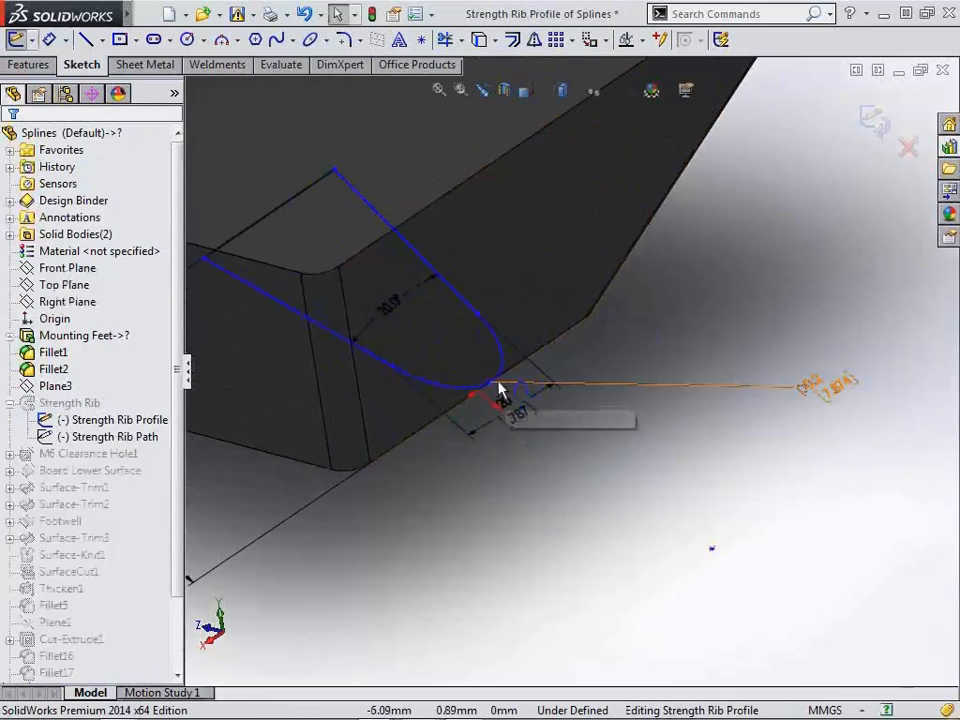
pyautogui.click(475, 395)
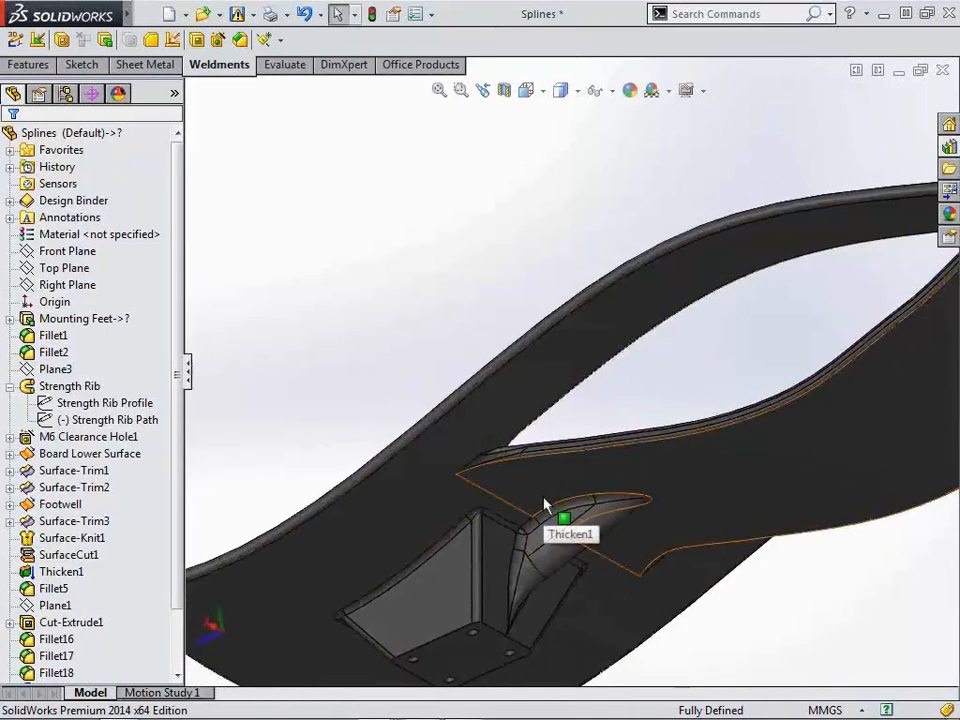
pyautogui.moveTo(478, 285)
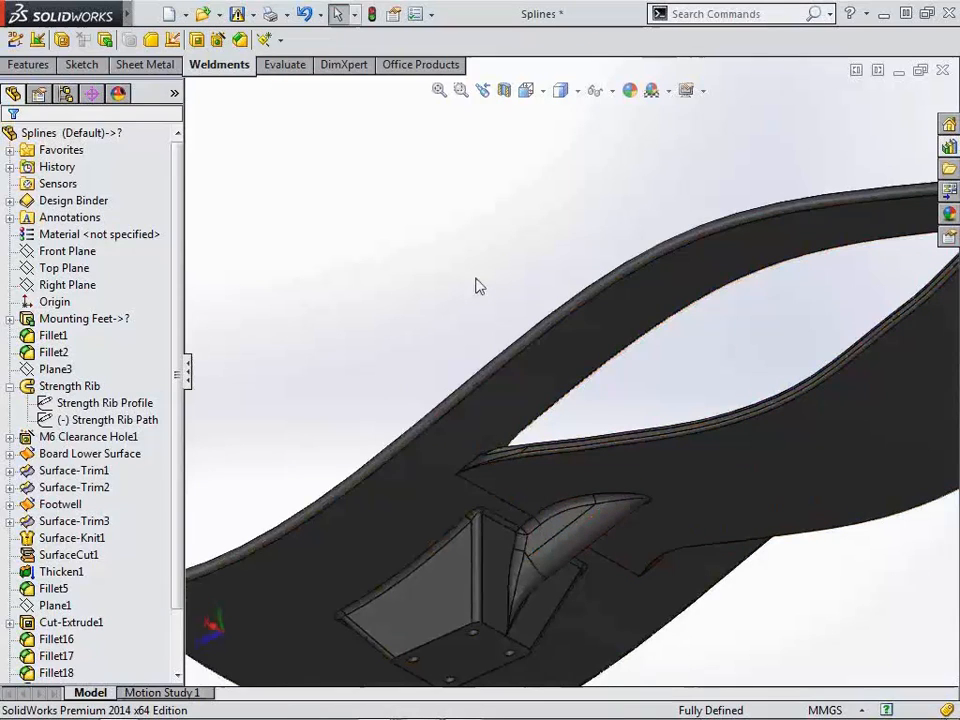
# Step: Edit the Board Profile sketch with its spline outline and dimensions
pyautogui.click(89, 453)
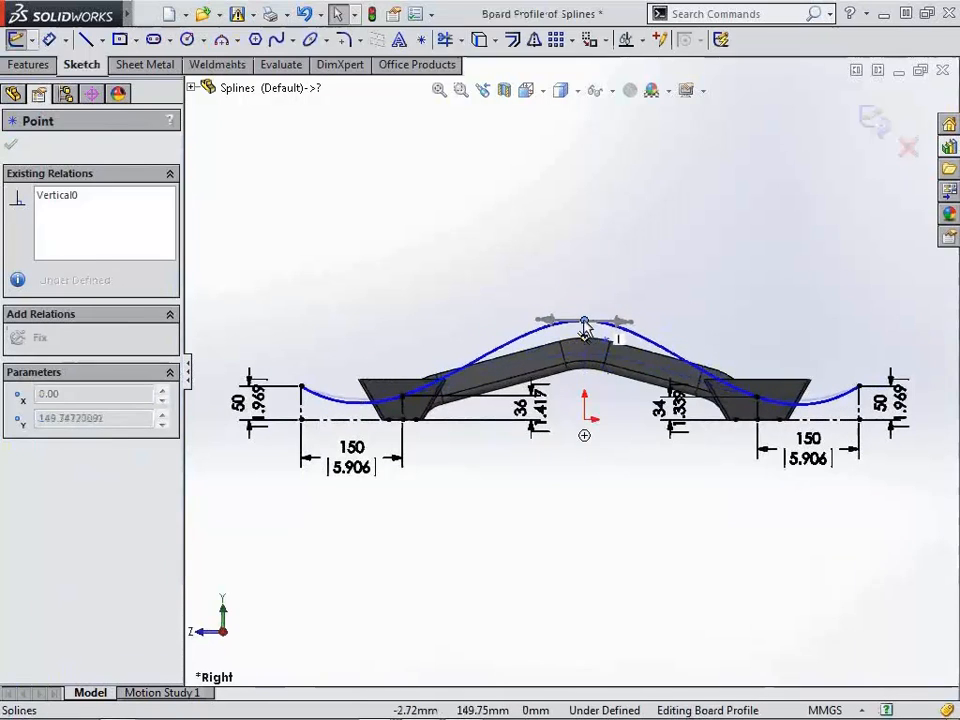
# Step: Give the Board Profile spline an 850 mm driving length and exit the sketch
pyautogui.click(584, 322)
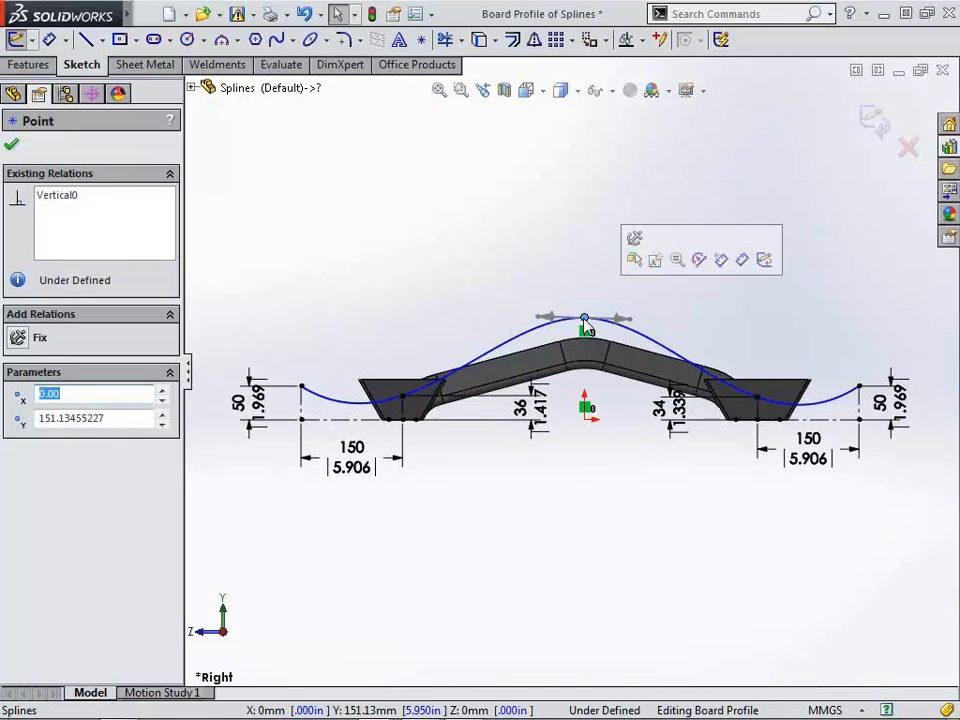
pyautogui.click(14, 93)
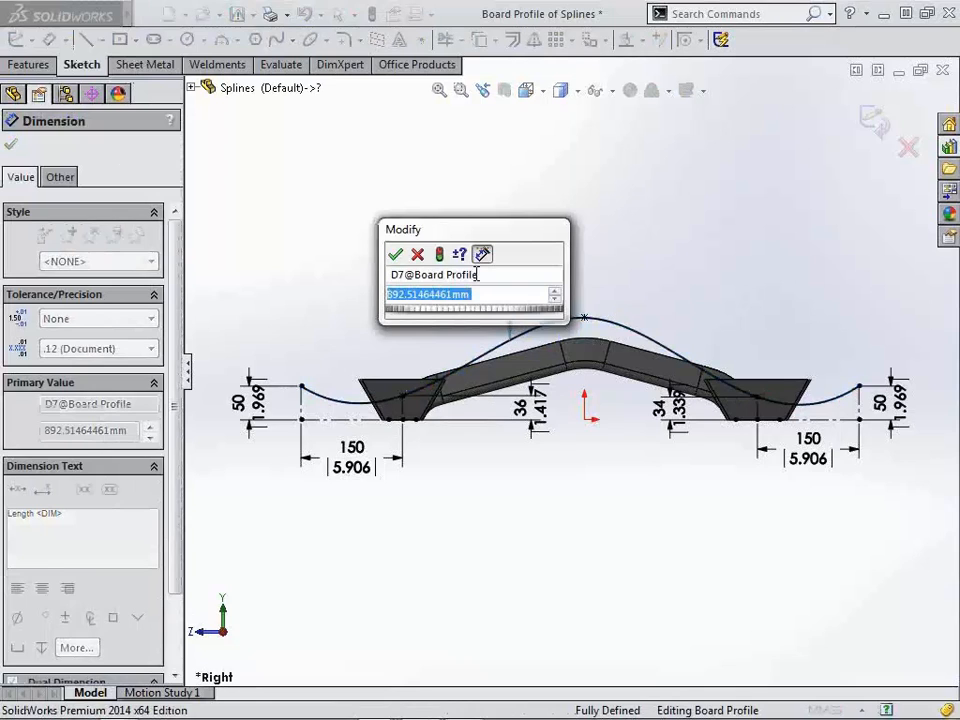
pyautogui.write('850')
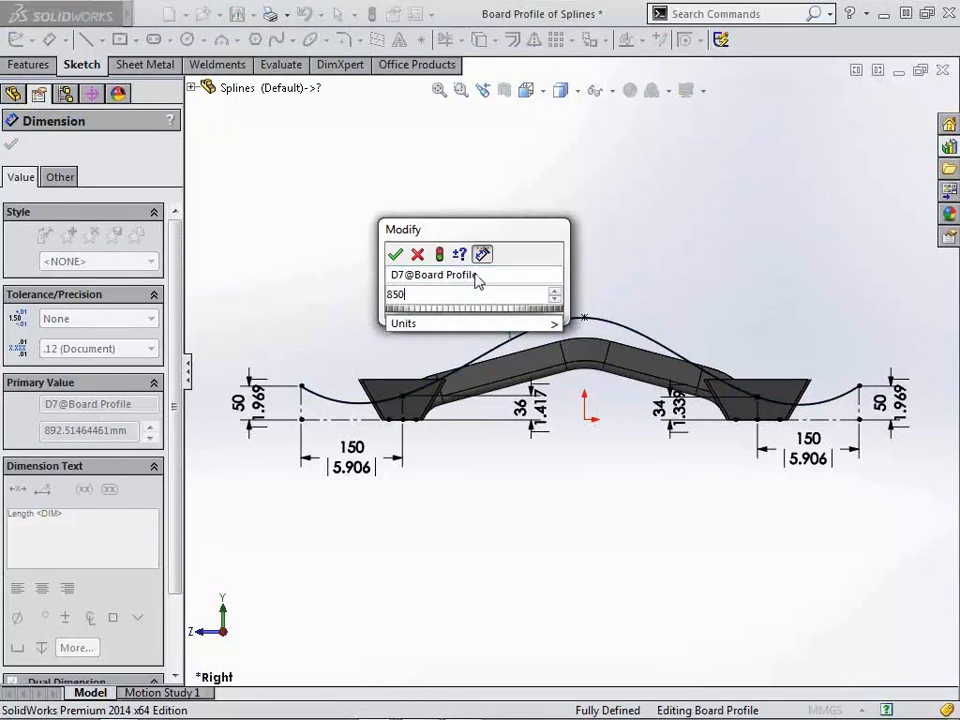
pyautogui.click(395, 254)
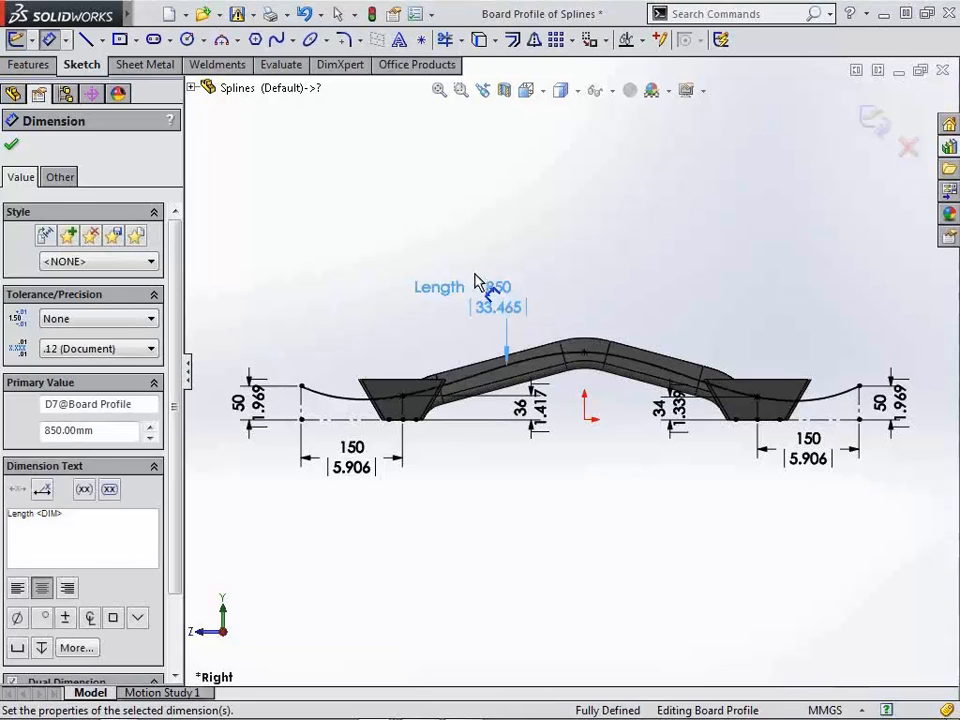
pyautogui.click(11, 144)
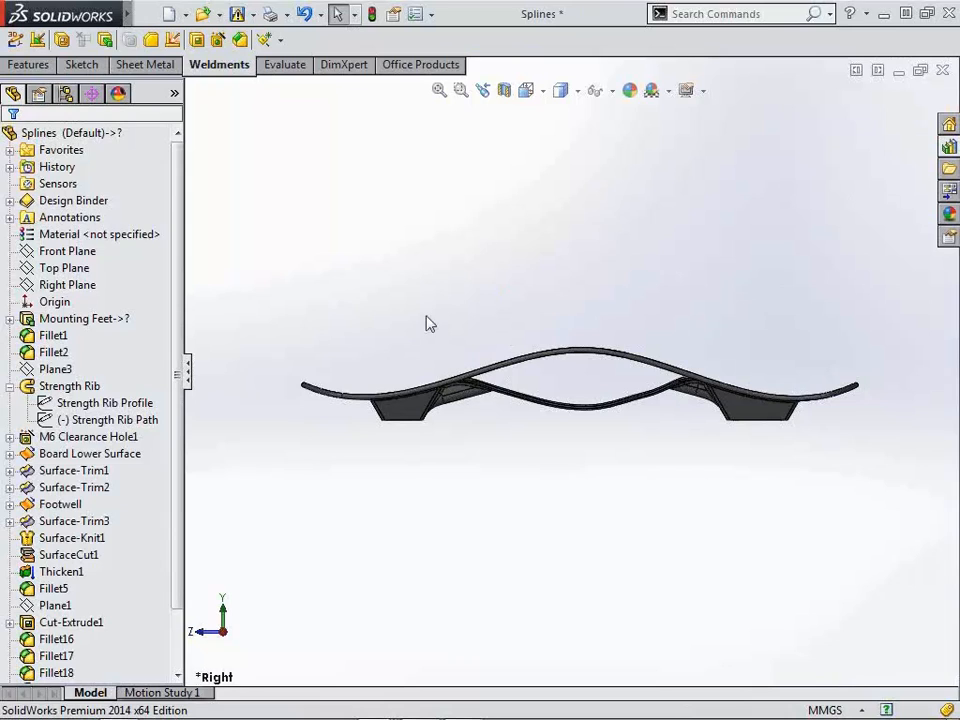
pyautogui.moveTo(156, 597)
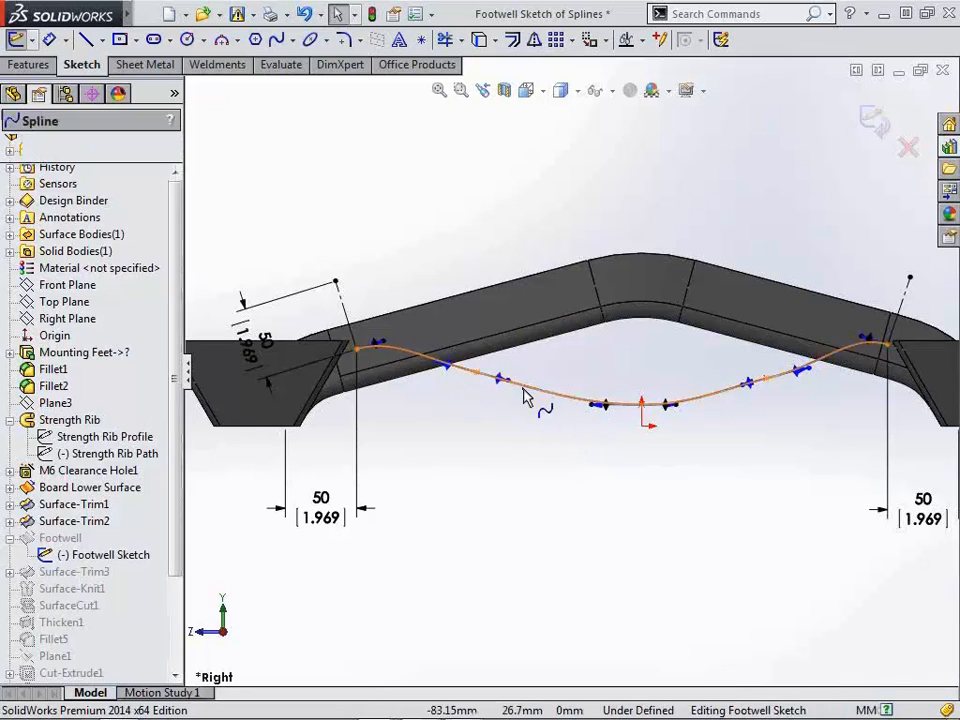
pyautogui.rightClick(600, 405)
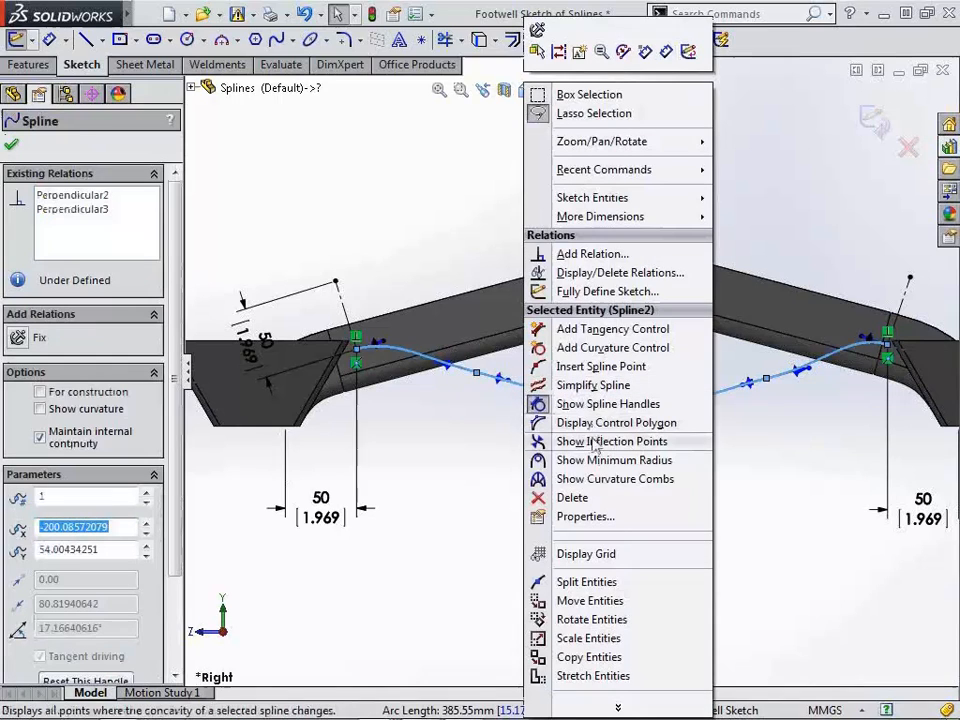
pyautogui.click(614, 478)
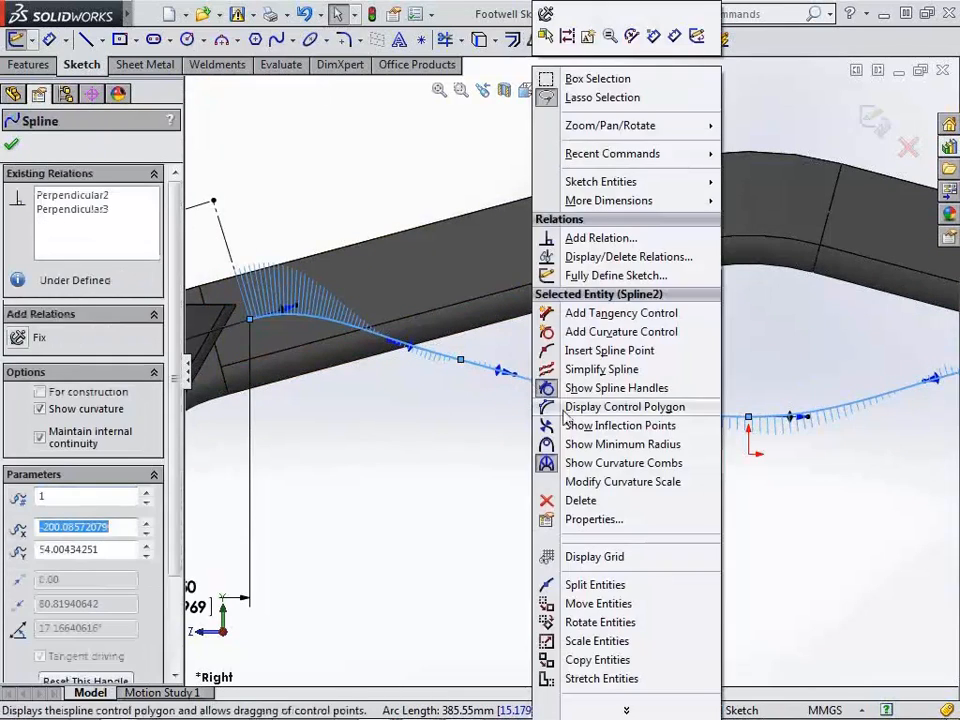
pyautogui.click(624, 407)
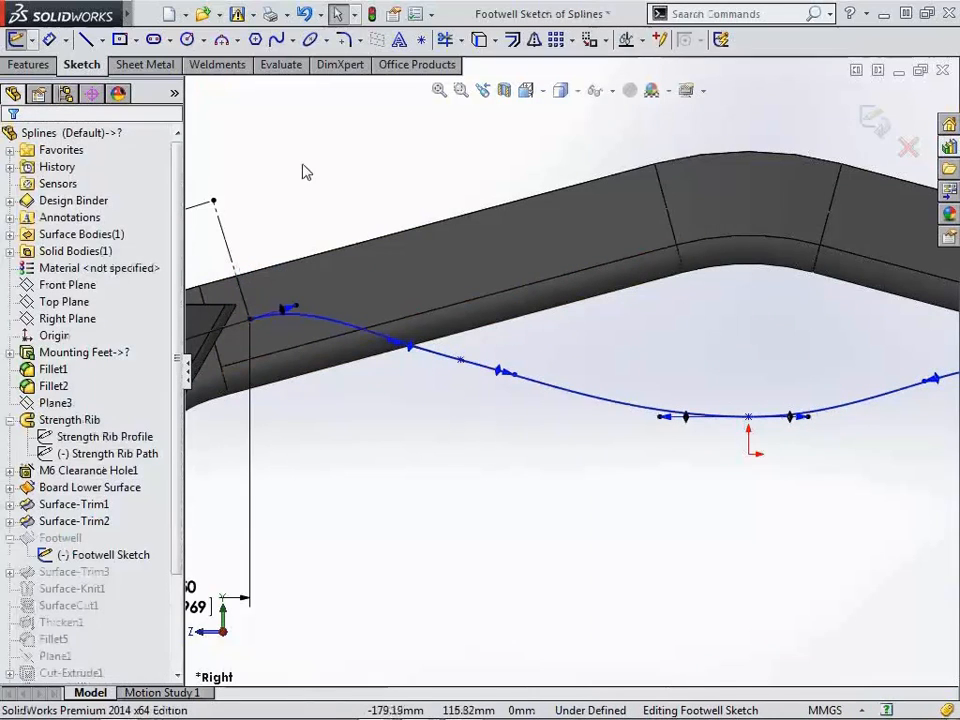
# Step: Draw a style spline between the left and right footwell end points
pyautogui.click(348, 39)
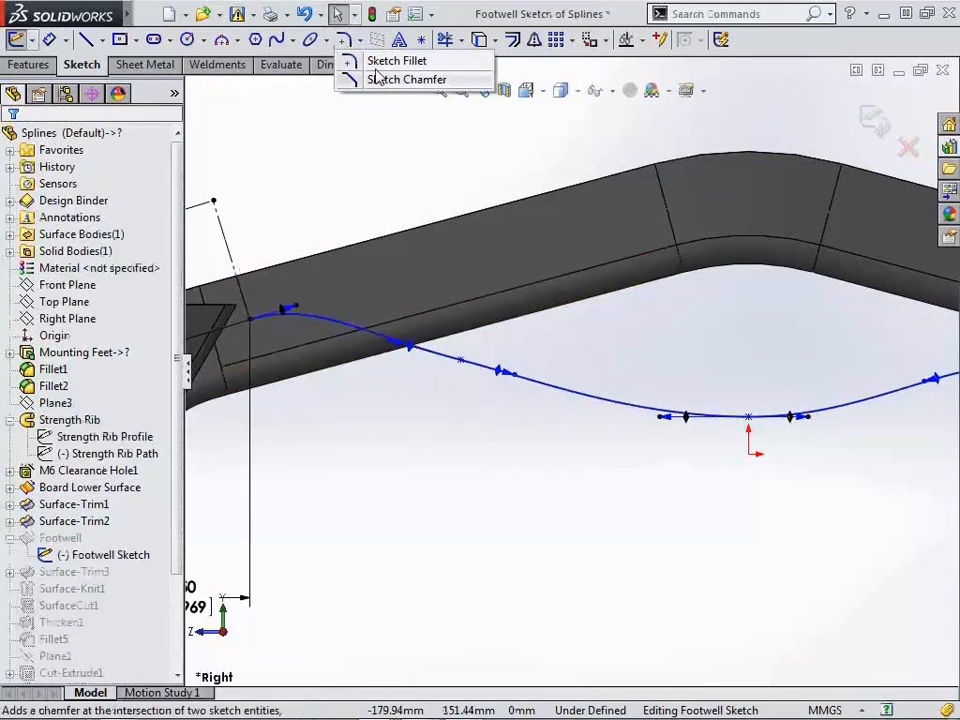
pyautogui.click(290, 40)
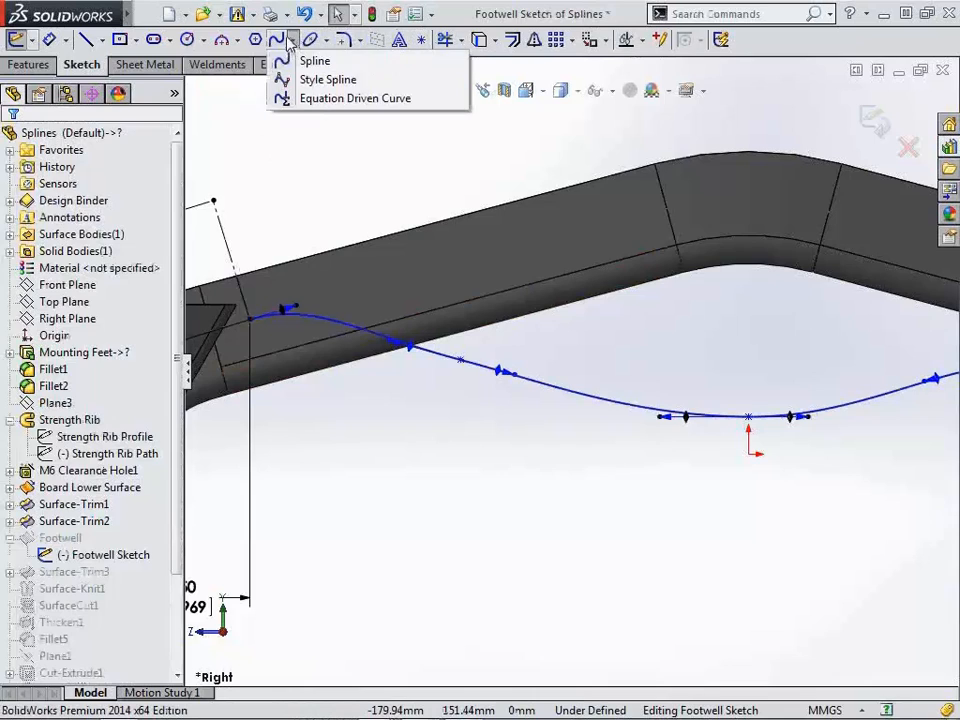
pyautogui.moveTo(328, 79)
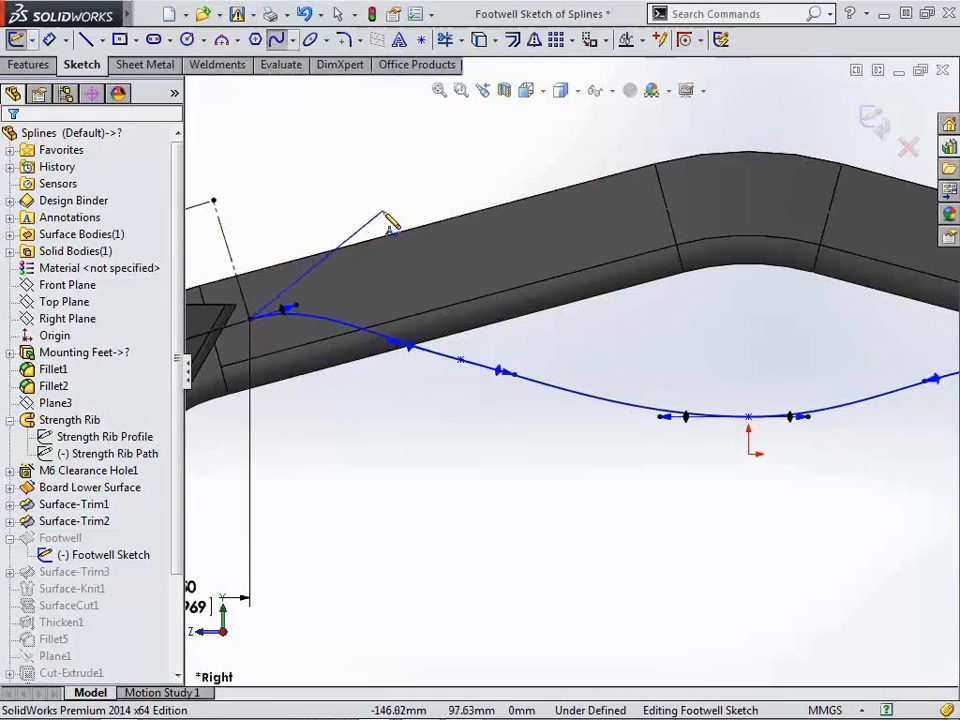
pyautogui.click(820, 535)
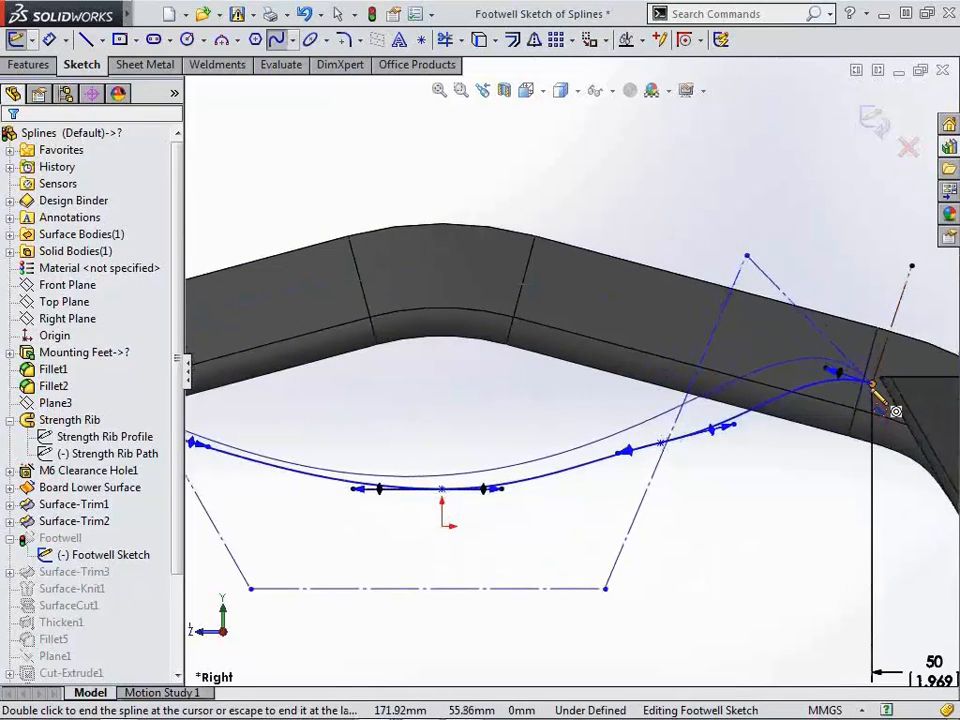
pyautogui.rightClick(870, 410)
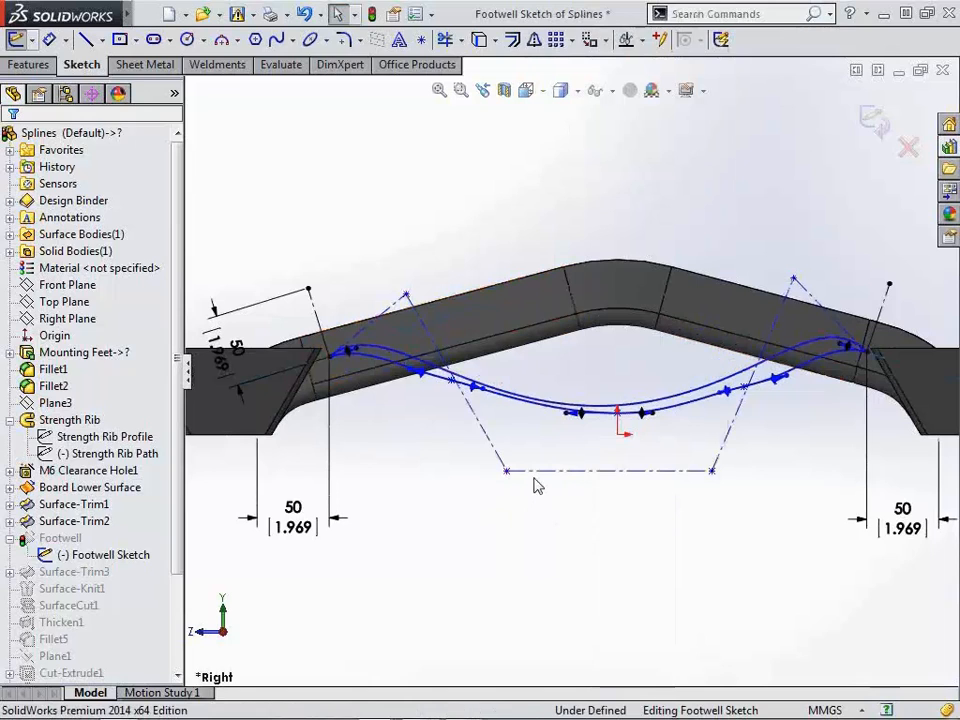
# Step: Dimension the control polygon 160 wide and 20 mm below the origin
pyautogui.click(608, 471)
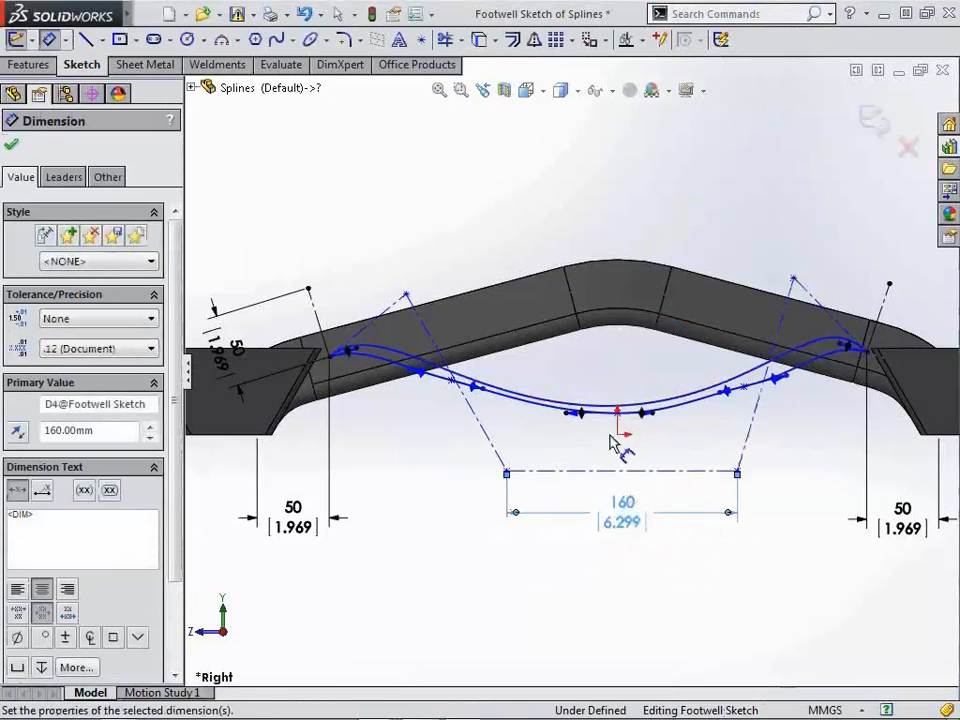
pyautogui.click(11, 143)
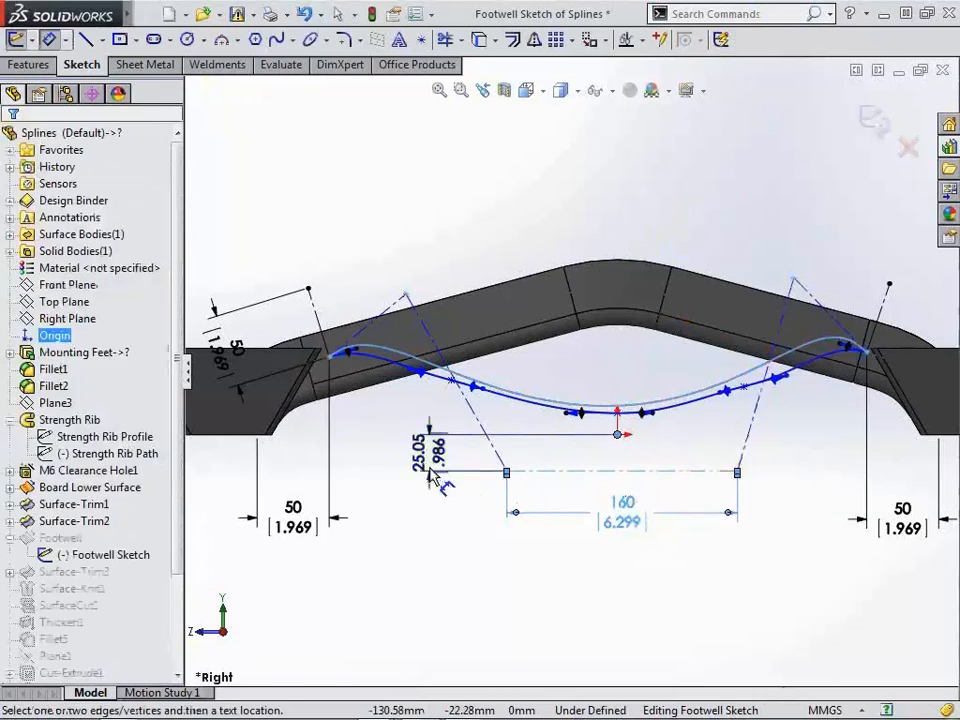
pyautogui.click(430, 470)
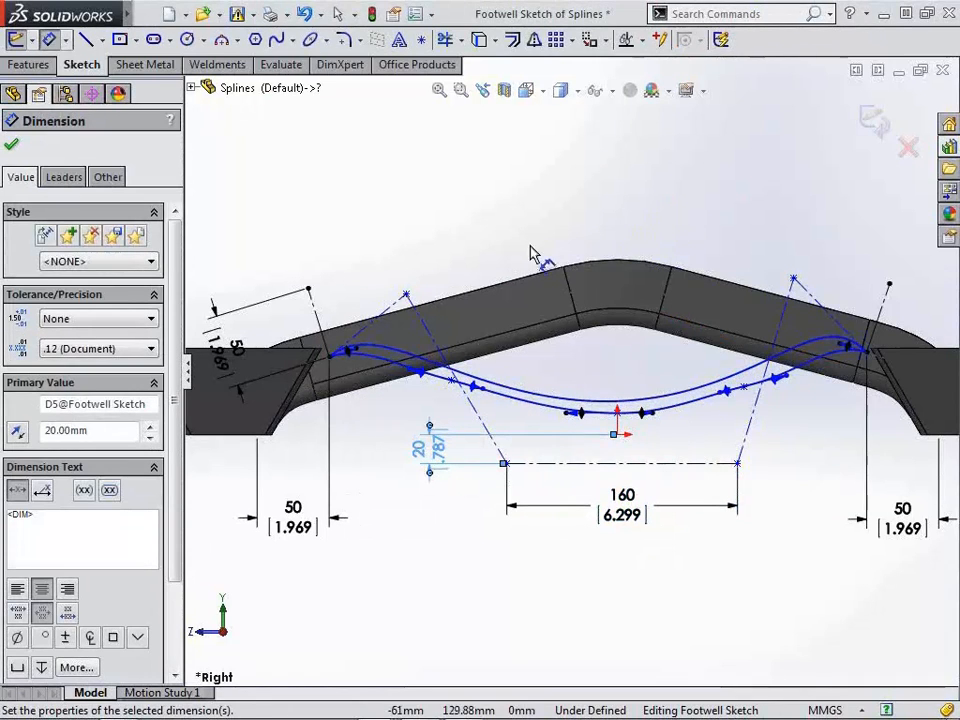
pyautogui.click(11, 144)
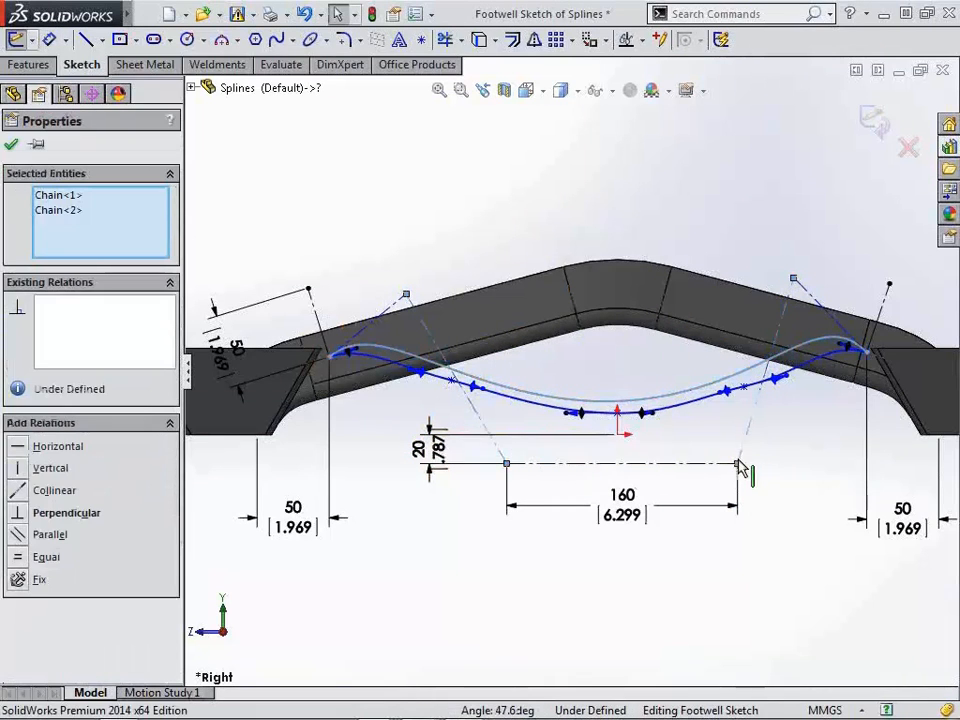
# Step: Draw a vertical line from the origin
pyautogui.click(617, 413)
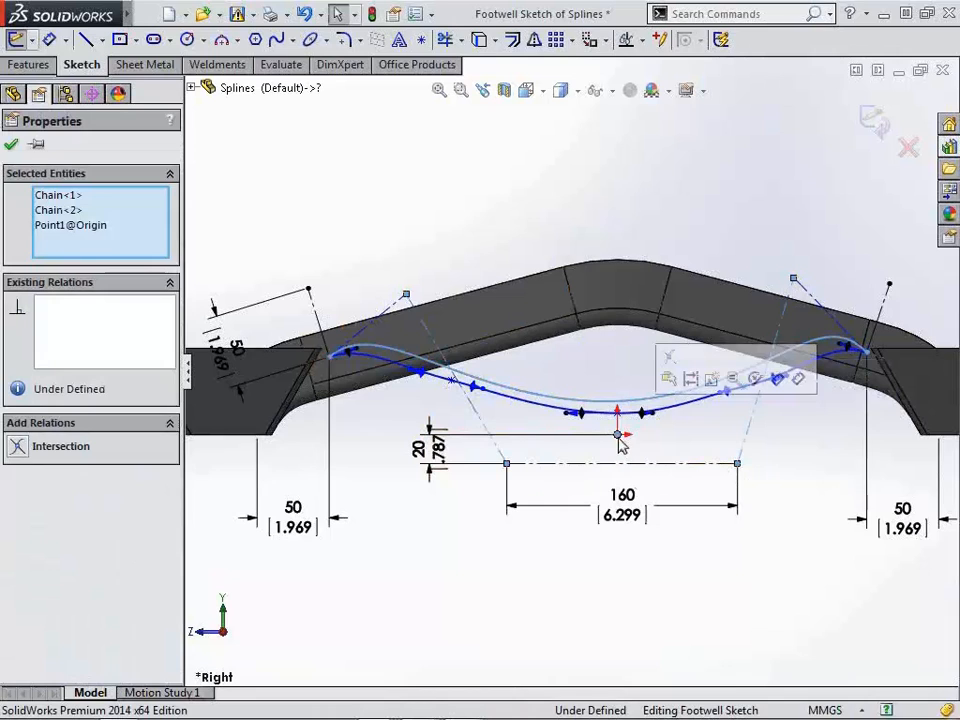
pyautogui.click(11, 144)
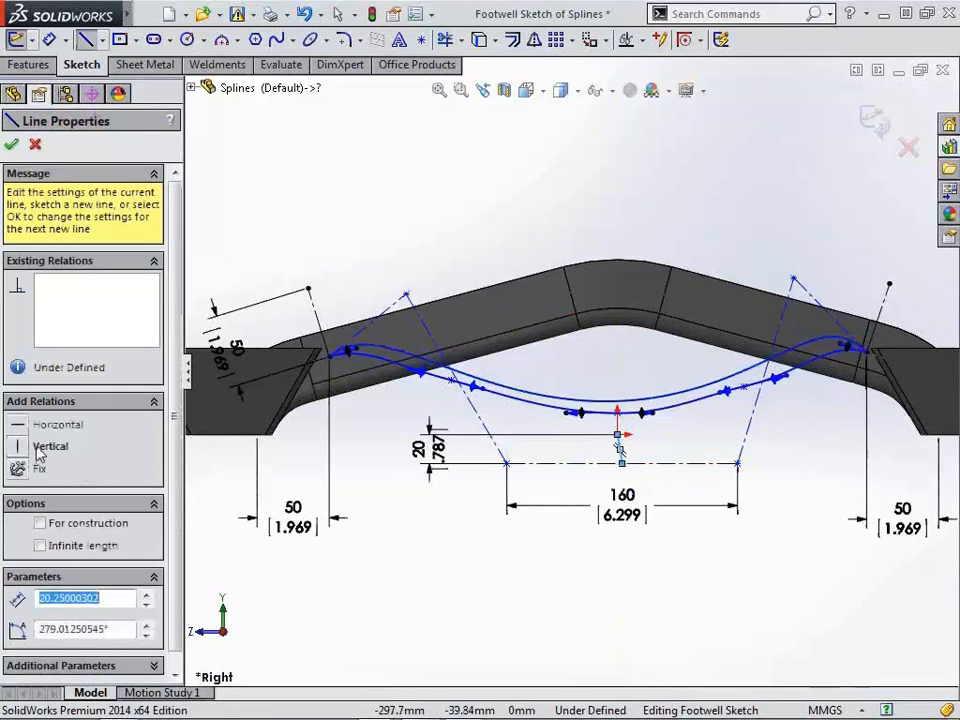
pyautogui.click(50, 446)
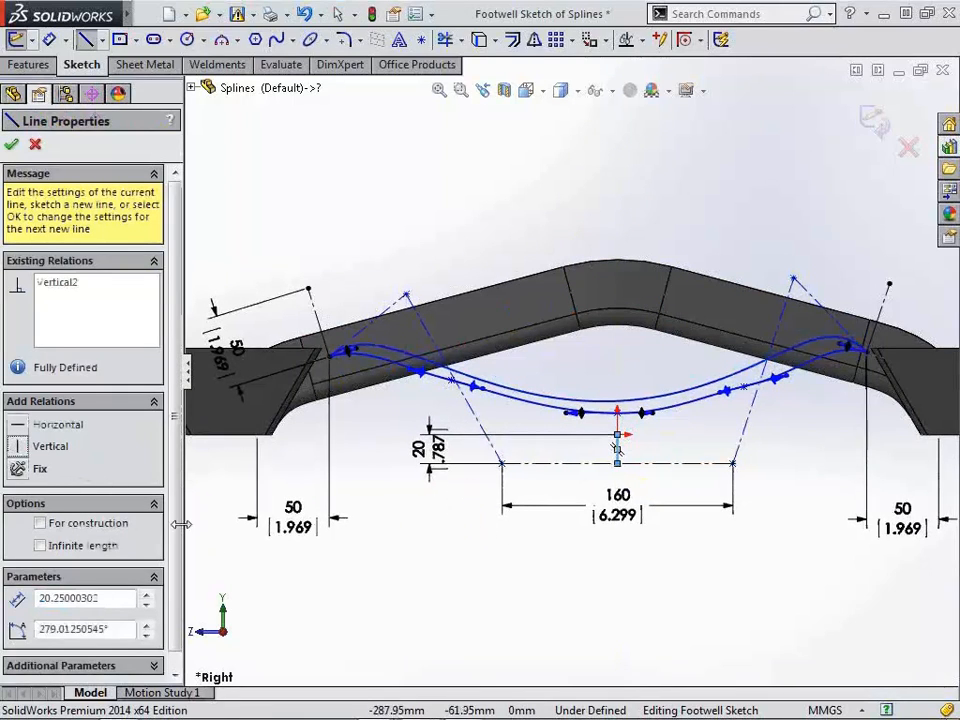
pyautogui.rightClick(617, 435)
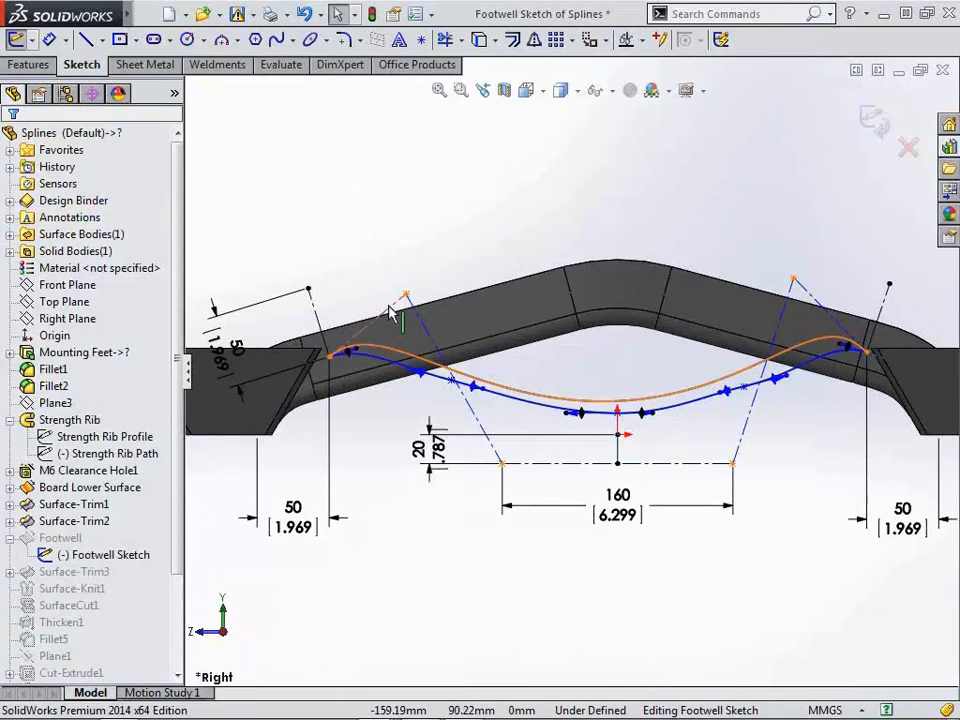
# Step: Make the left and right polygon legs collinear with their end guide lines
pyautogui.click(340, 350)
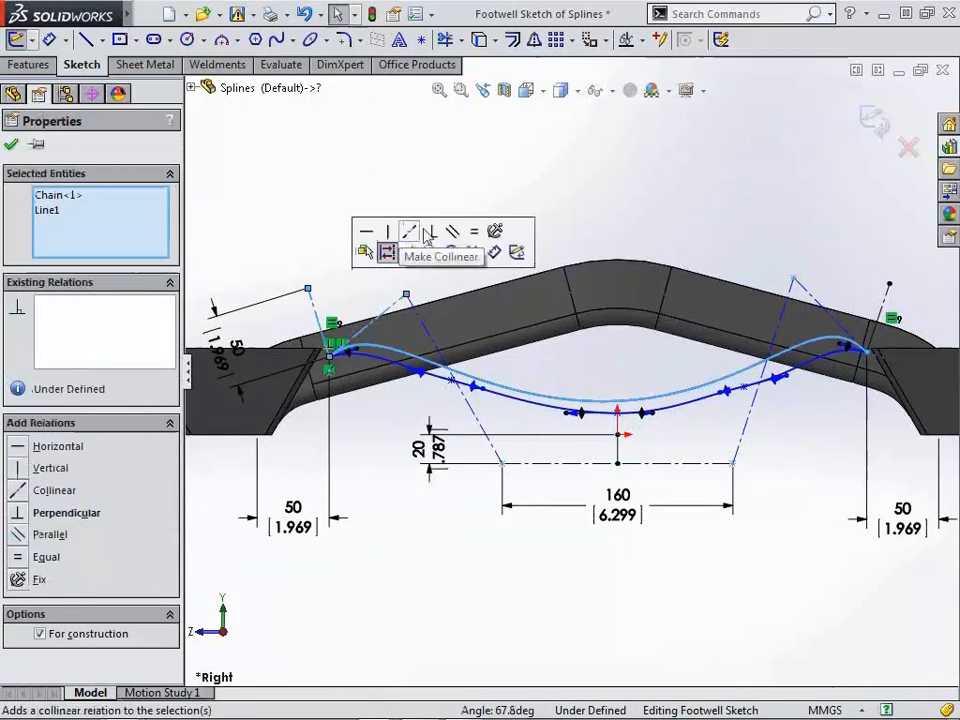
pyautogui.click(430, 232)
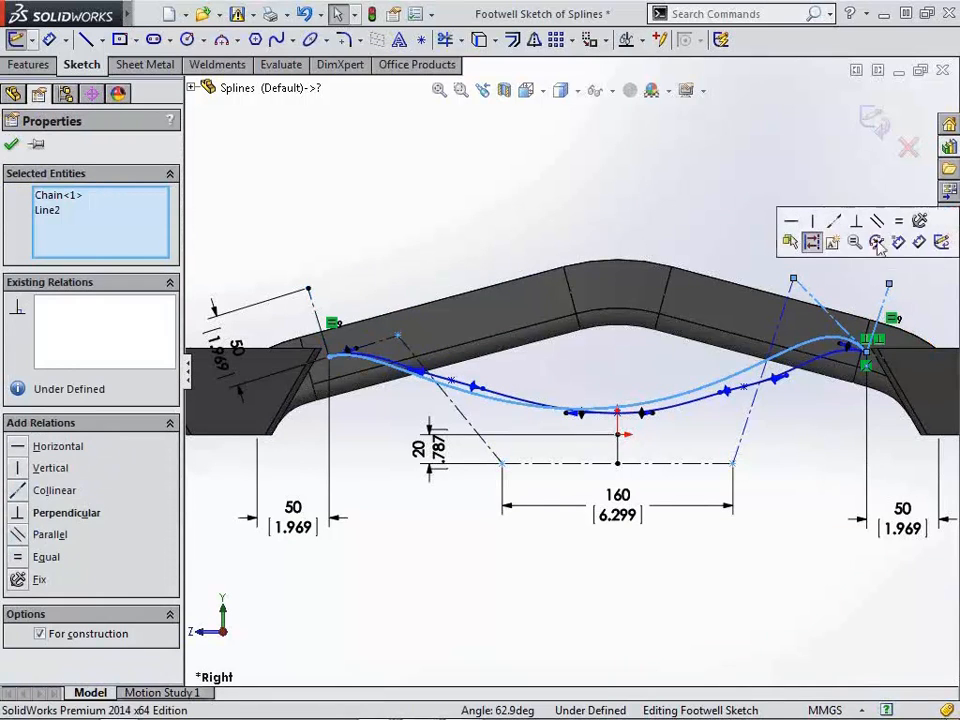
pyautogui.click(854, 221)
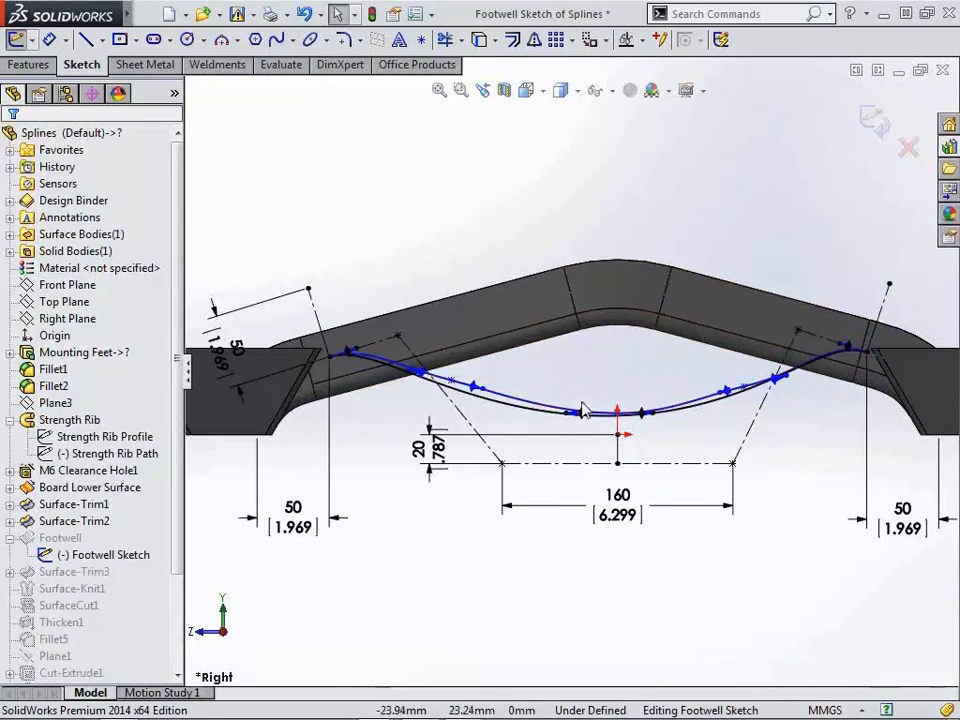
pyautogui.rightClick(585, 410)
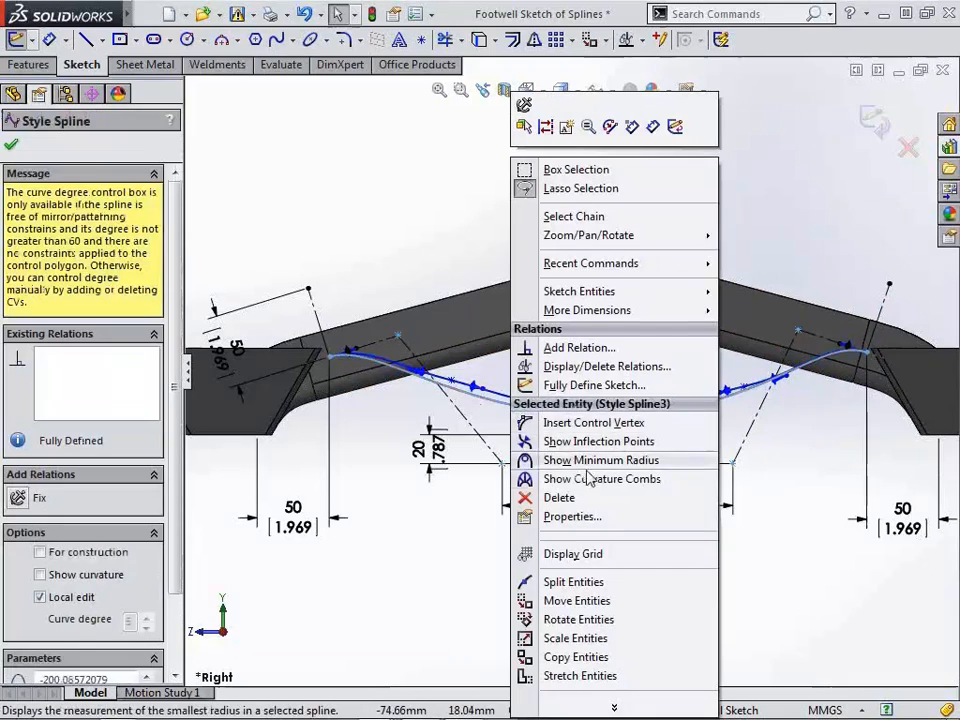
# Step: Show curvature combs on the new style spline
pyautogui.click(602, 478)
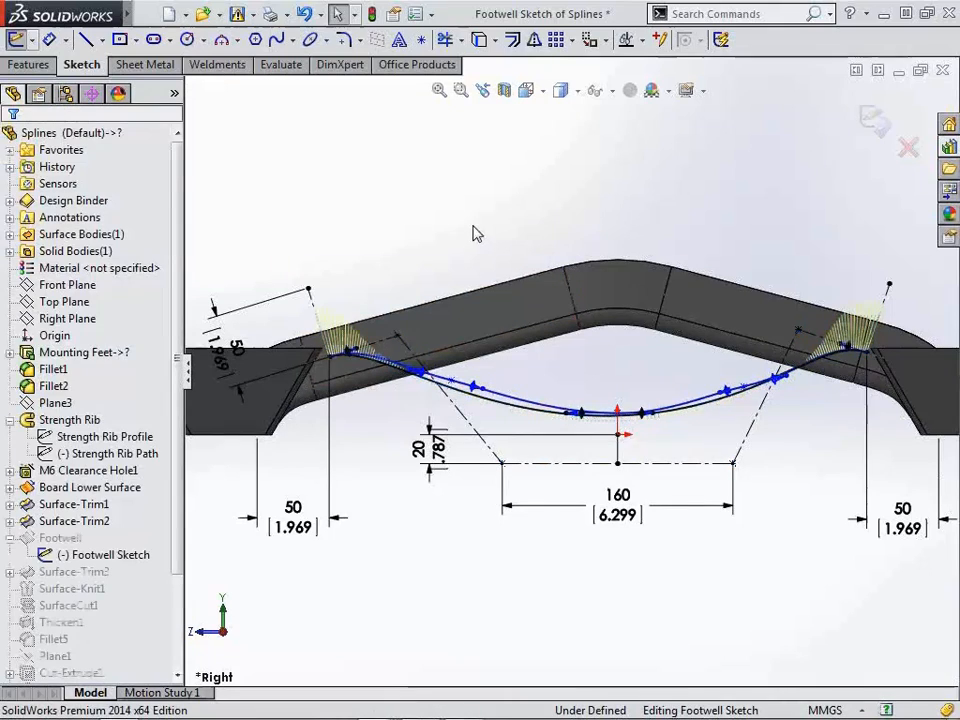
pyautogui.moveTo(612, 397)
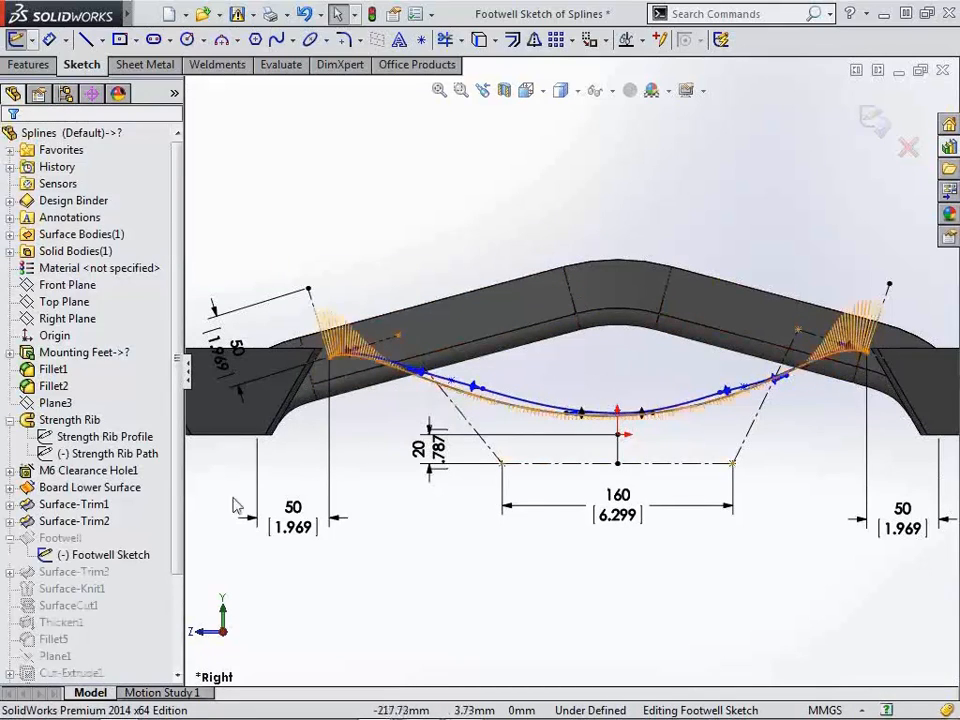
pyautogui.click(60, 538)
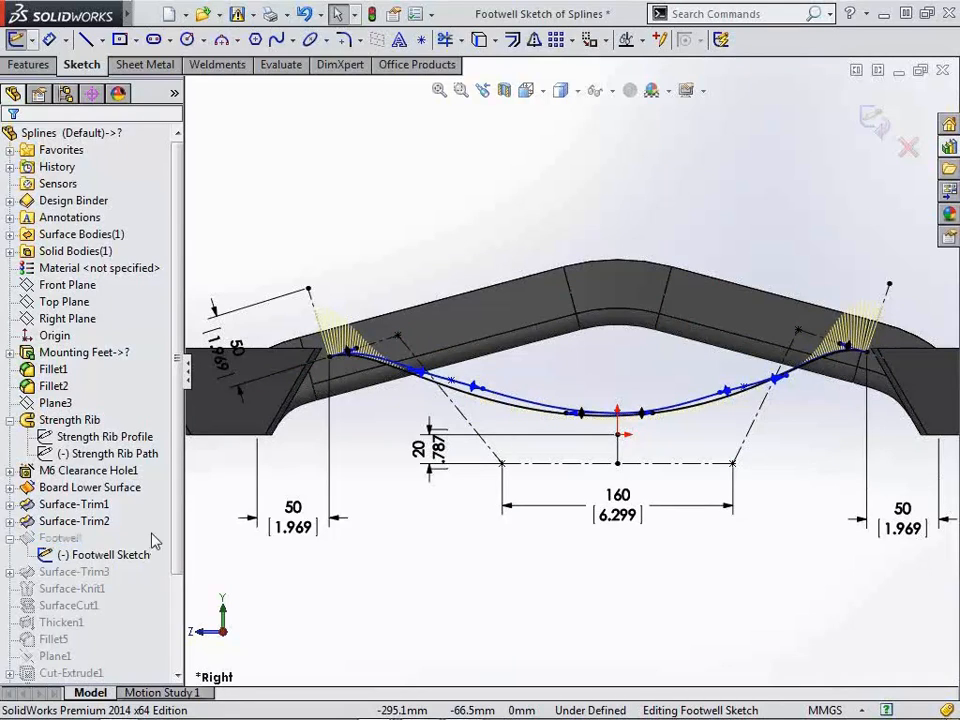
pyautogui.moveTo(507, 182)
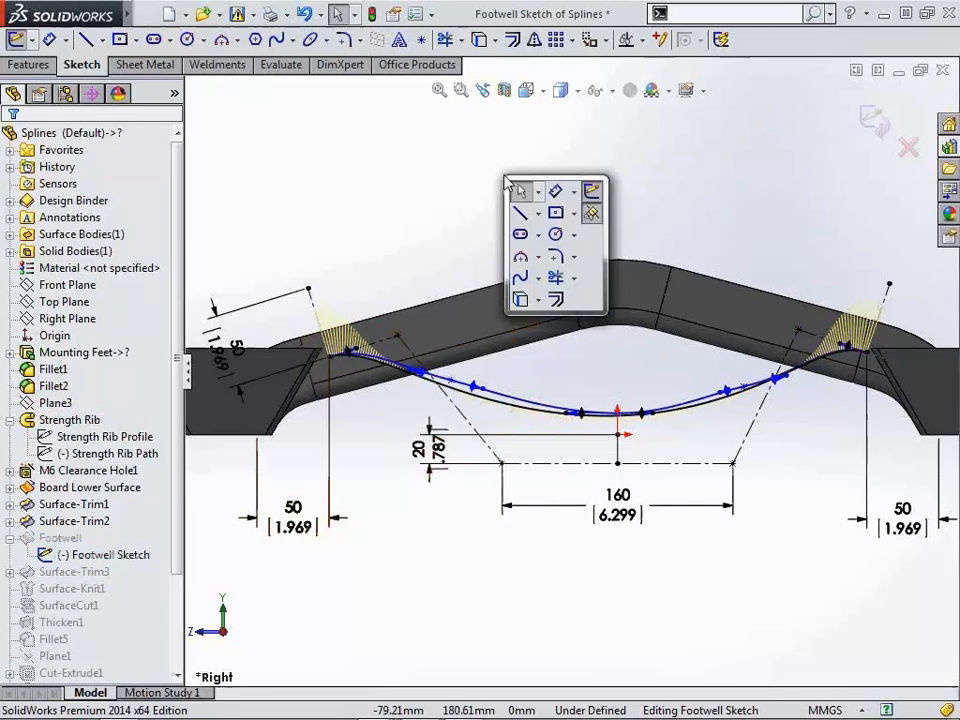
# Step: Replace Spline2 with Style Spline3, deleting the original spline
pyautogui.write('rd')
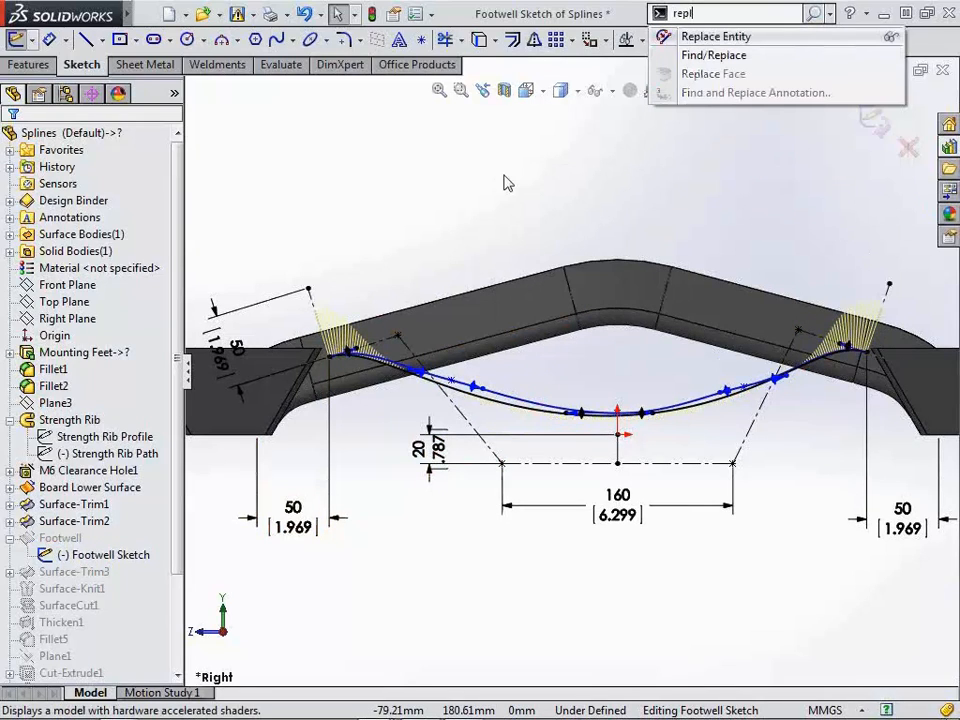
pyautogui.click(716, 36)
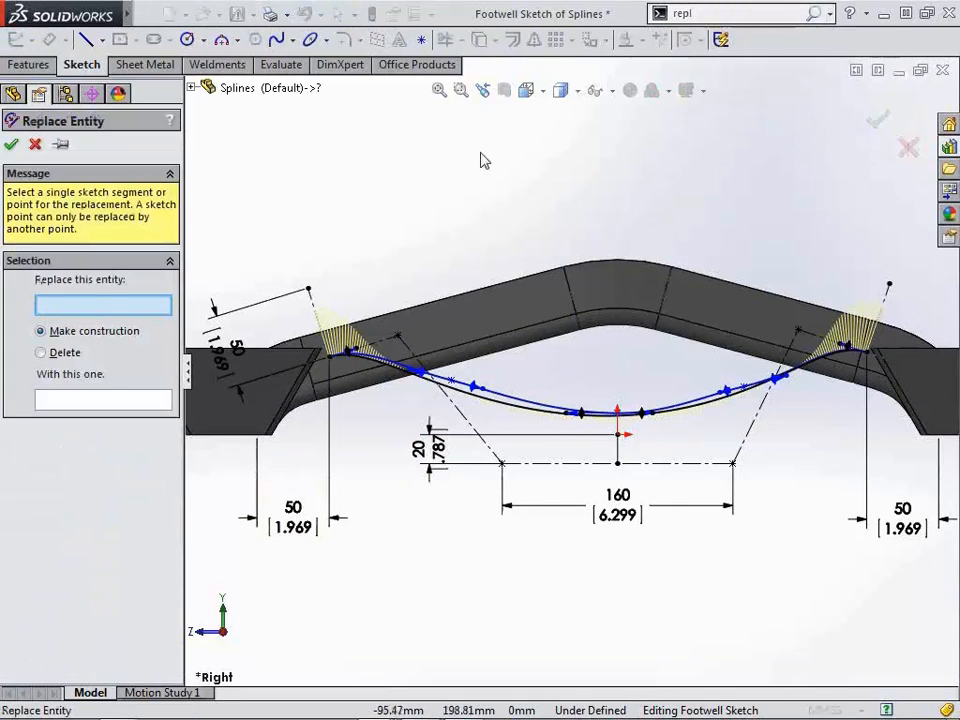
pyautogui.moveTo(520, 405)
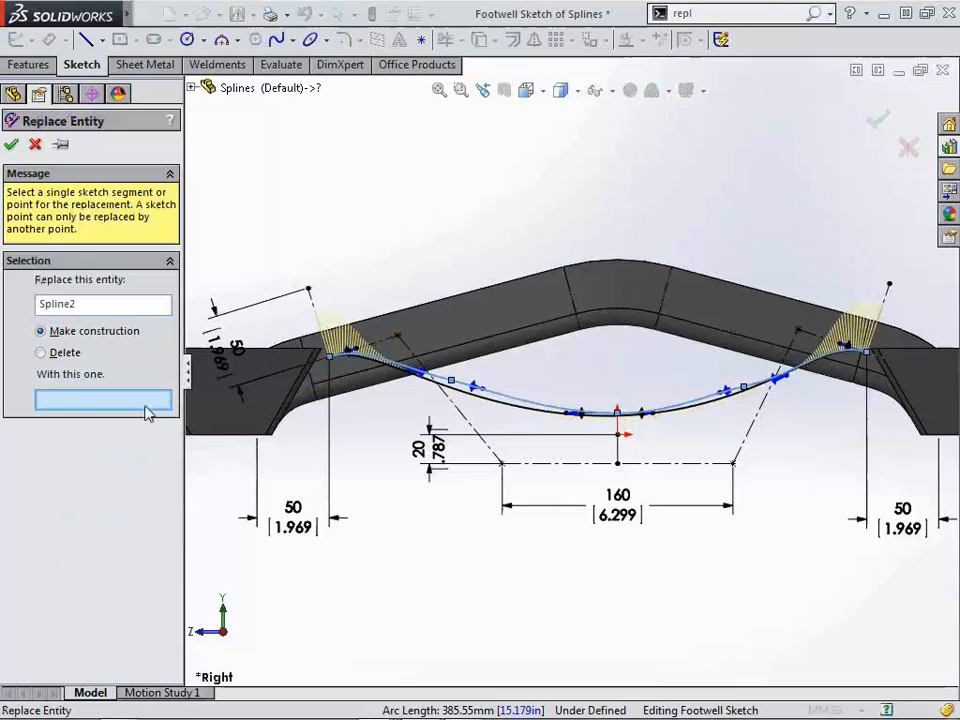
pyautogui.click(527, 410)
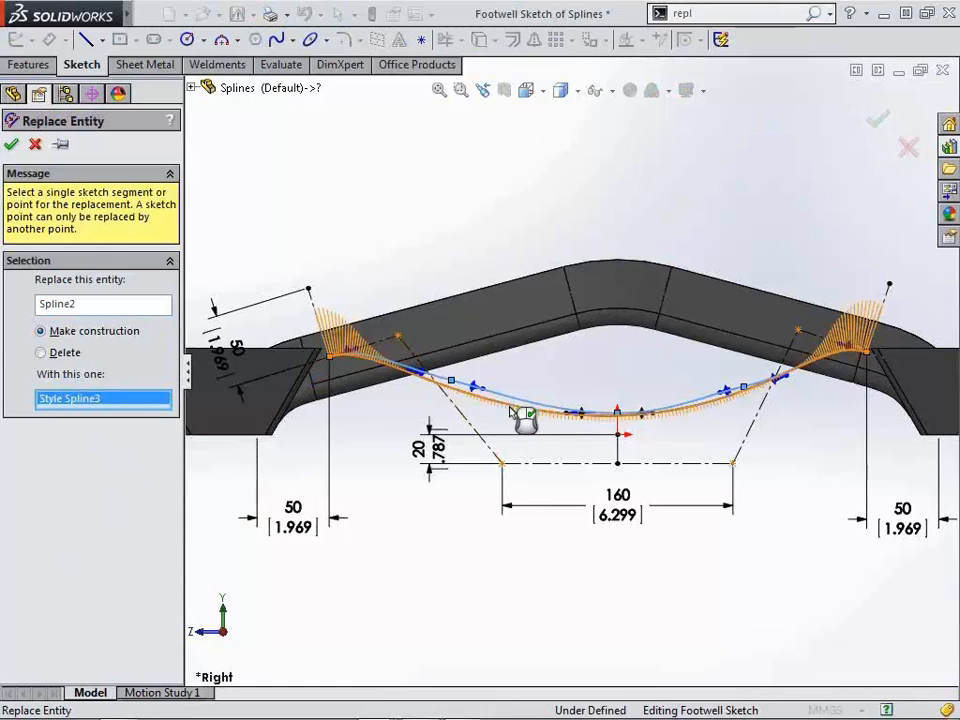
pyautogui.click(520, 410)
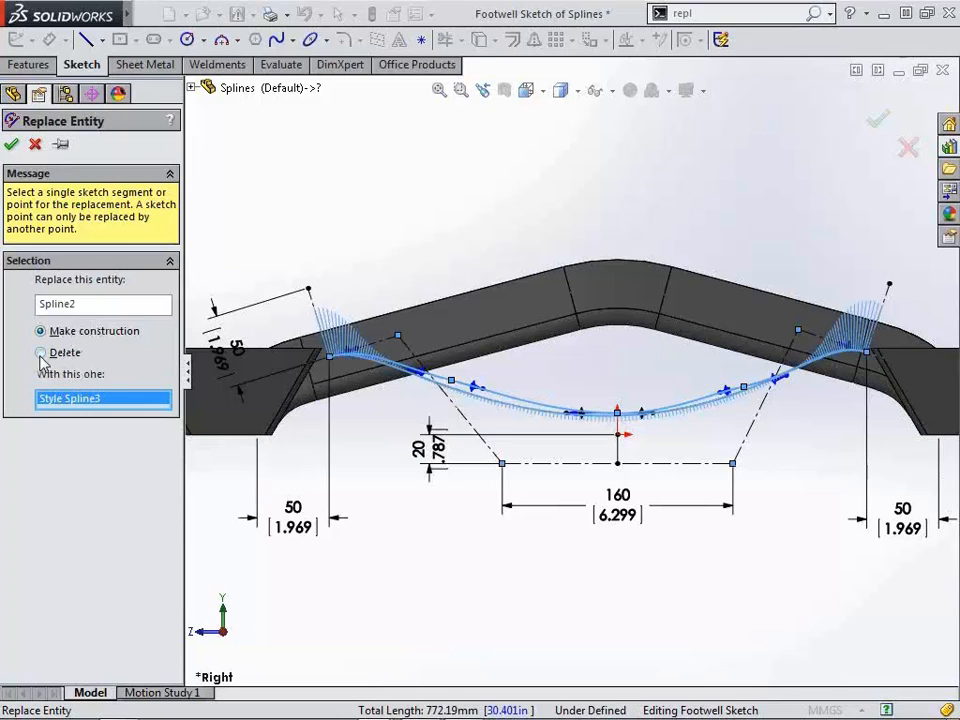
pyautogui.click(12, 144)
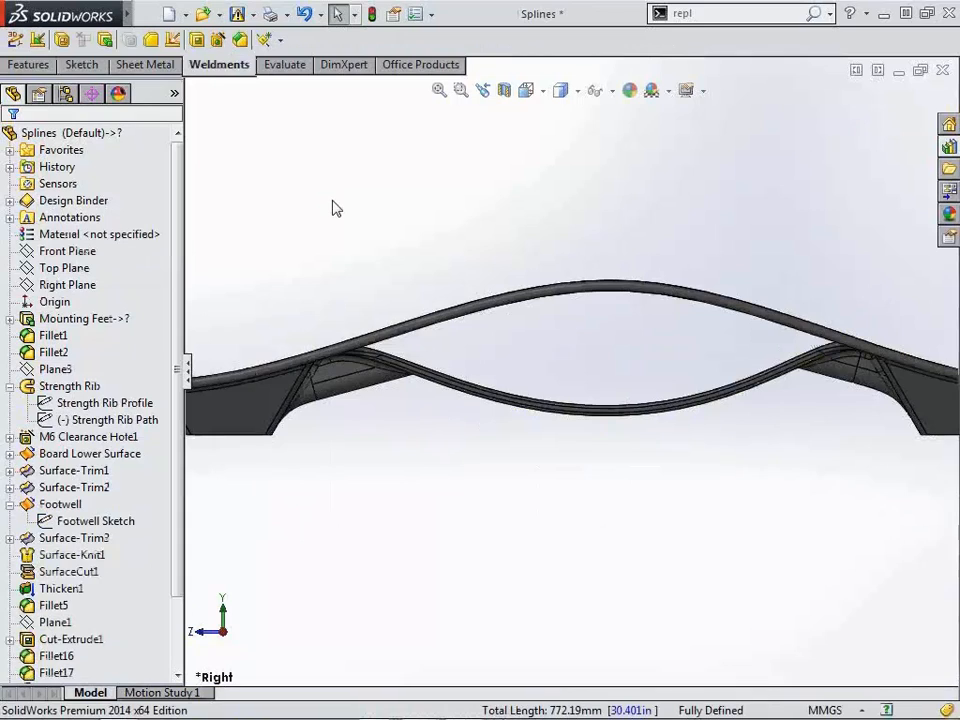
pyautogui.moveTo(269, 197)
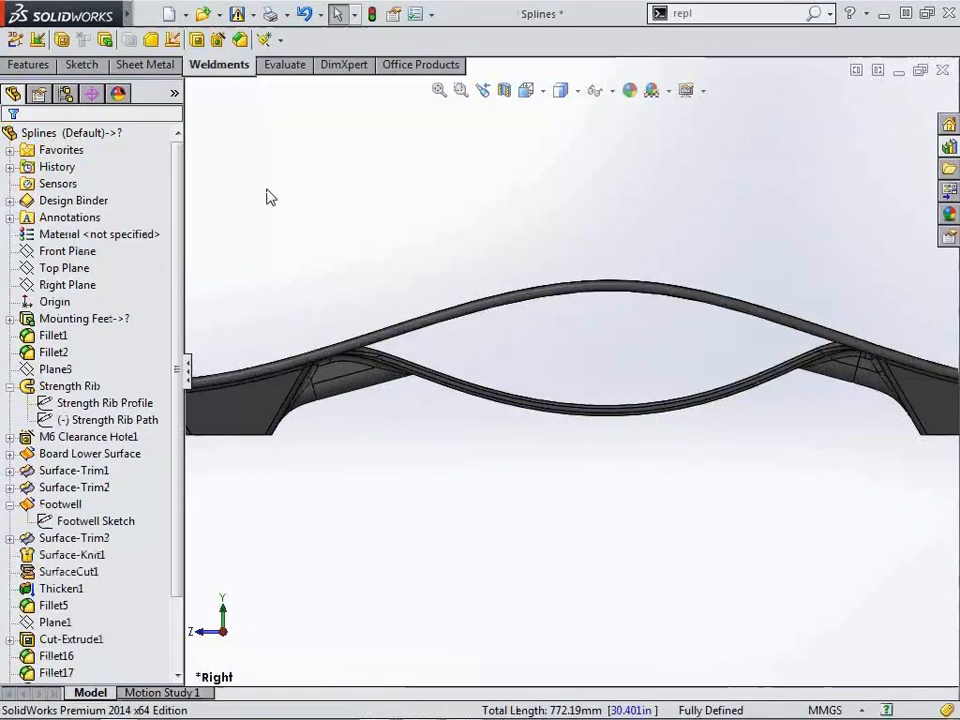
pyautogui.moveTo(378, 196)
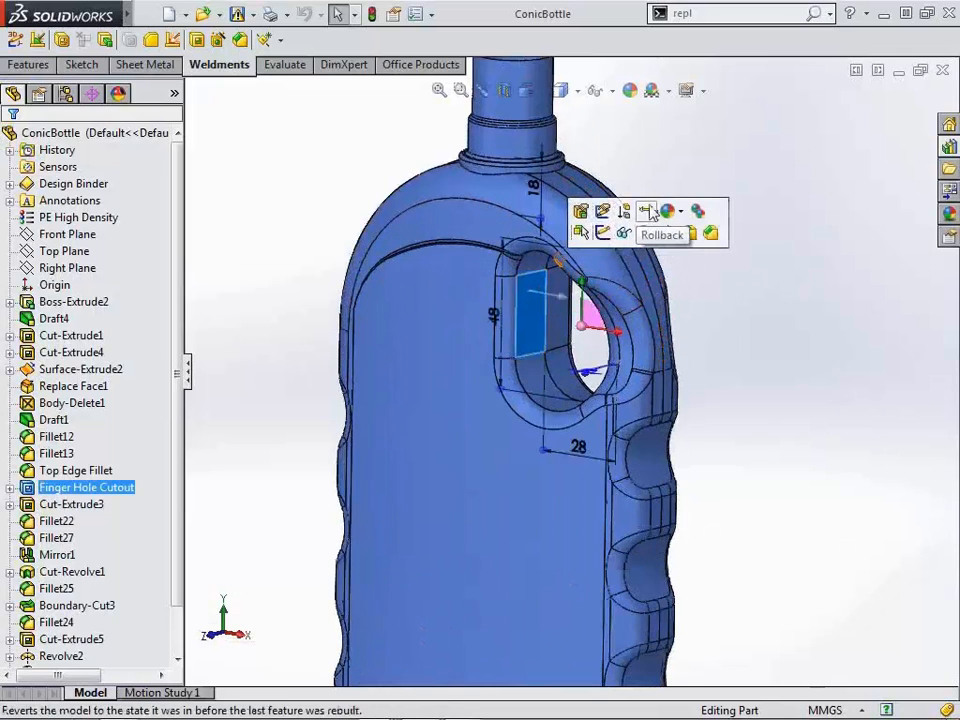
# Step: Roll back before Finger Hole Cutout and delete the Top Edge Fillet
pyautogui.click(660, 233)
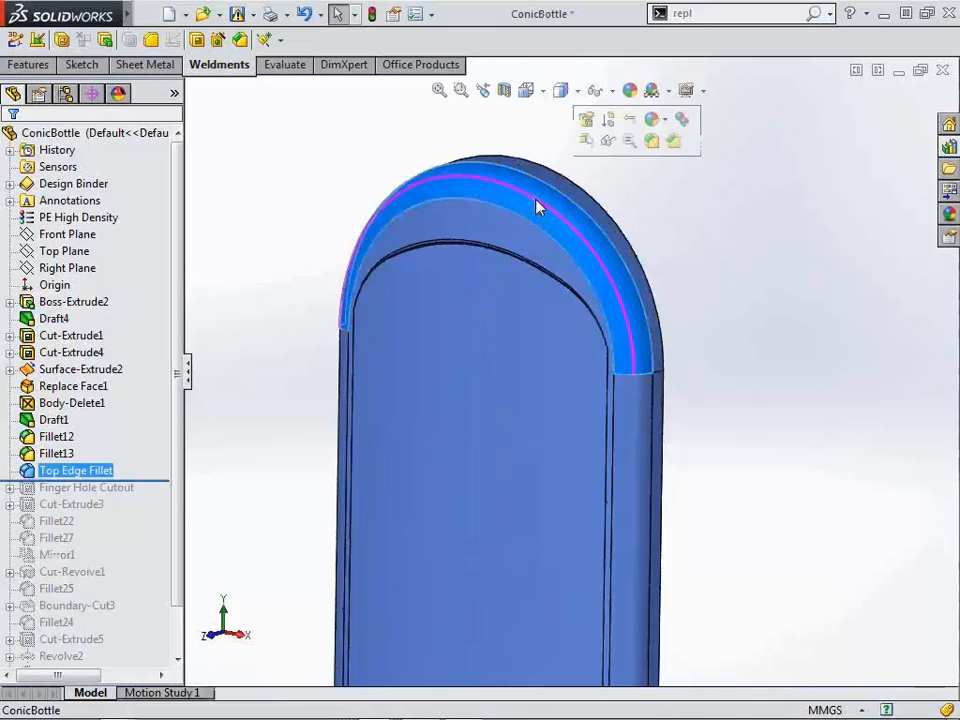
pyautogui.press('Delete')
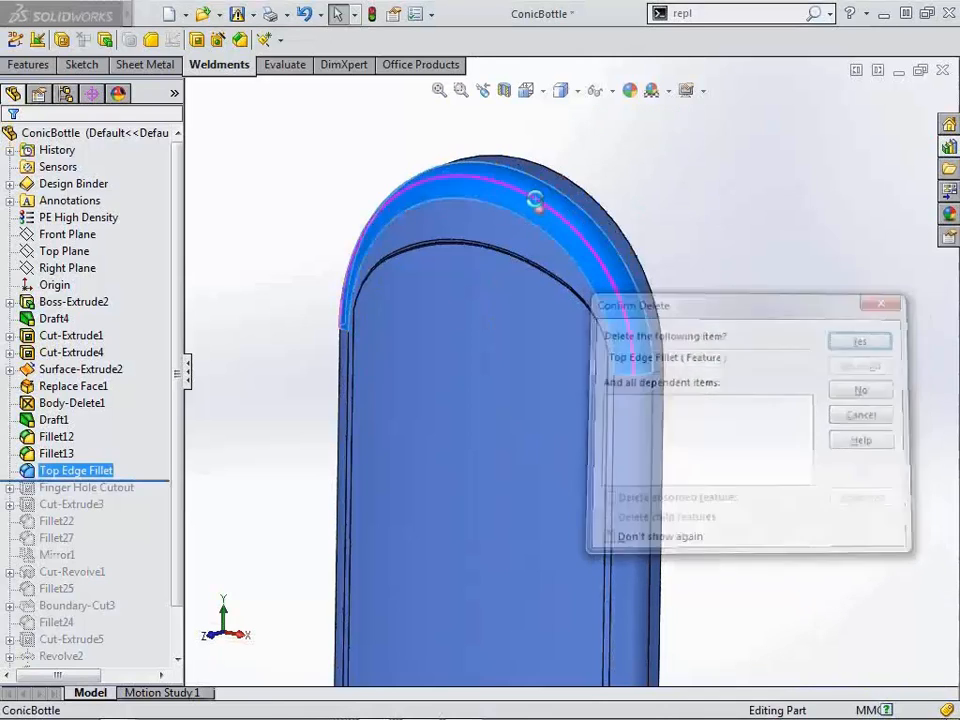
pyautogui.click(858, 341)
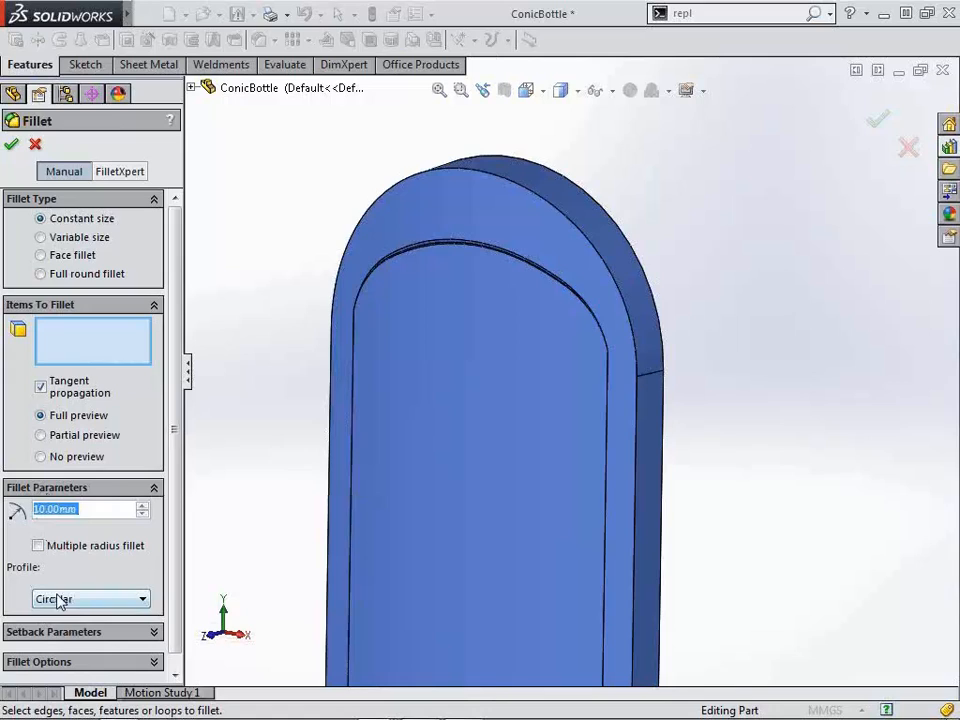
# Step: Switch the fillet profile to Conic Rho, then Conic Radius, and enter the radius
pyautogui.click(143, 598)
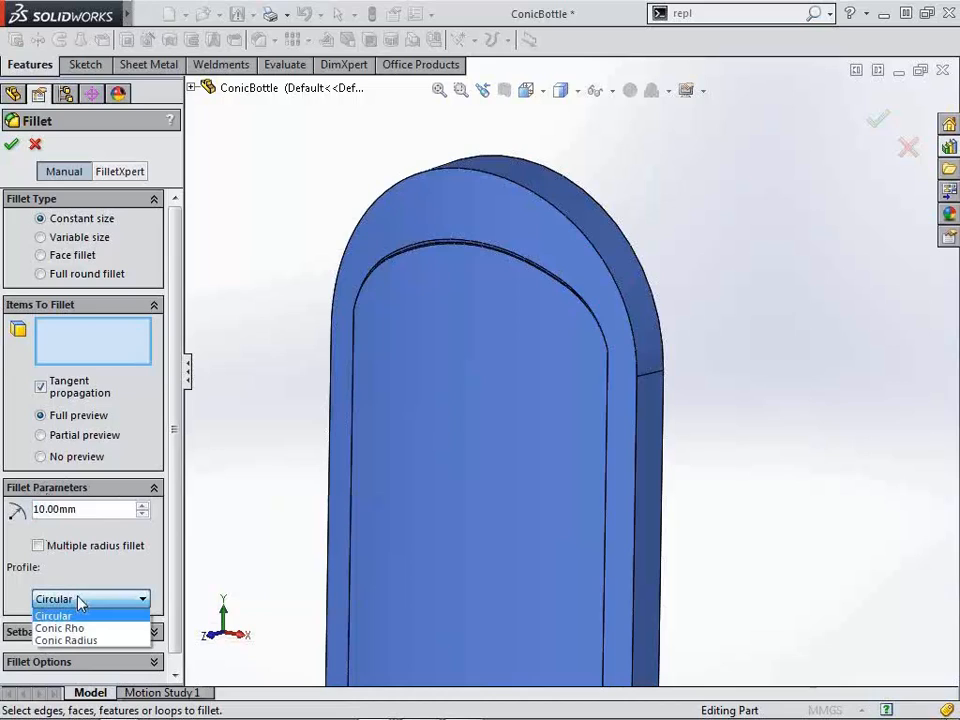
pyautogui.click(59, 628)
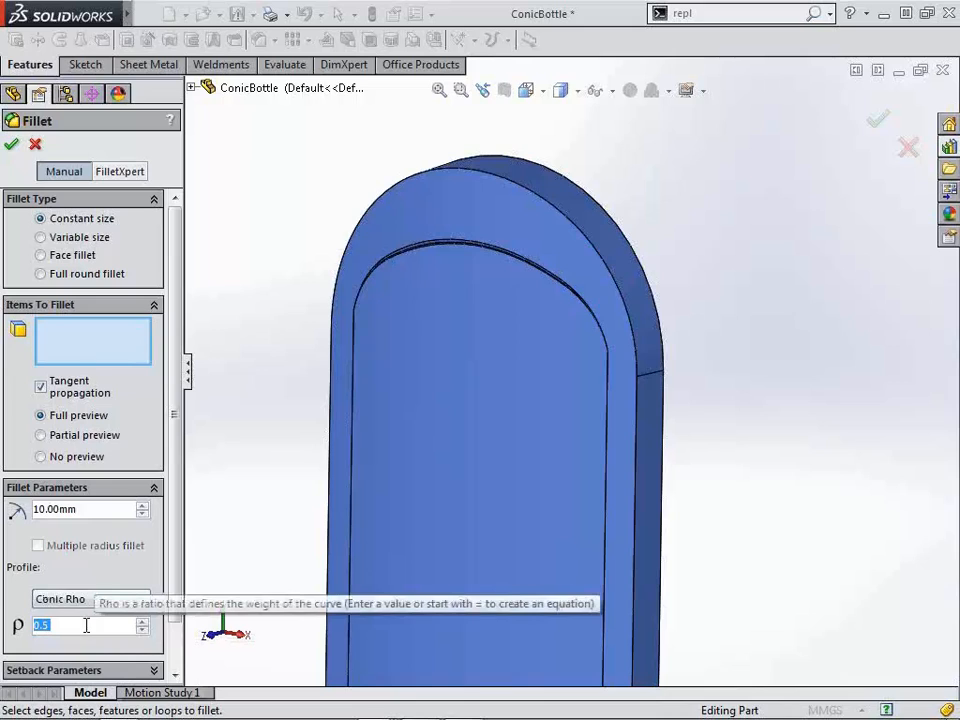
pyautogui.click(90, 598)
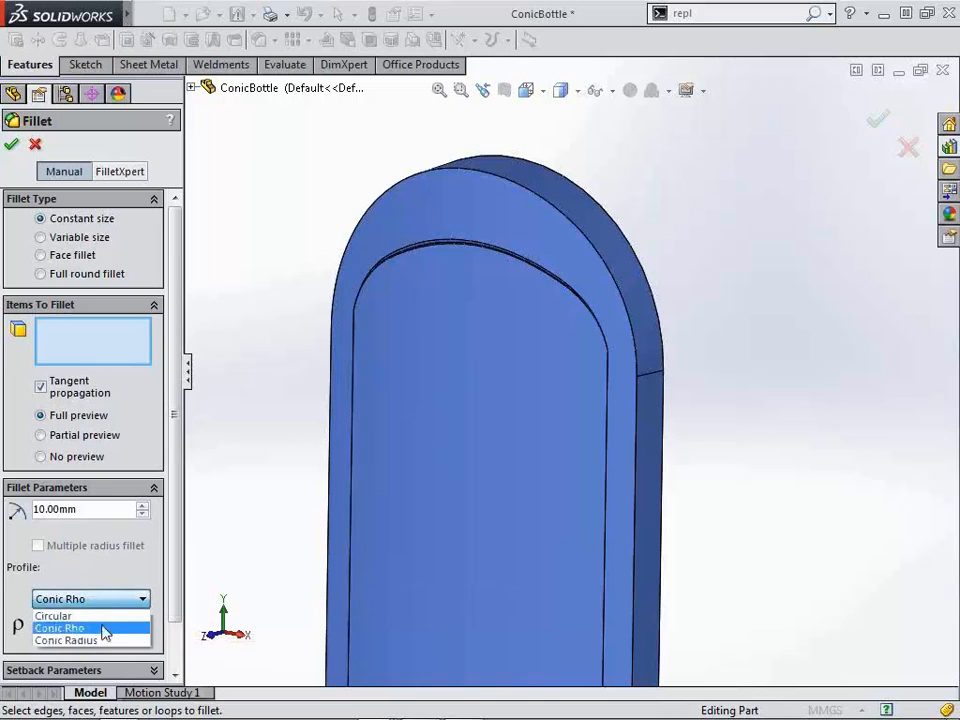
pyautogui.click(67, 640)
pyautogui.write('1')
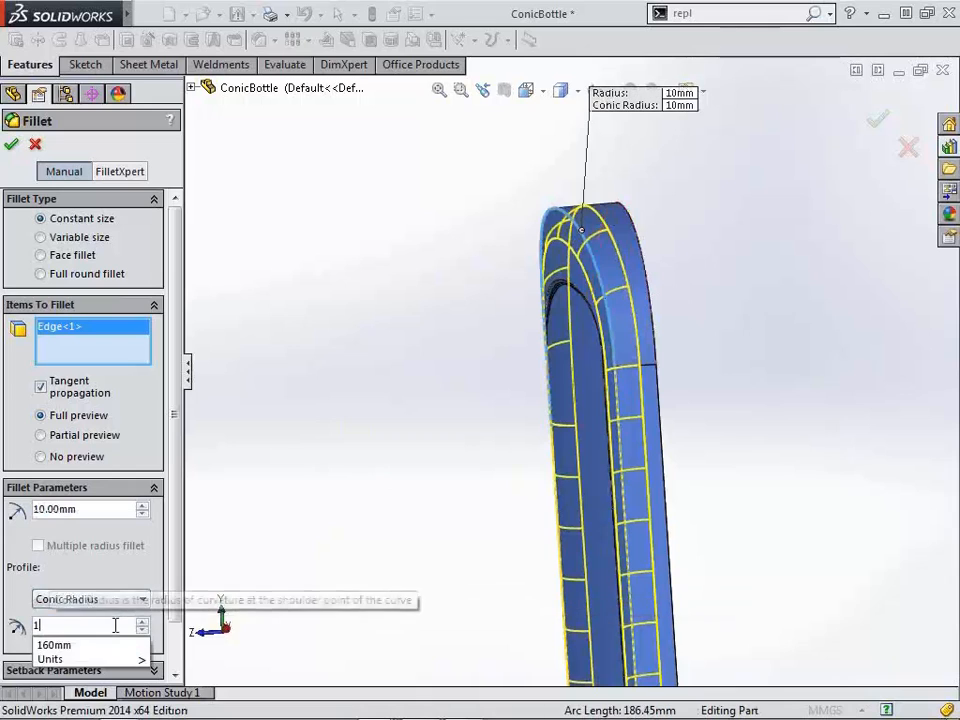
pyautogui.write('00')
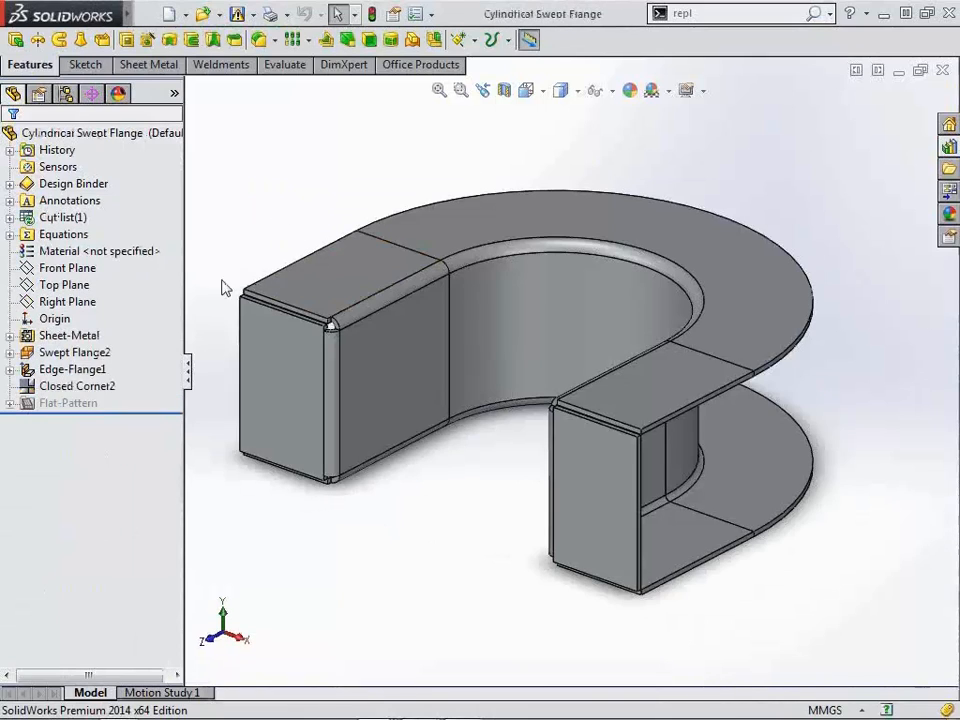
# Step: Review Swept Flange2's two sketches and three swept bends, then close it
pyautogui.click(147, 64)
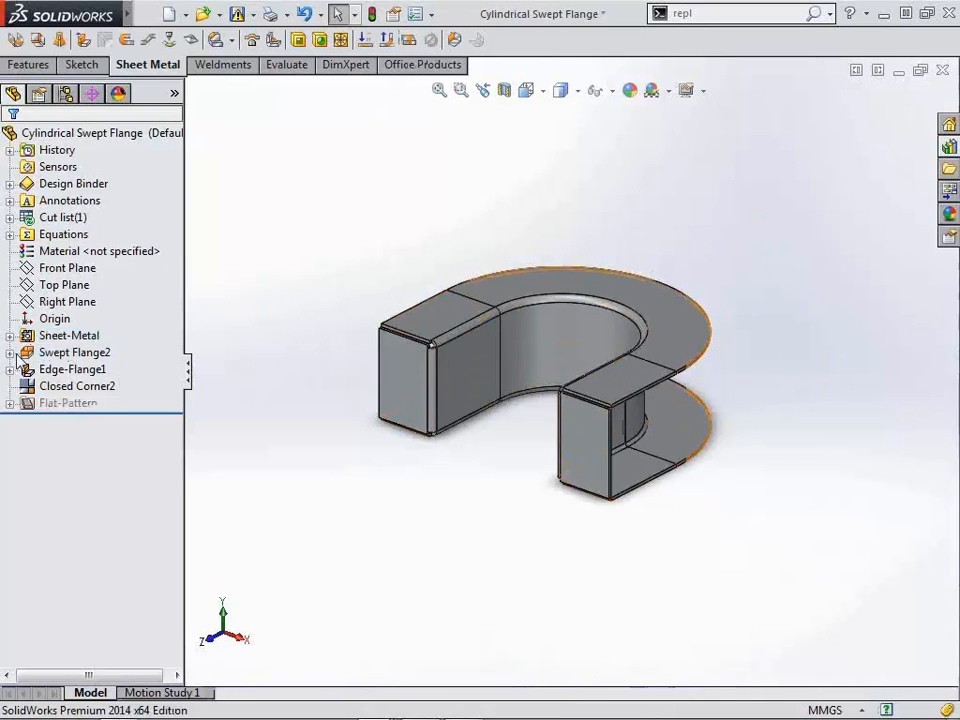
pyautogui.rightClick(74, 352)
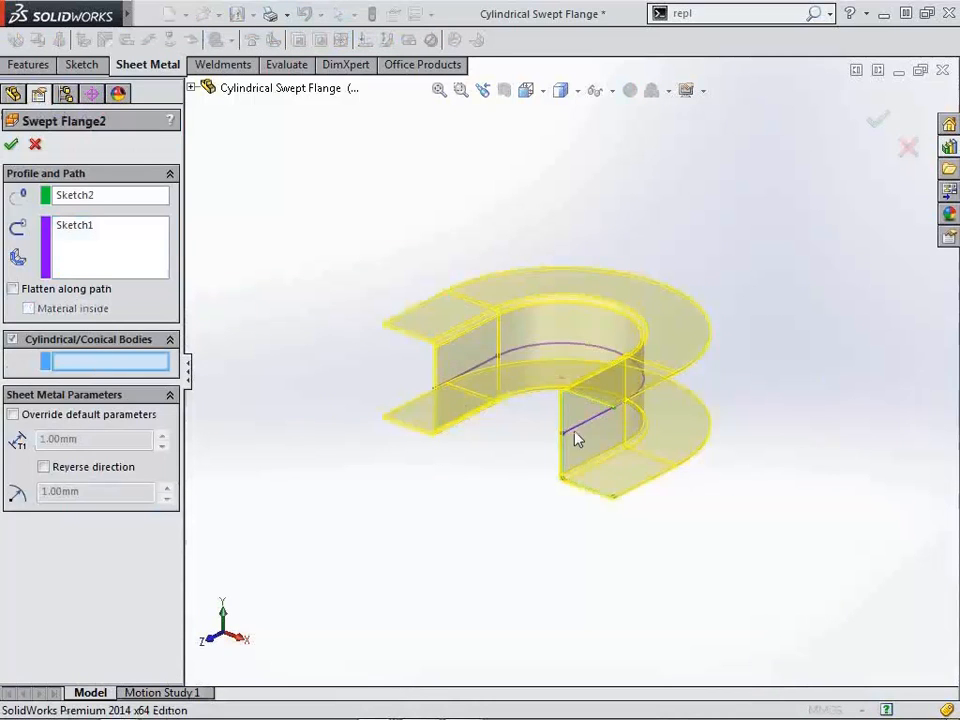
pyautogui.click(562, 435)
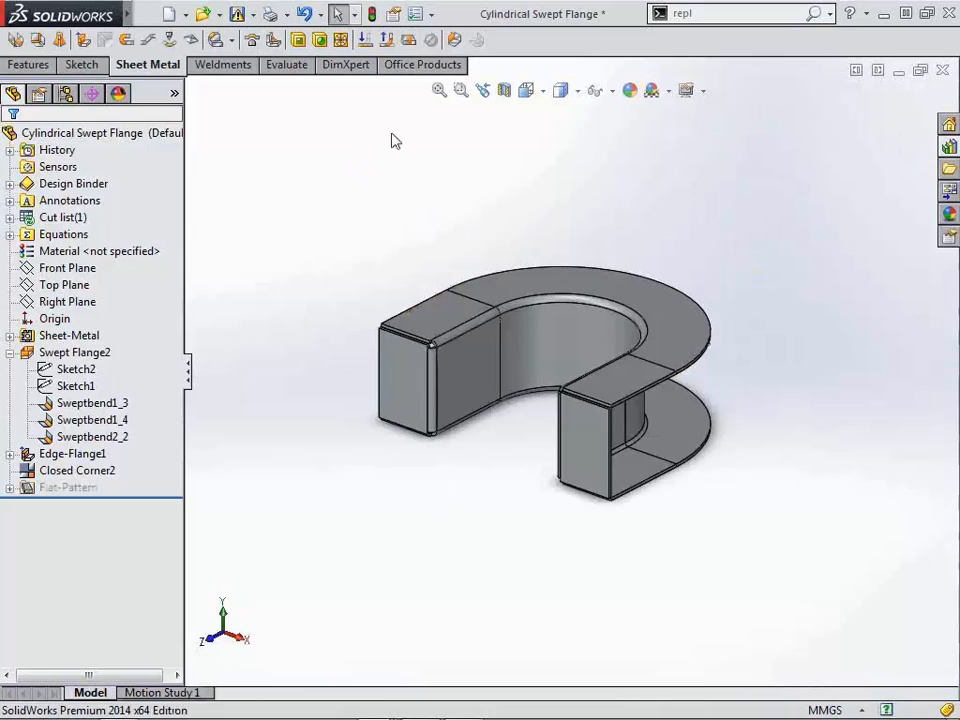
pyautogui.moveTo(274, 39)
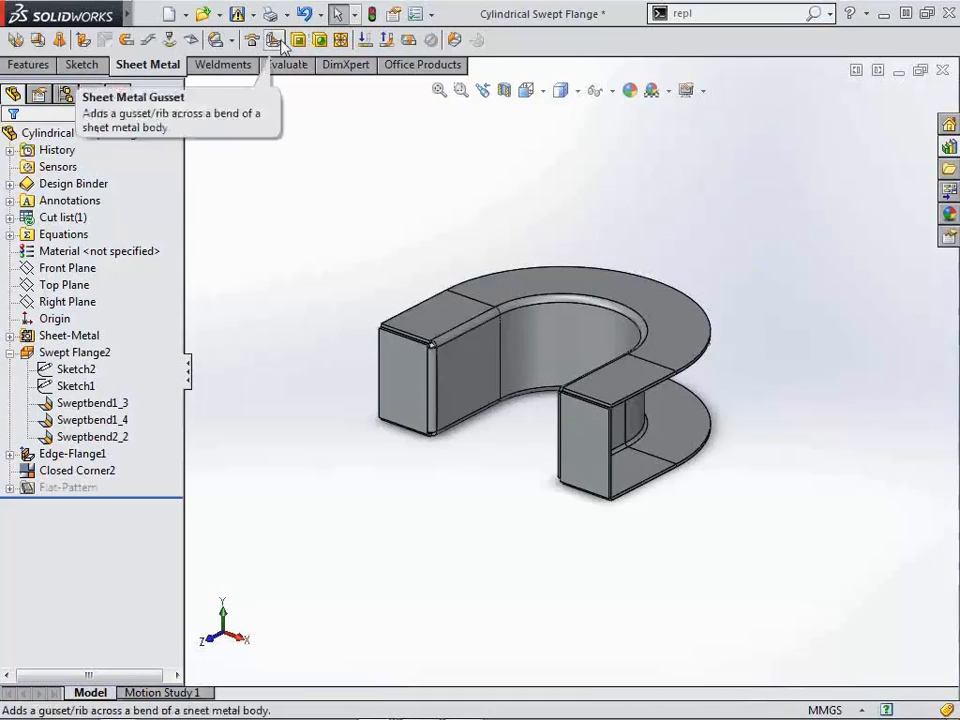
# Step: Add Sheet Metal Gusset1 across a flange bend with 15 mm and 25 mm dimensions
pyautogui.click(274, 40)
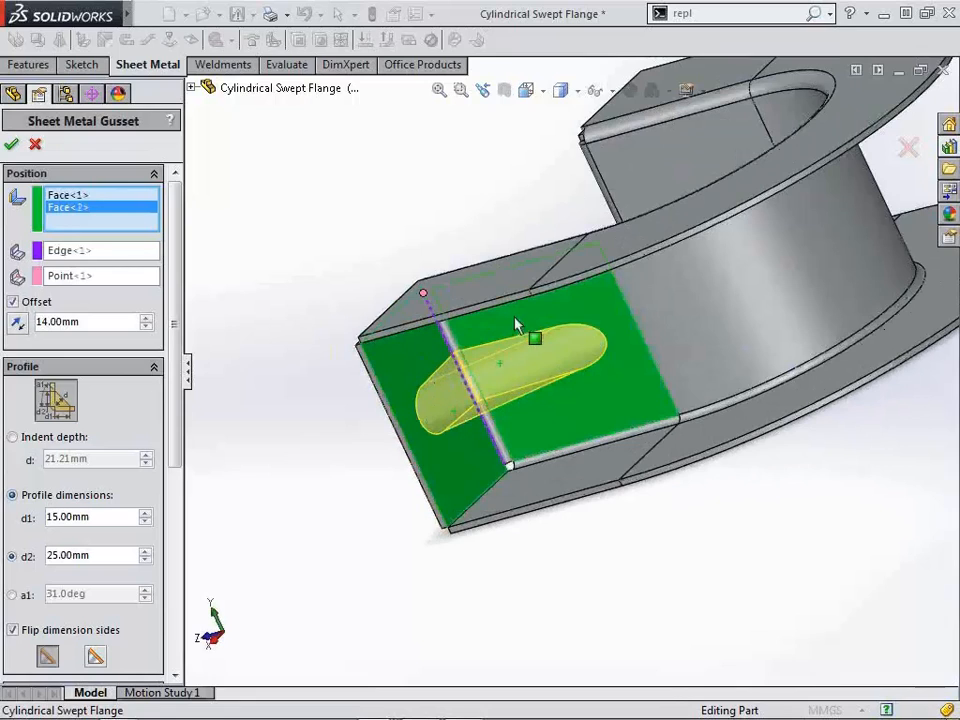
pyautogui.moveTo(483, 345)
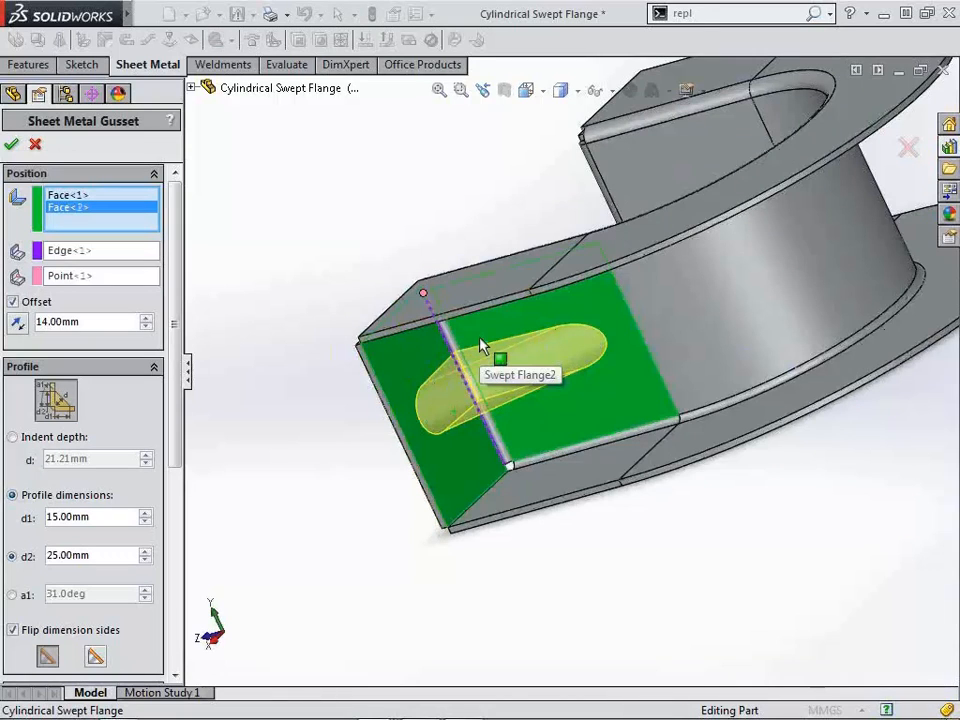
pyautogui.moveTo(325, 318)
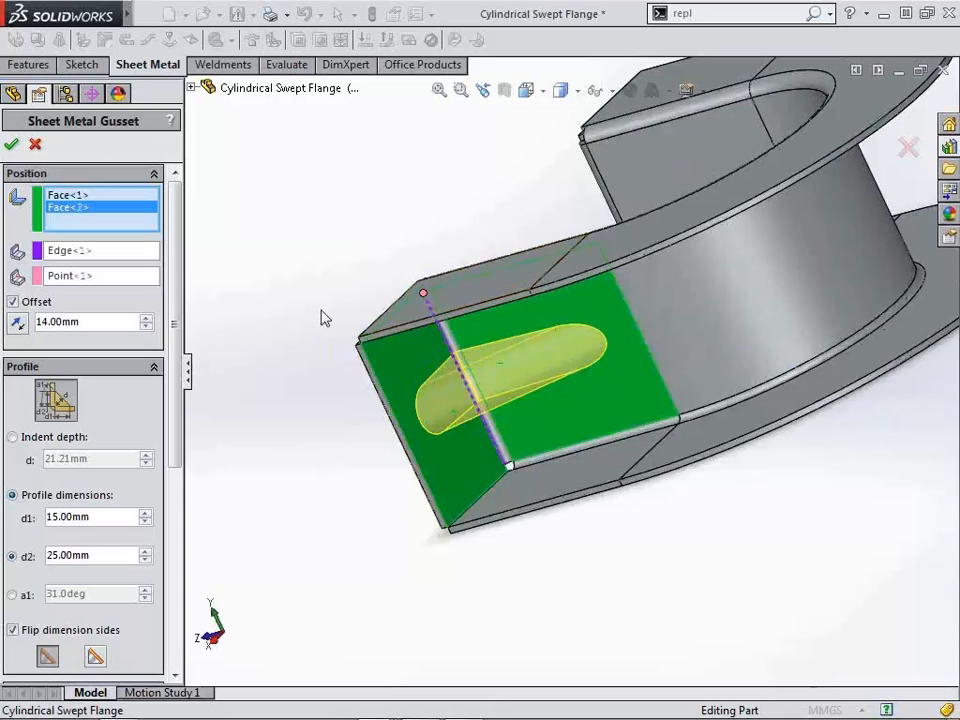
pyautogui.scroll(-3)
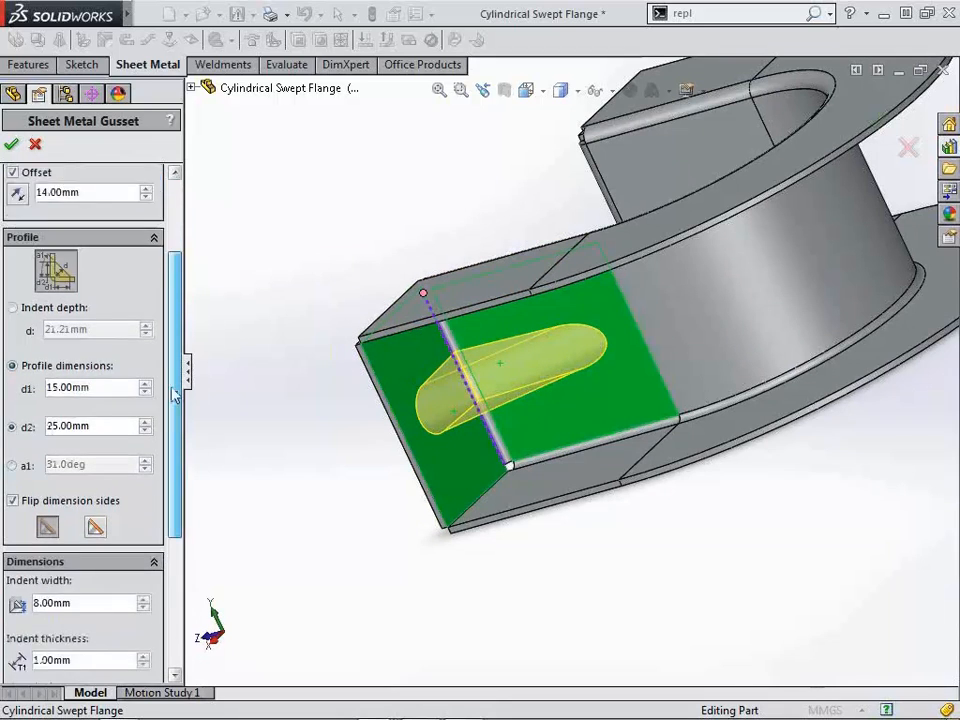
pyautogui.scroll(-3)
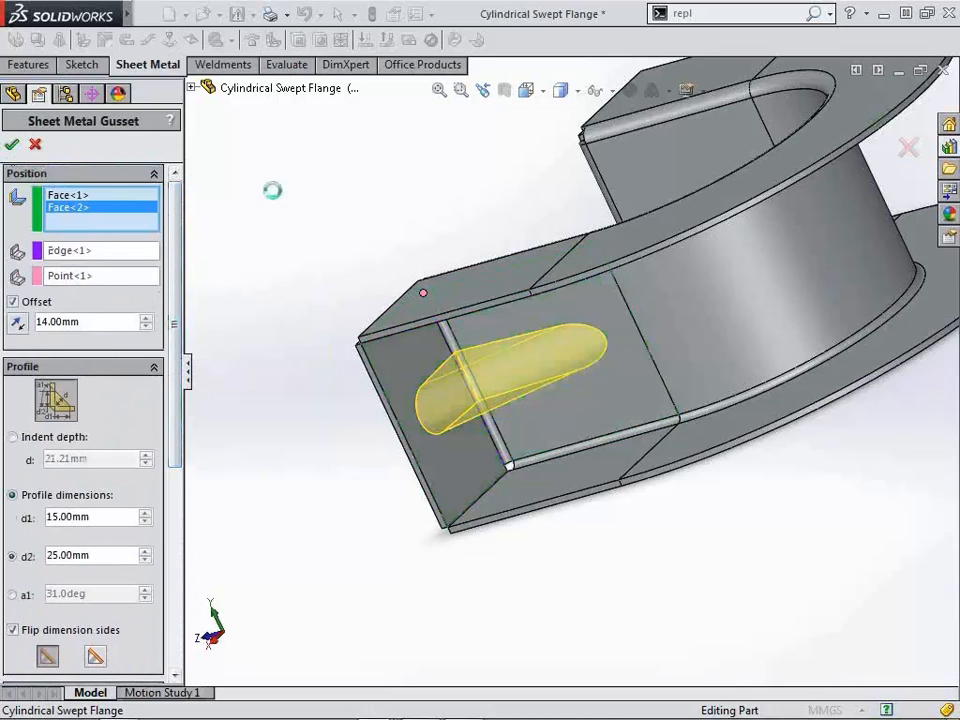
pyautogui.click(12, 144)
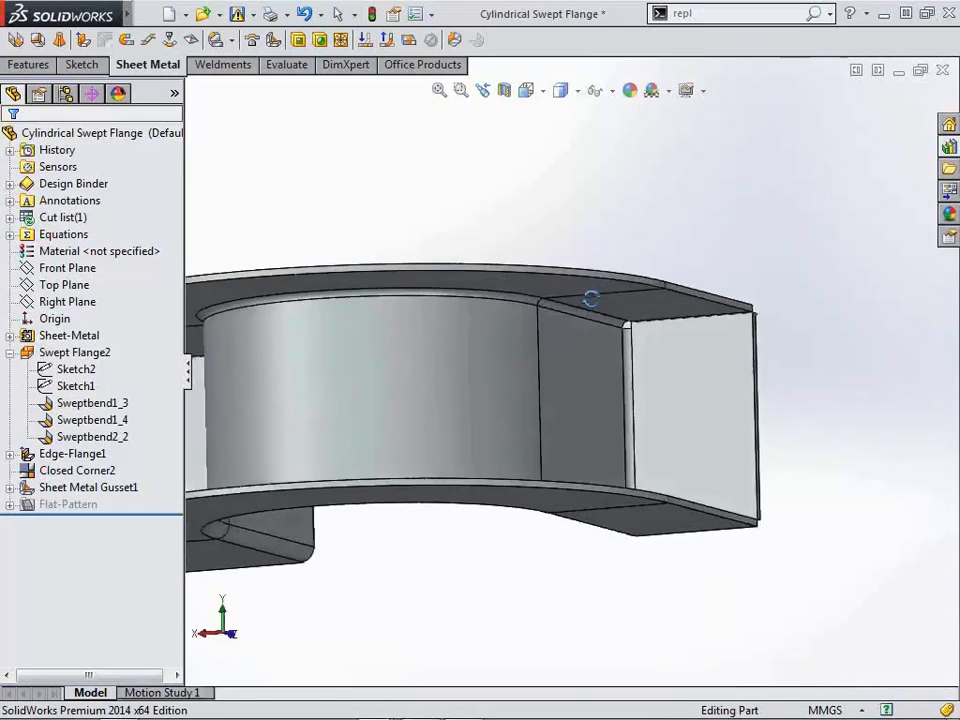
pyautogui.moveTo(273, 40)
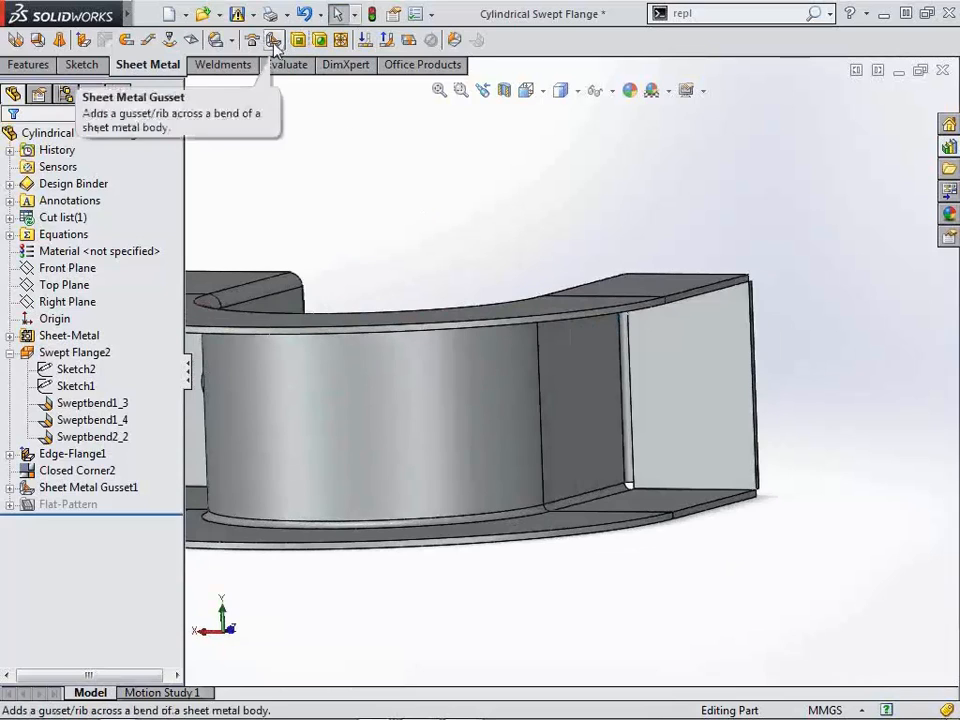
pyautogui.click(274, 40)
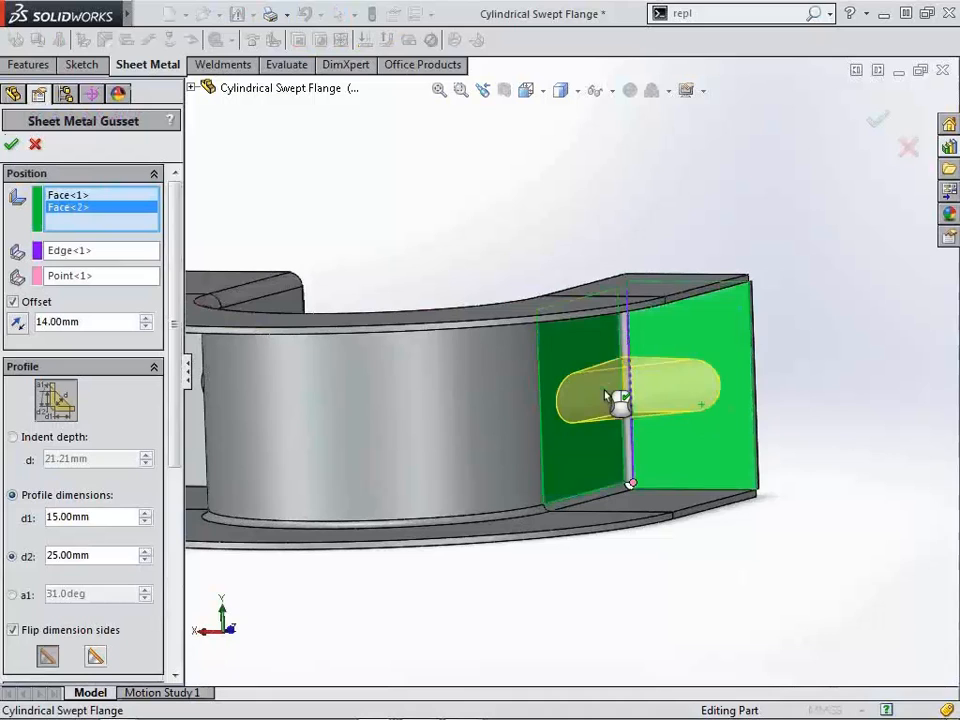
# Step: Confirm a second gusset on the bend on the other side of the flange
pyautogui.click(12, 143)
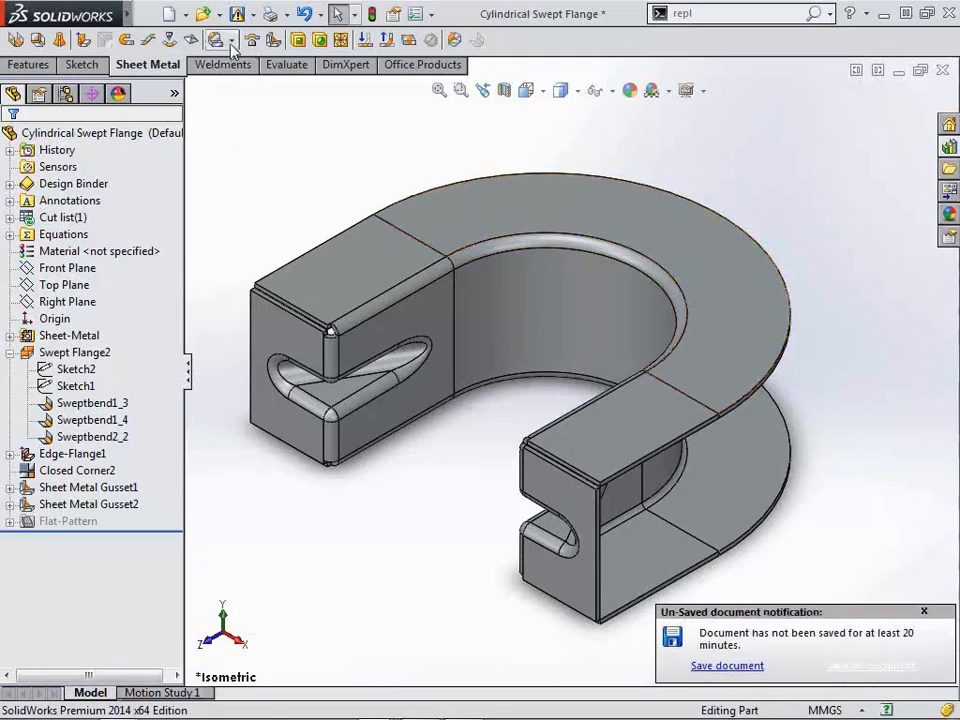
# Step: Add 2 mm circular corner reliefs to all four corners of Sheet Metal Gusset2
pyautogui.click(218, 39)
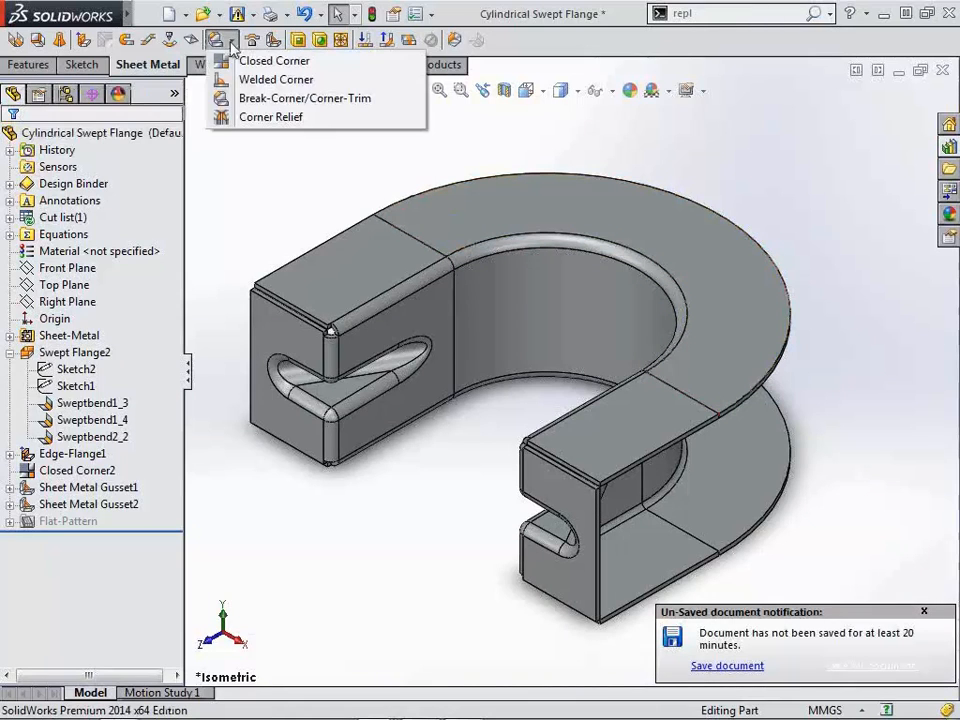
pyautogui.moveTo(270, 117)
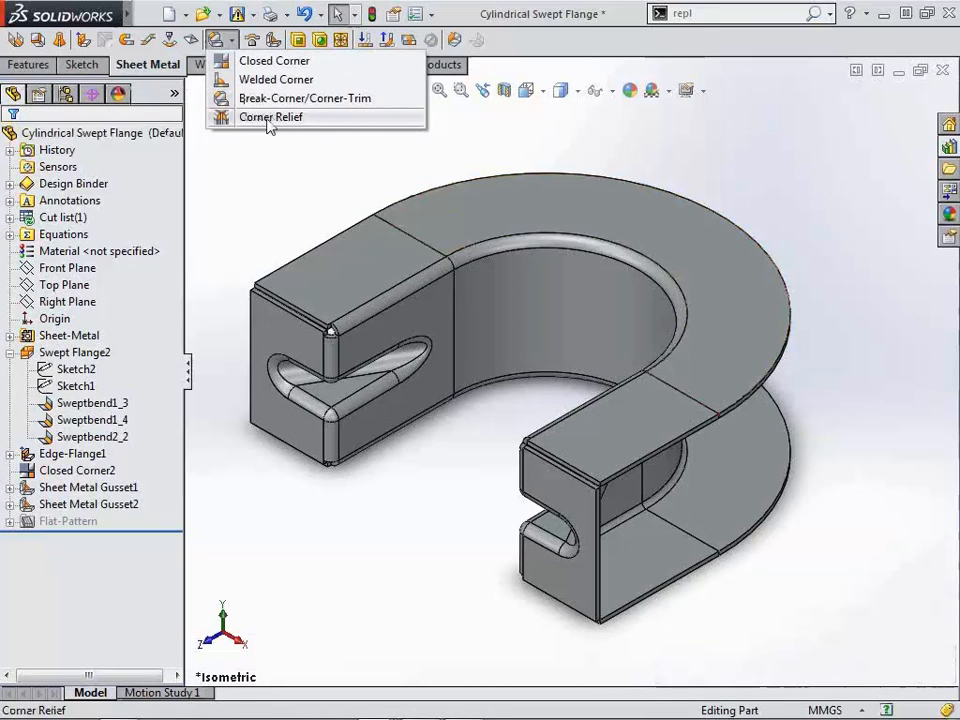
pyautogui.click(270, 117)
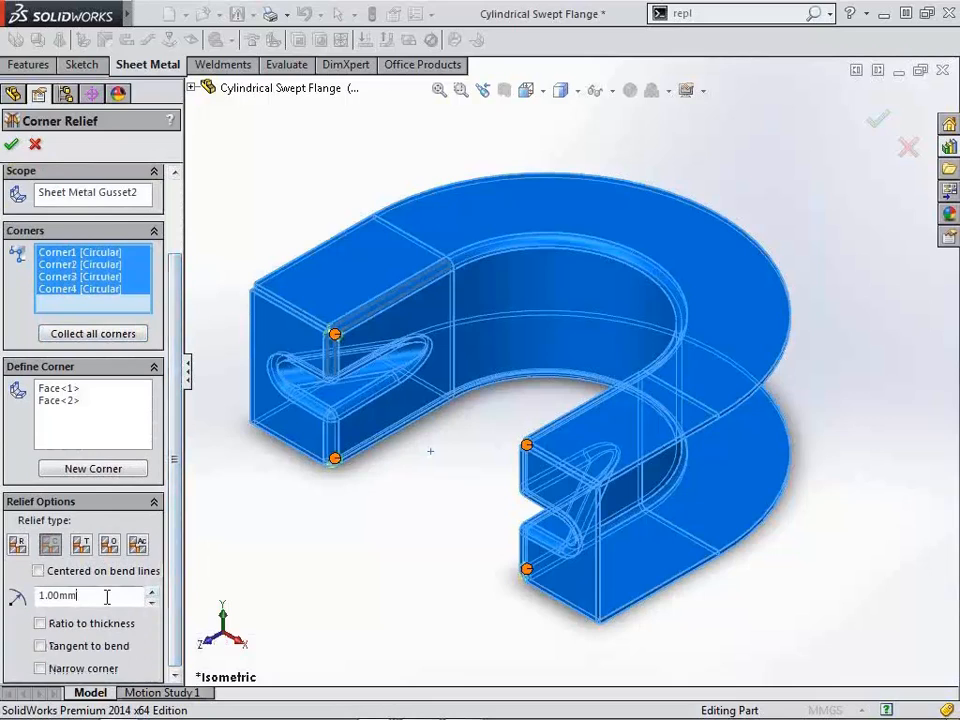
pyautogui.tripleClick(80, 595)
pyautogui.write('2')
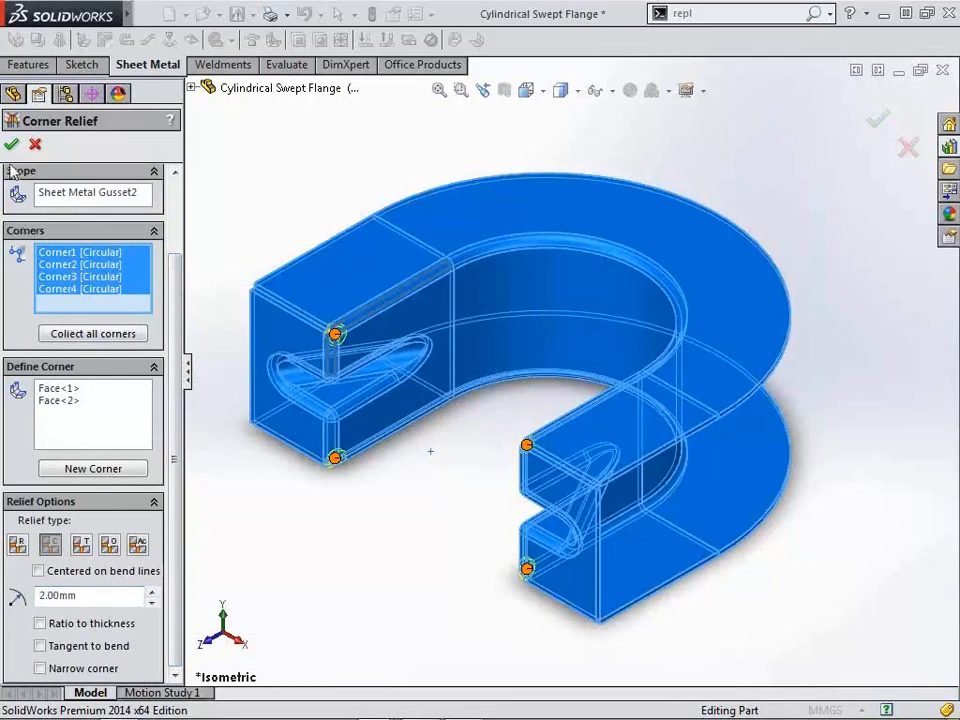
pyautogui.click(12, 144)
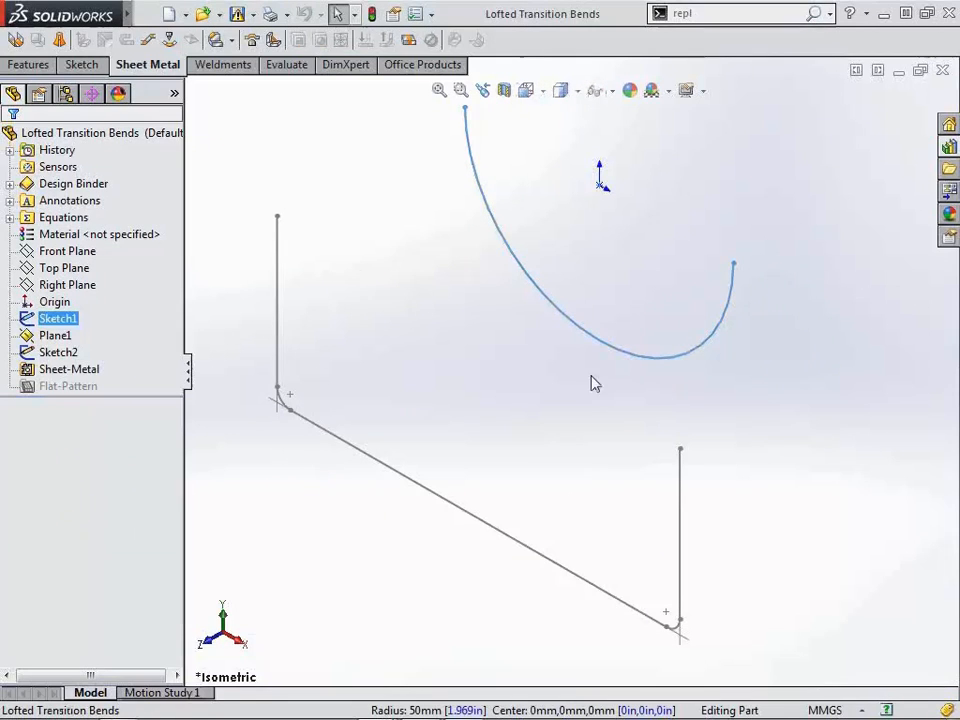
pyautogui.moveTo(295, 300)
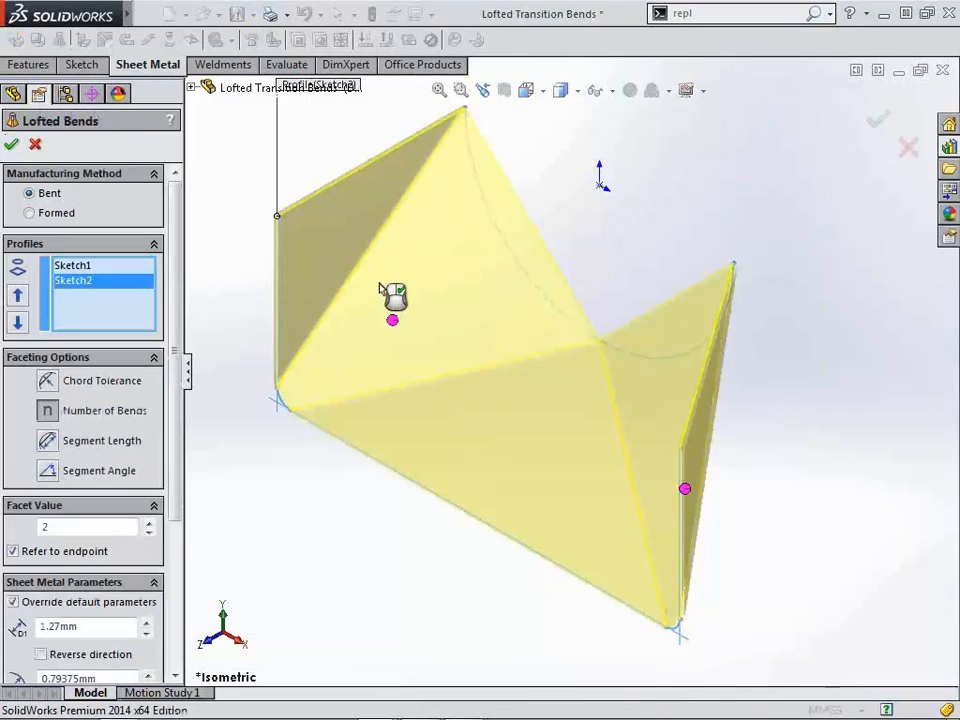
pyautogui.moveTo(463, 233)
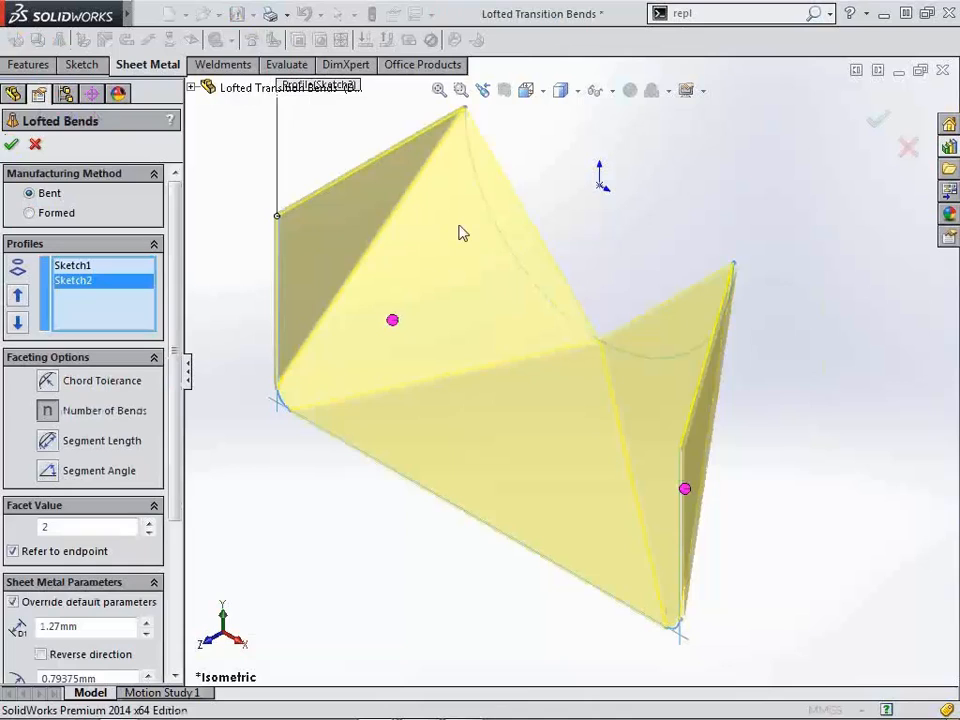
pyautogui.moveTo(492, 235)
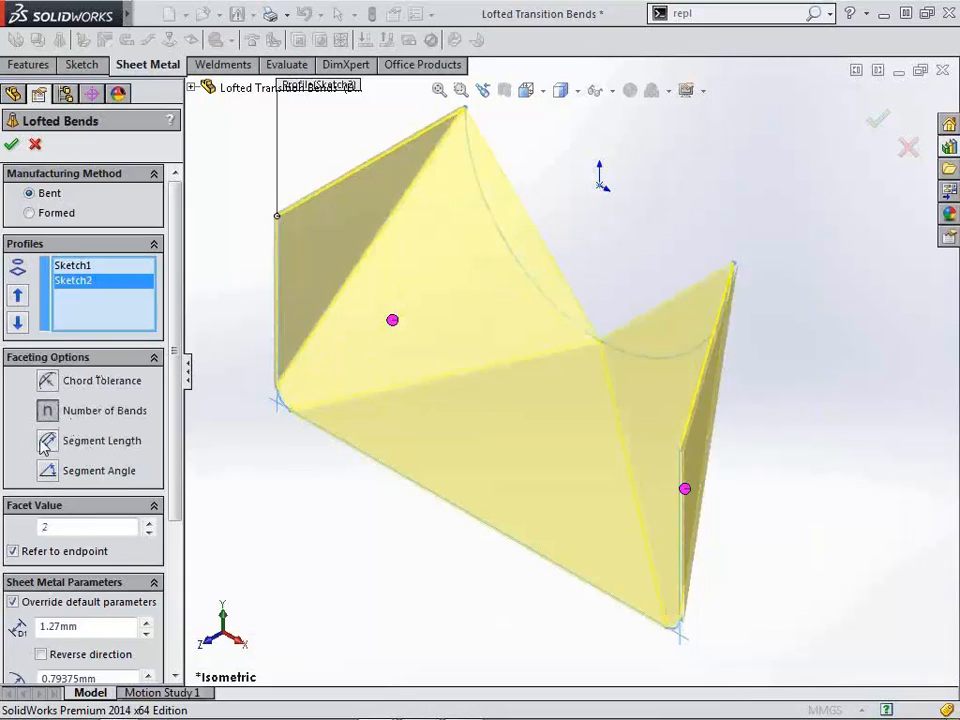
# Step: Accept Lofted Bends between Sketch1 and Sketch2 using segment-angle faceting
pyautogui.click(47, 440)
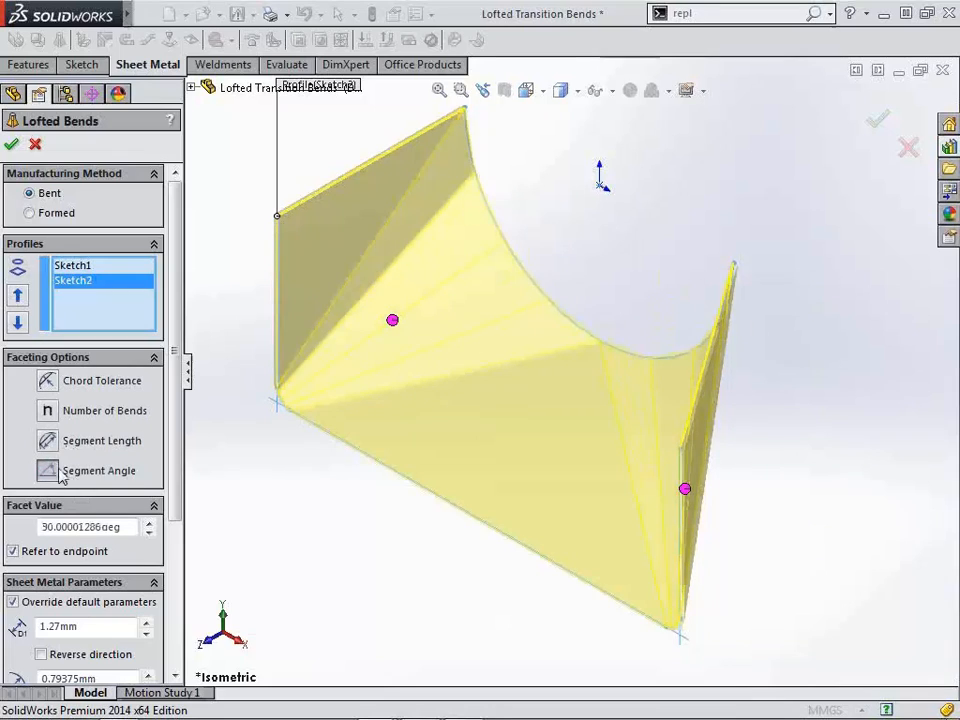
pyautogui.moveTo(480, 247)
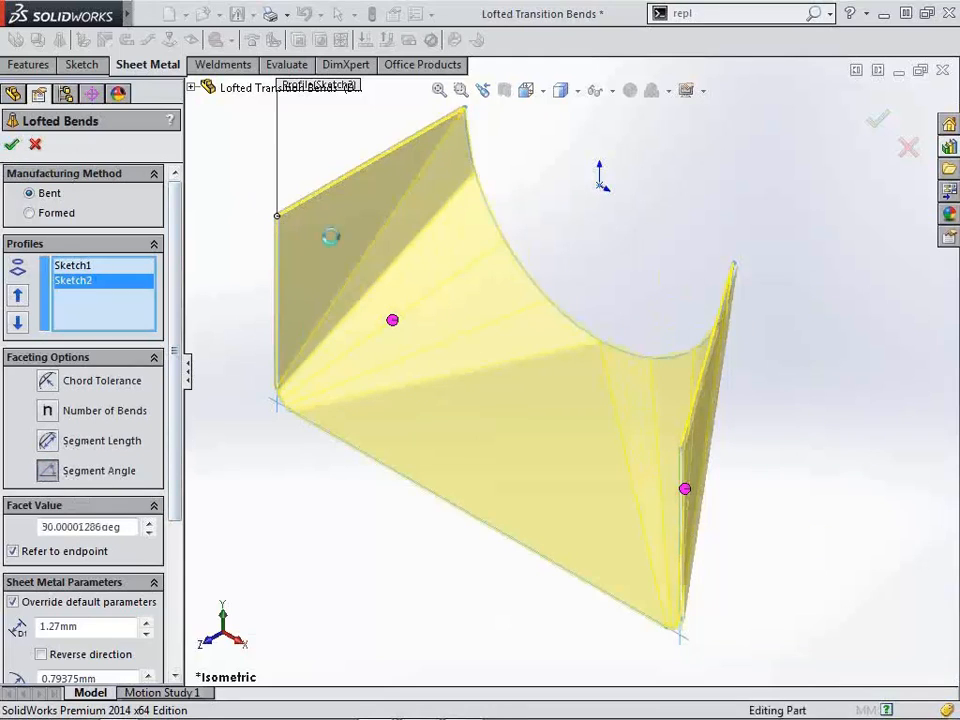
pyautogui.click(12, 144)
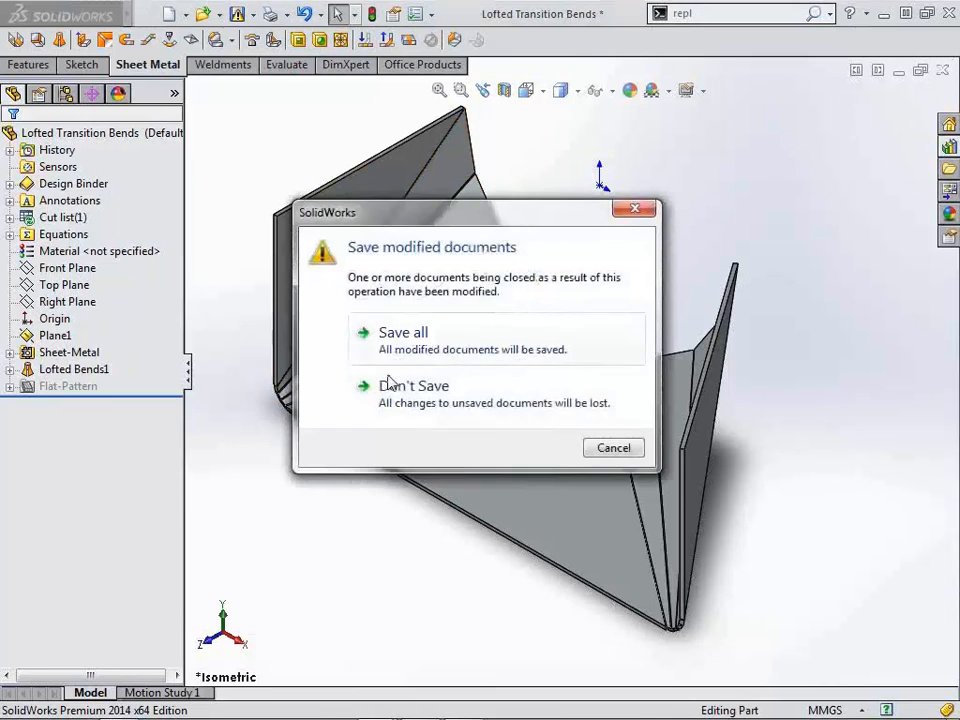
pyautogui.click(413, 385)
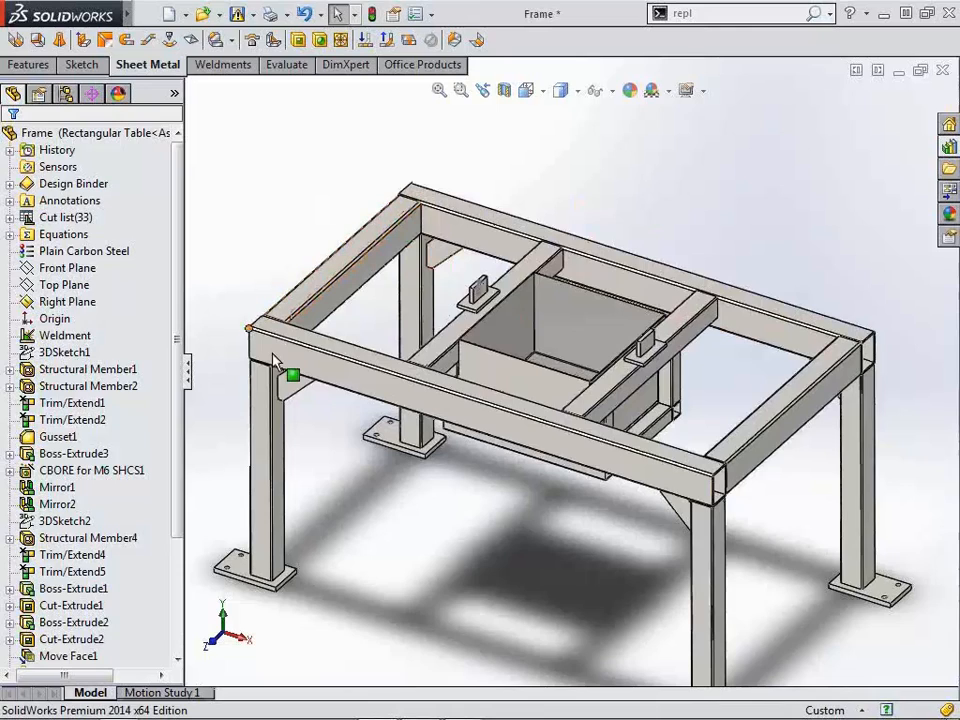
pyautogui.moveTo(290, 375)
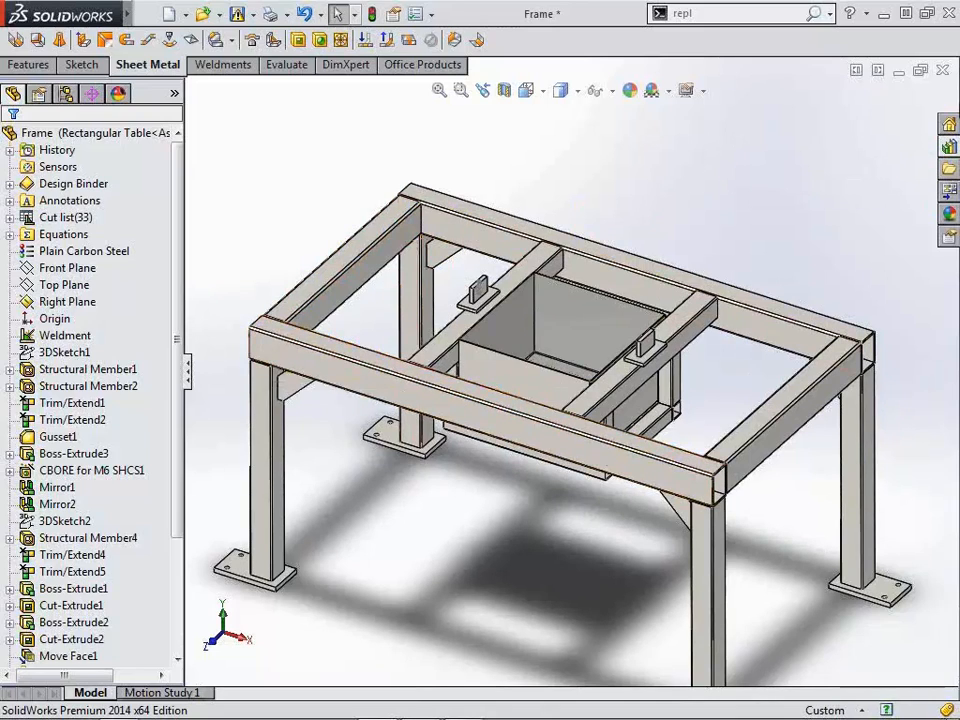
pyautogui.moveTo(305, 362)
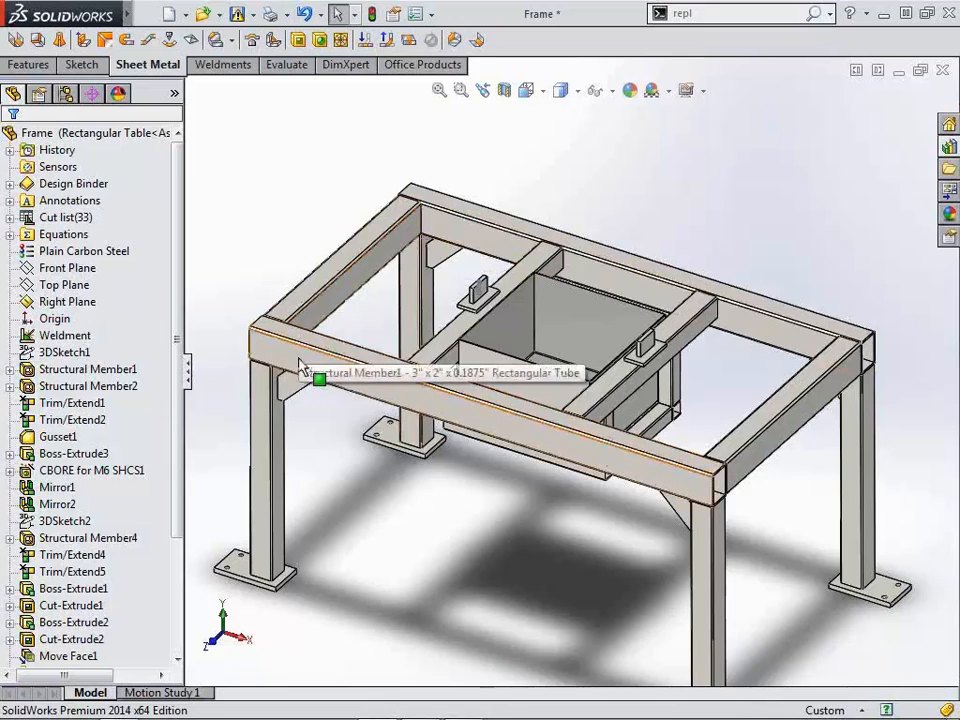
pyautogui.click(88, 369)
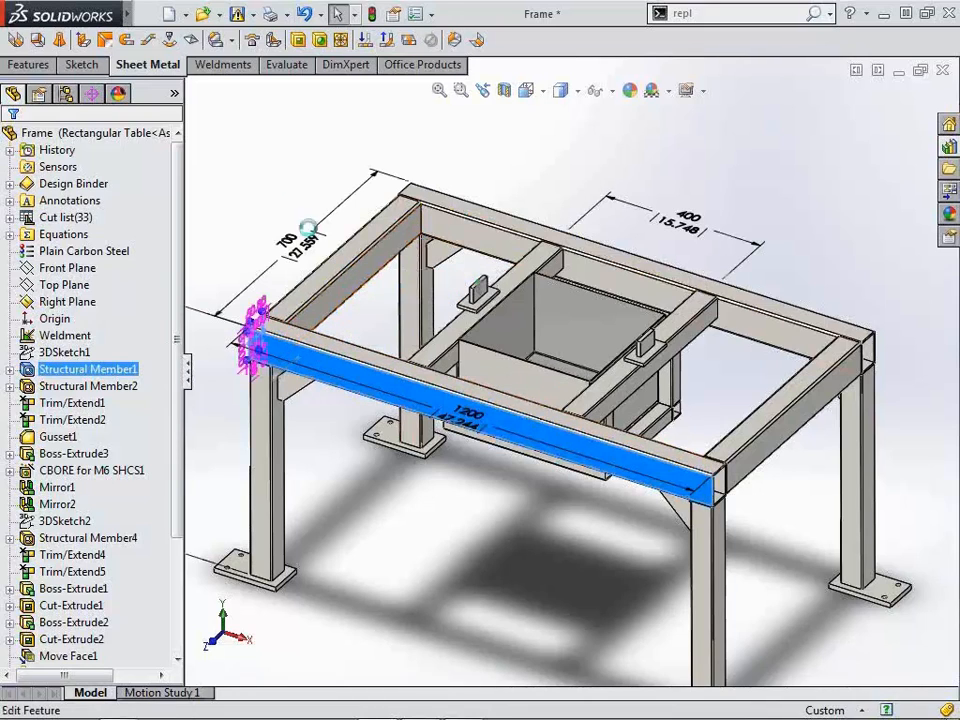
pyautogui.doubleClick(87, 369)
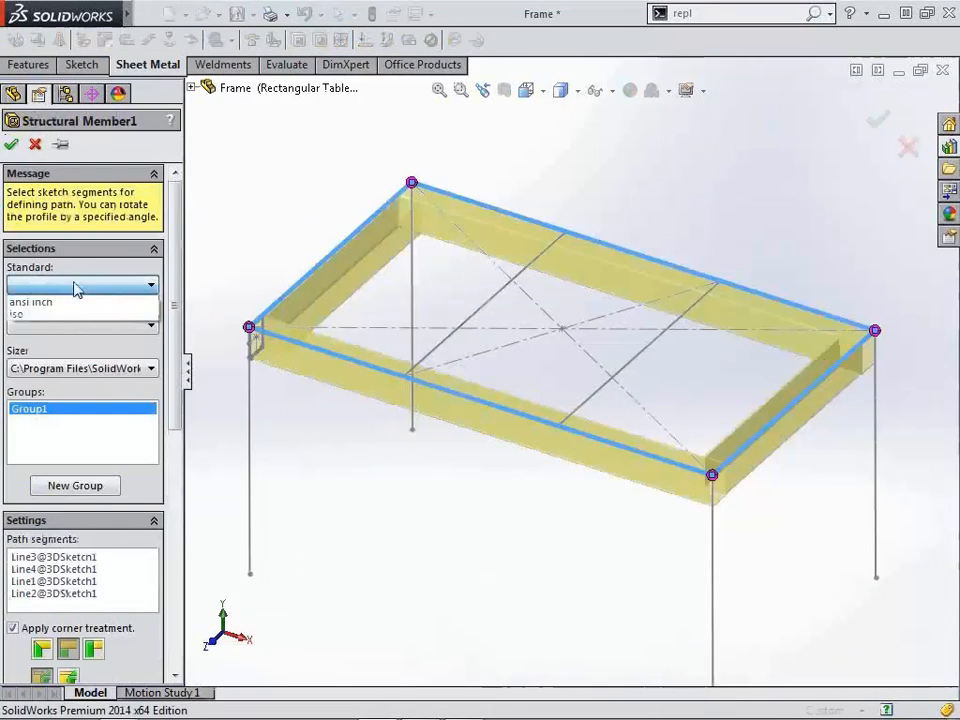
pyautogui.click(82, 285)
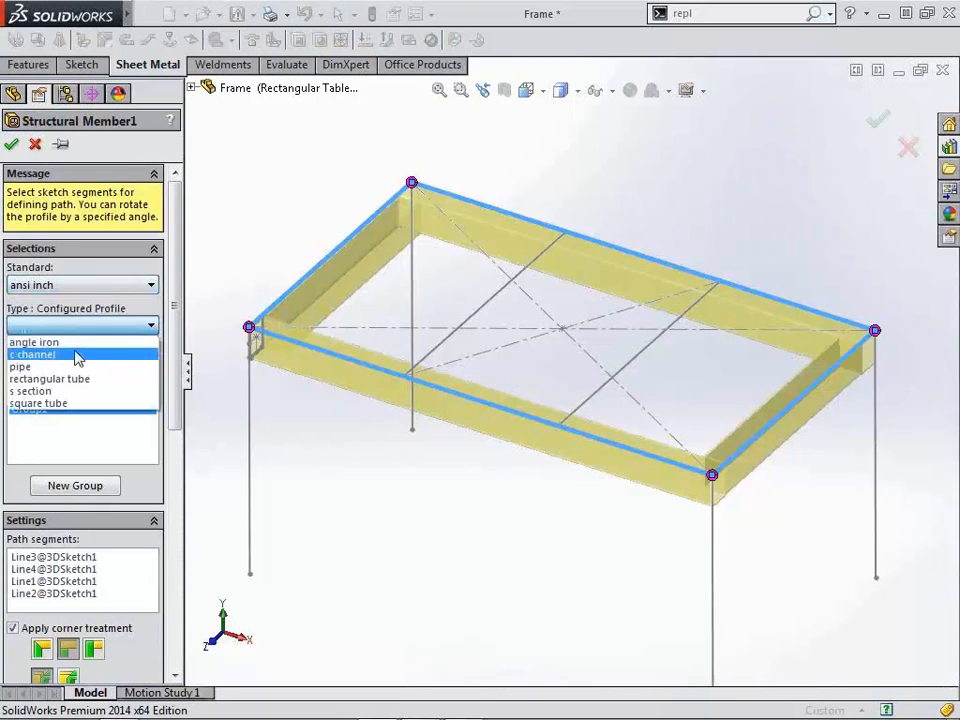
pyautogui.click(33, 342)
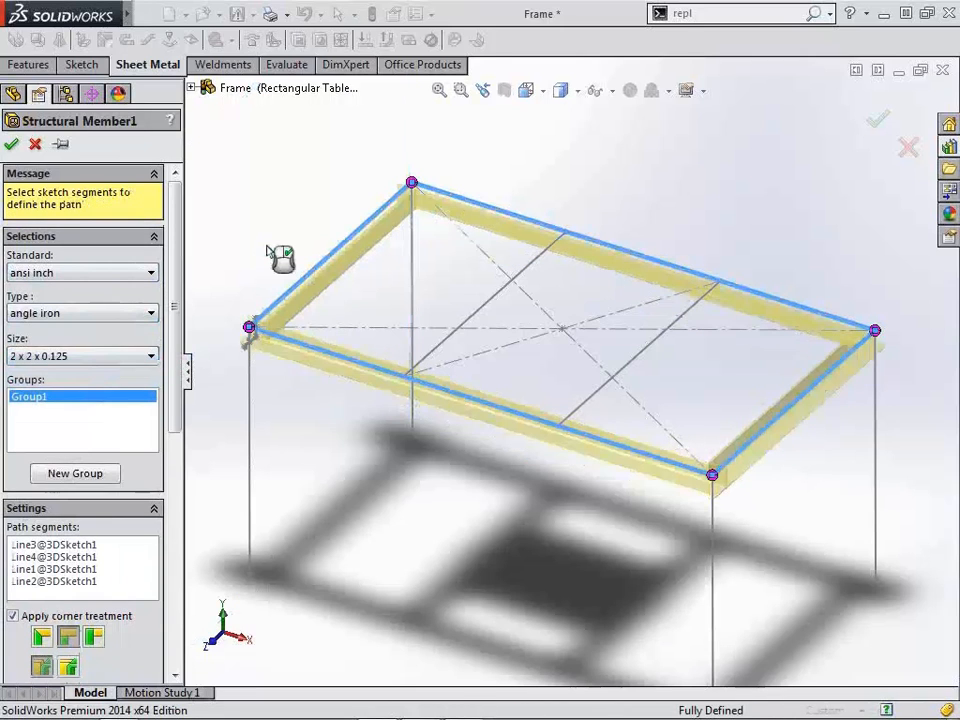
pyautogui.click(12, 144)
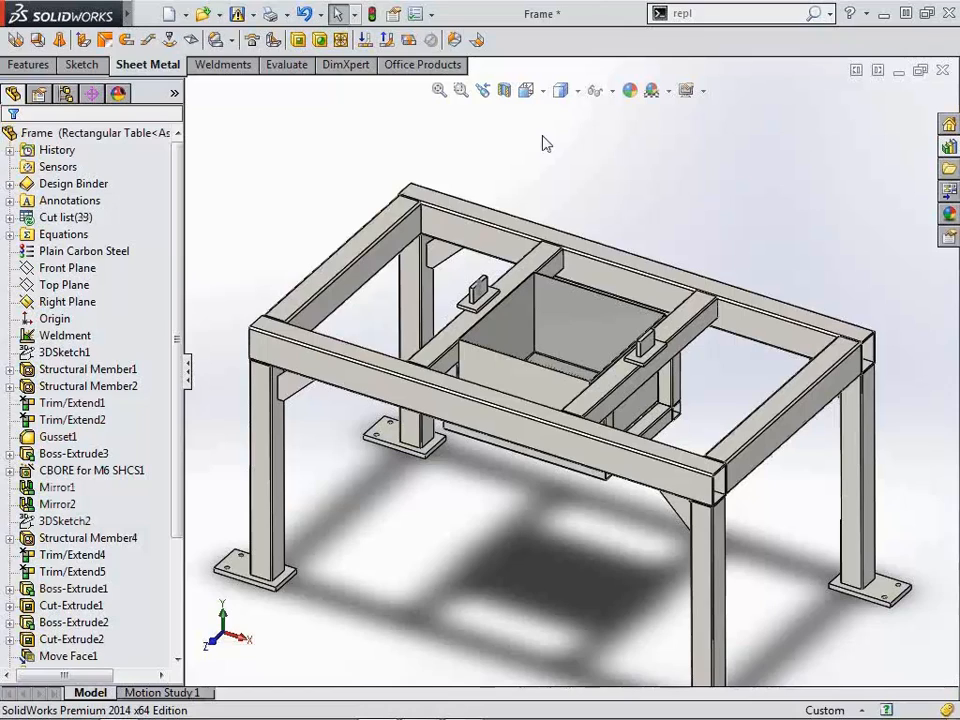
pyautogui.moveTo(603, 180)
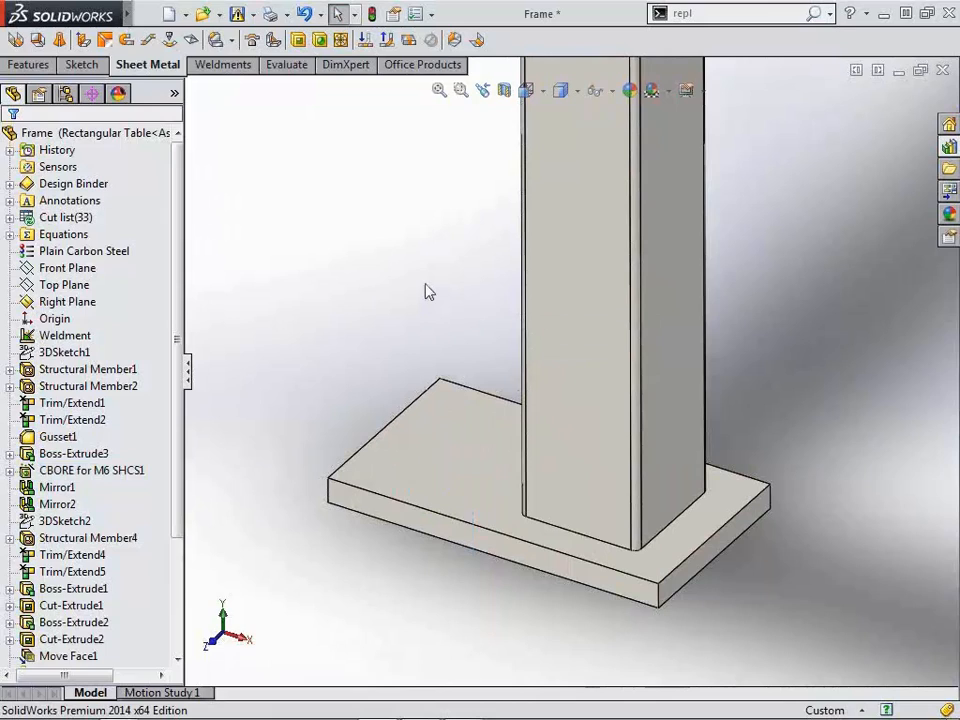
pyautogui.moveTo(398, 275)
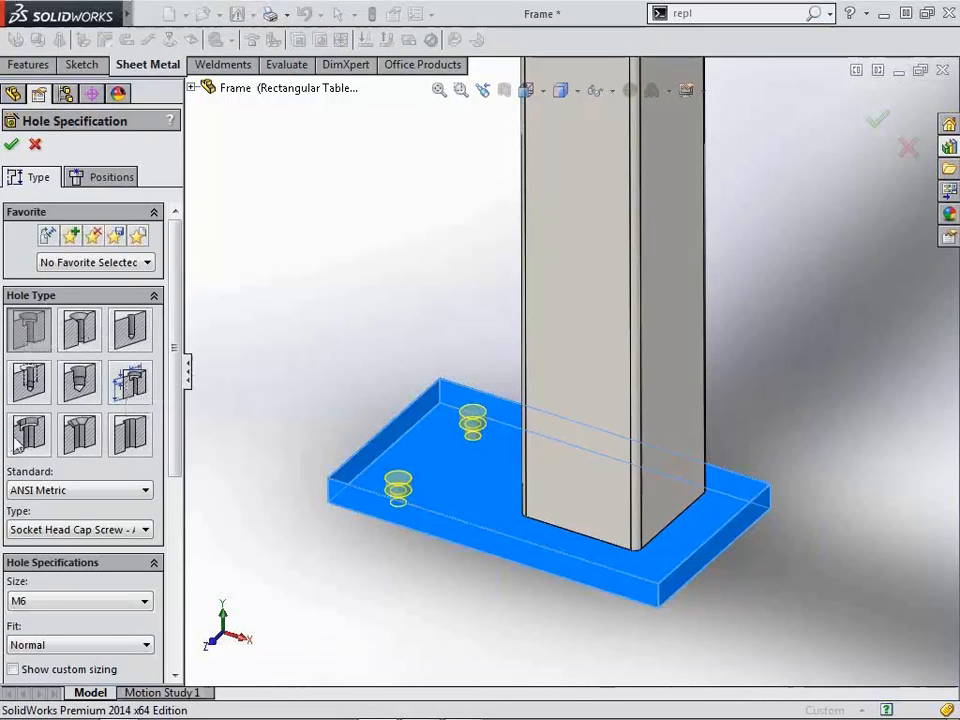
pyautogui.moveTo(28, 433)
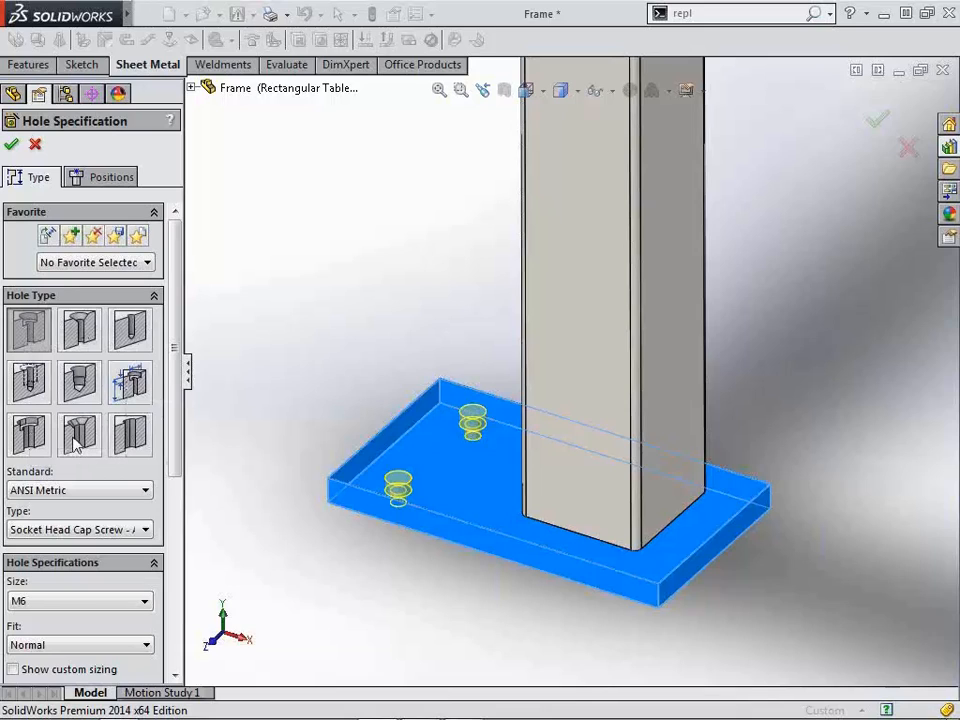
pyautogui.moveTo(130, 435)
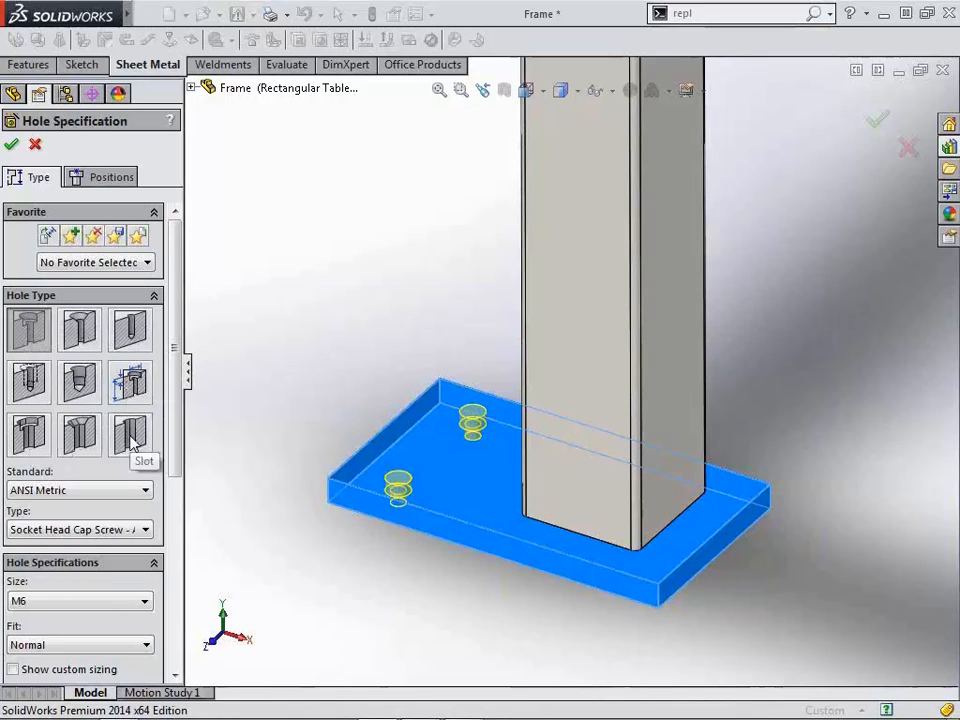
# Step: Switch the CBORE foot plate holes to the Slot hole type, accepting the configuration warning
pyautogui.click(129, 435)
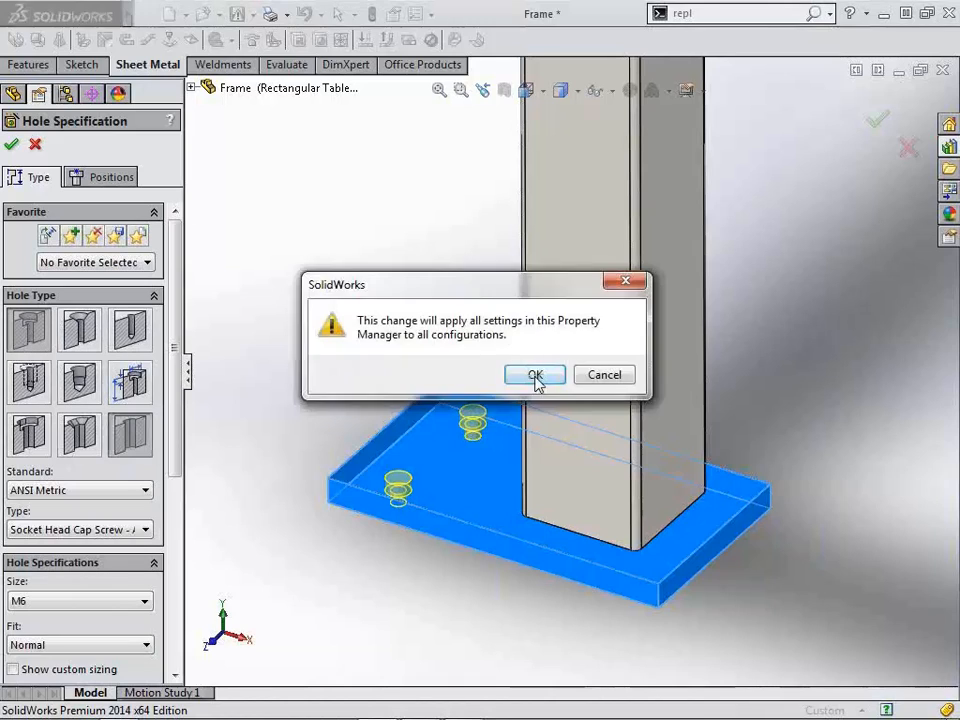
pyautogui.click(534, 374)
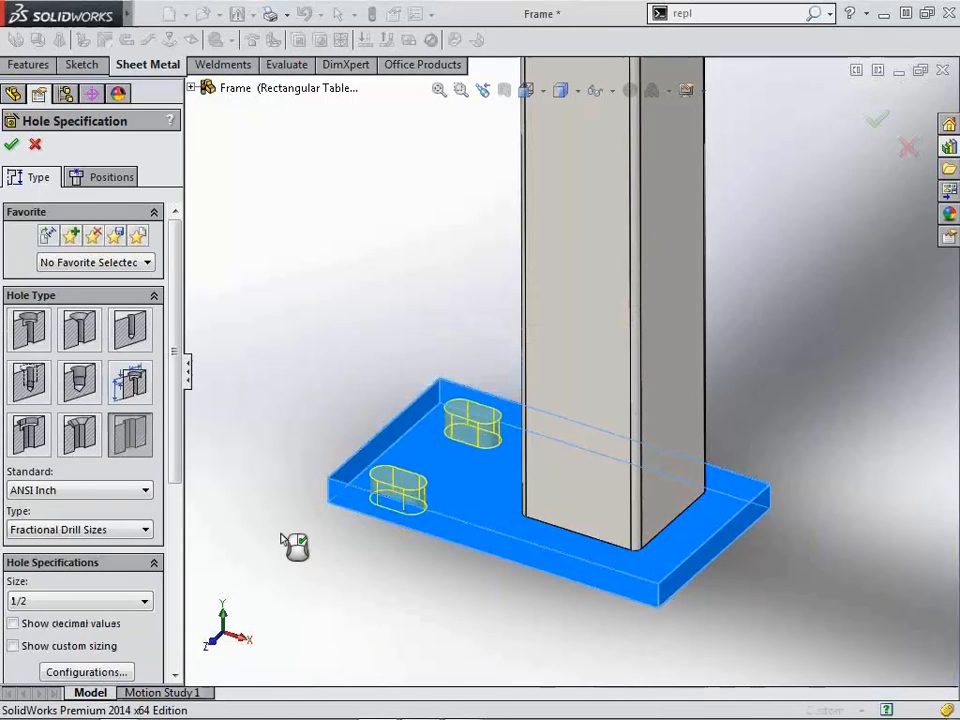
pyautogui.moveTo(270, 492)
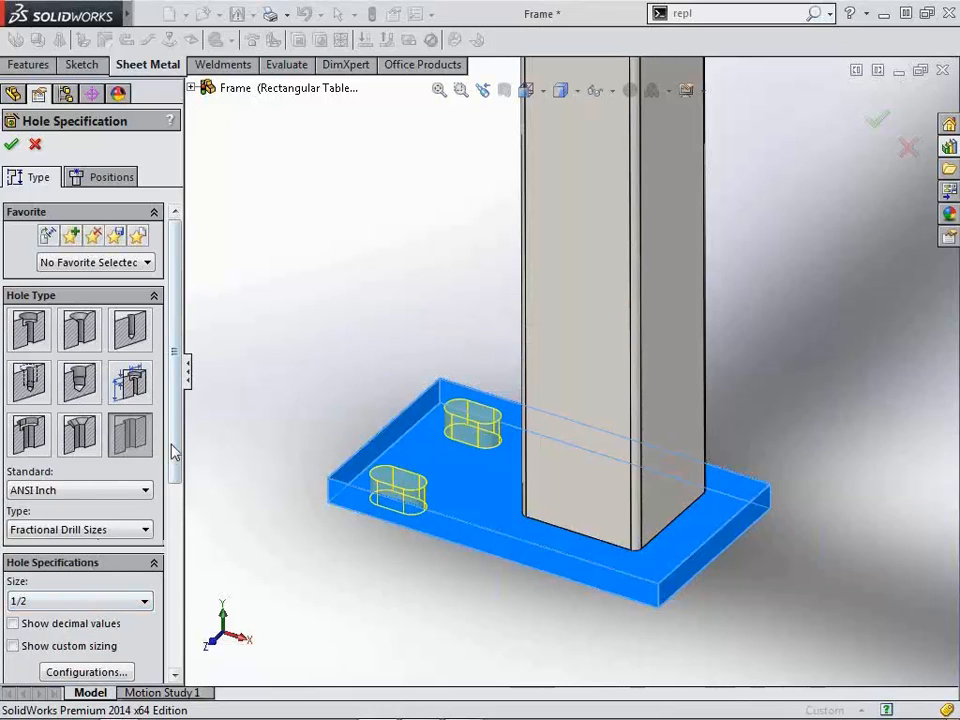
pyautogui.scroll(-3)
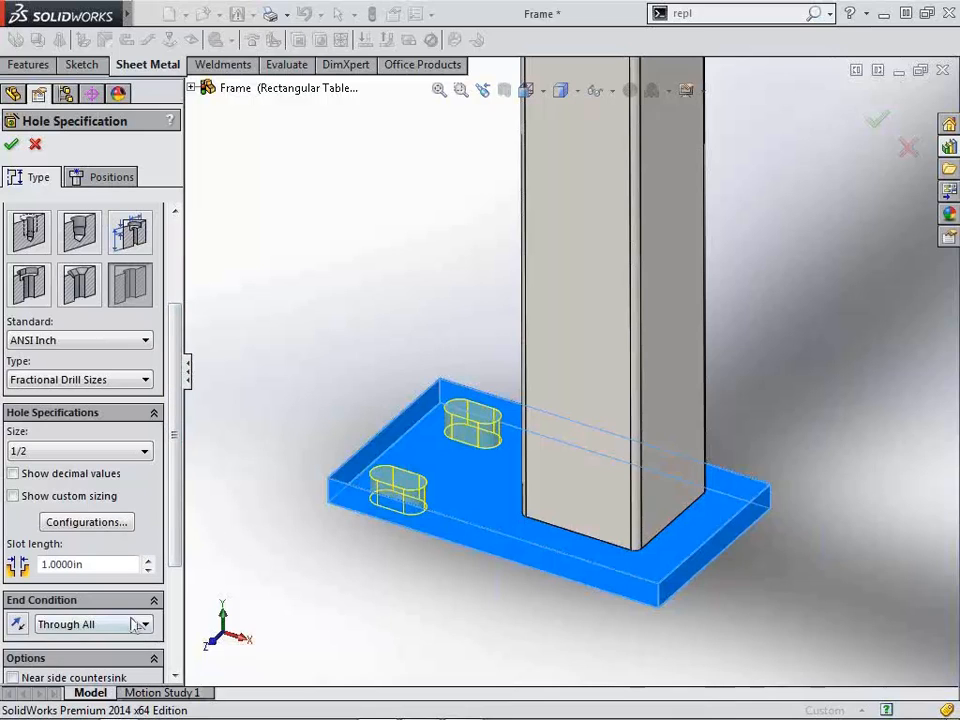
# Step: Review the slot positions and finish the 1/2 (0.5) diameter slot feature
pyautogui.click(110, 177)
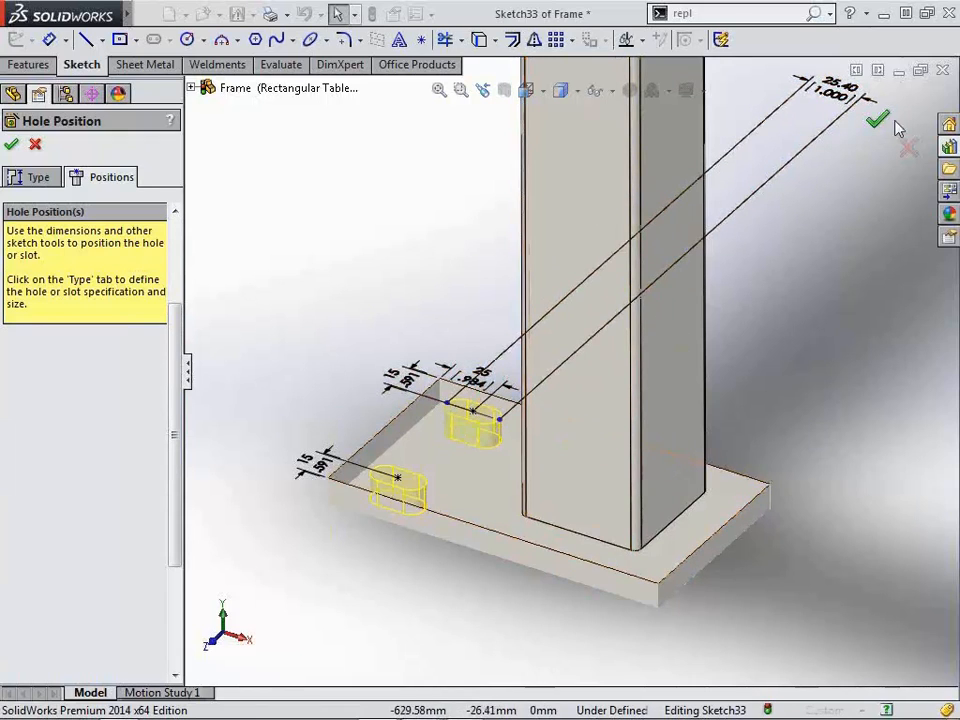
pyautogui.click(12, 143)
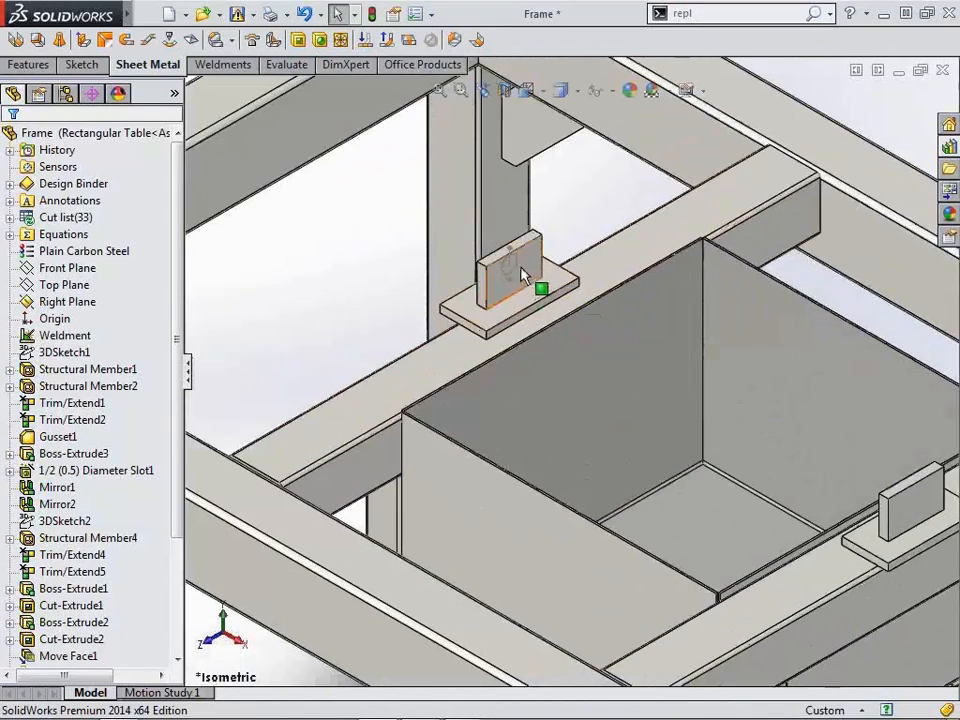
# Step: Edit the axle mount cut-extrude to cut Through All in both directions
pyautogui.click(510, 270)
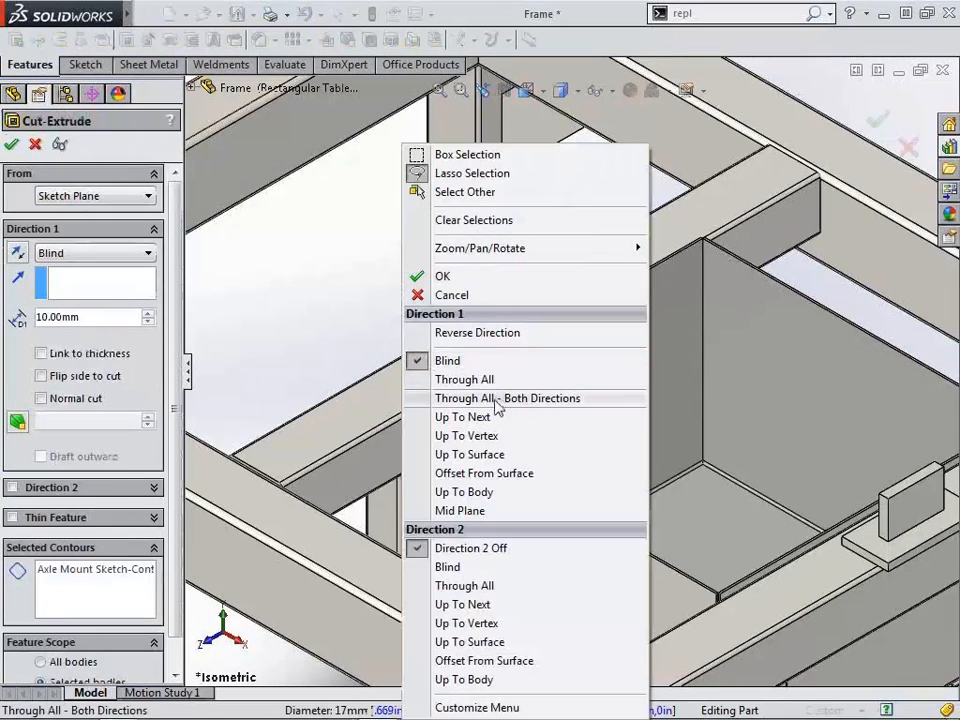
pyautogui.click(447, 360)
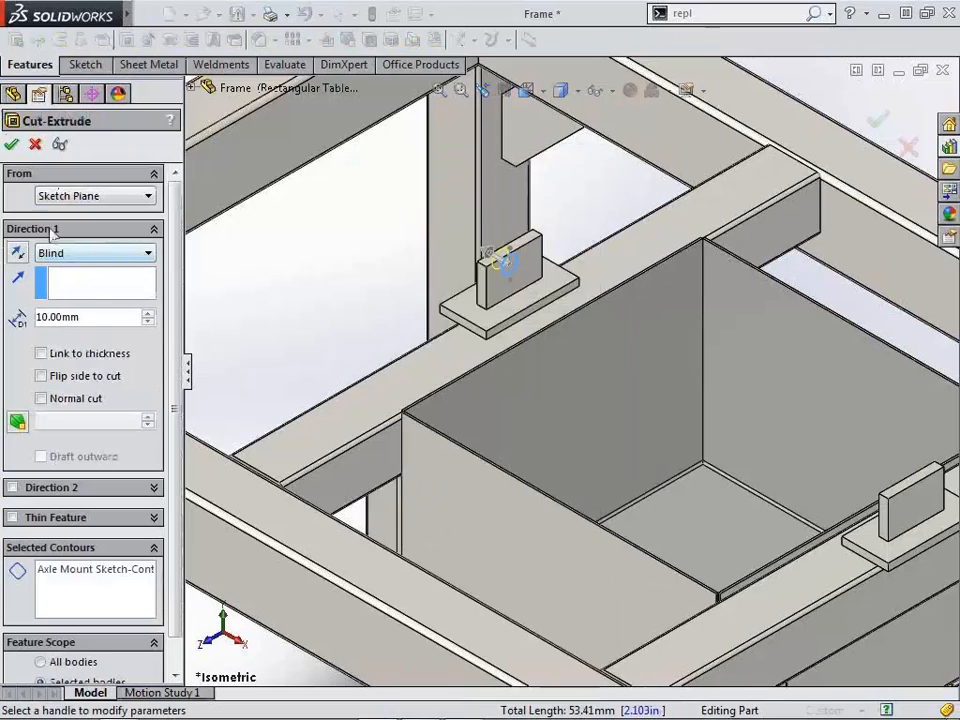
pyautogui.moveTo(95, 252)
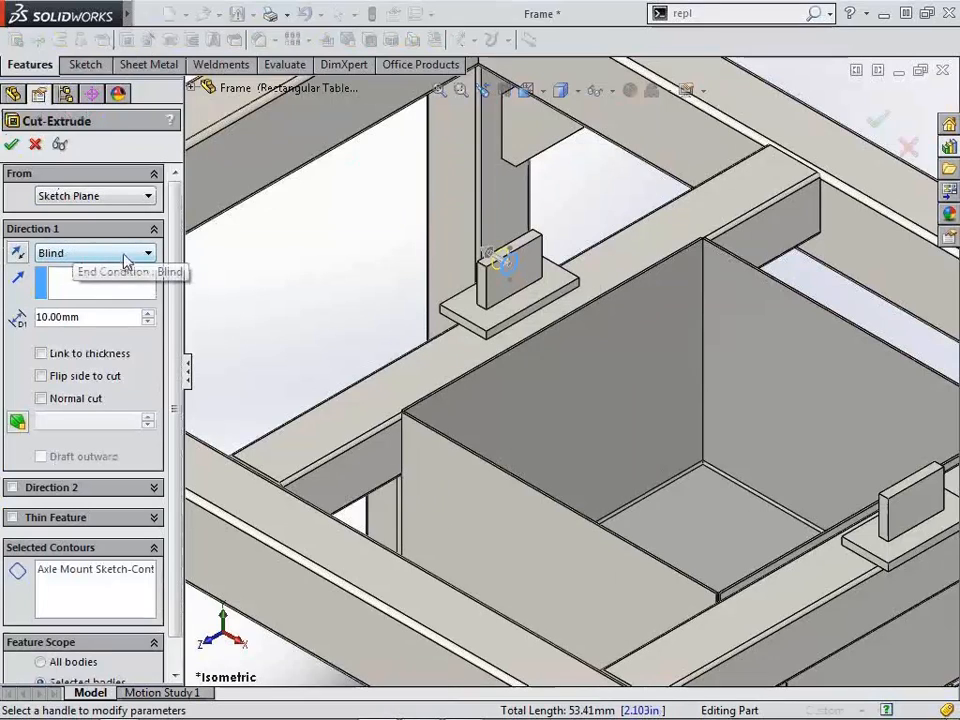
pyautogui.click(95, 252)
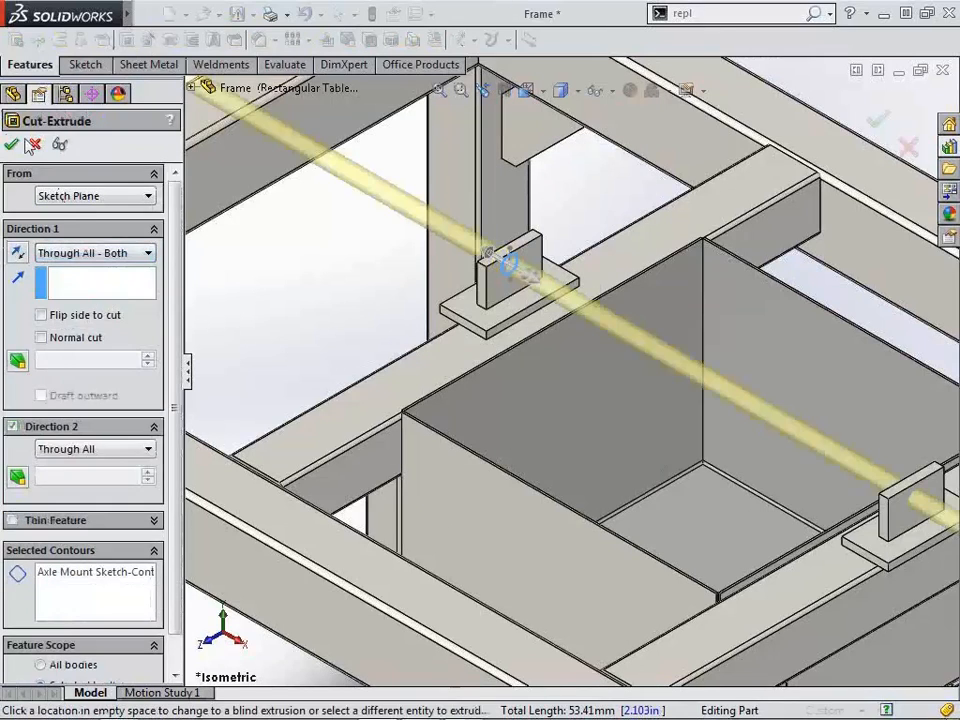